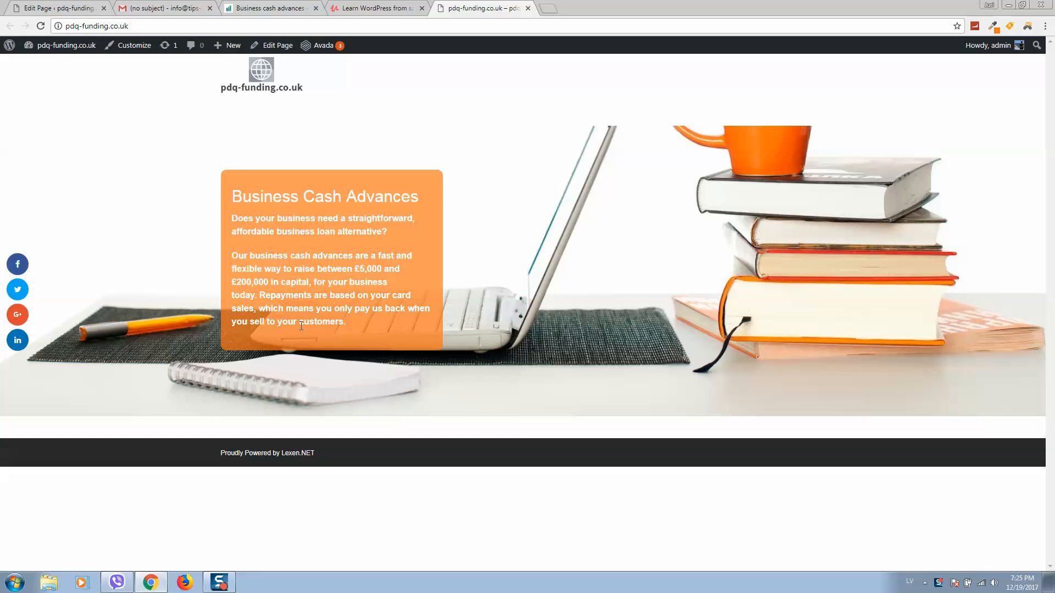
mouse_move(349, 339)
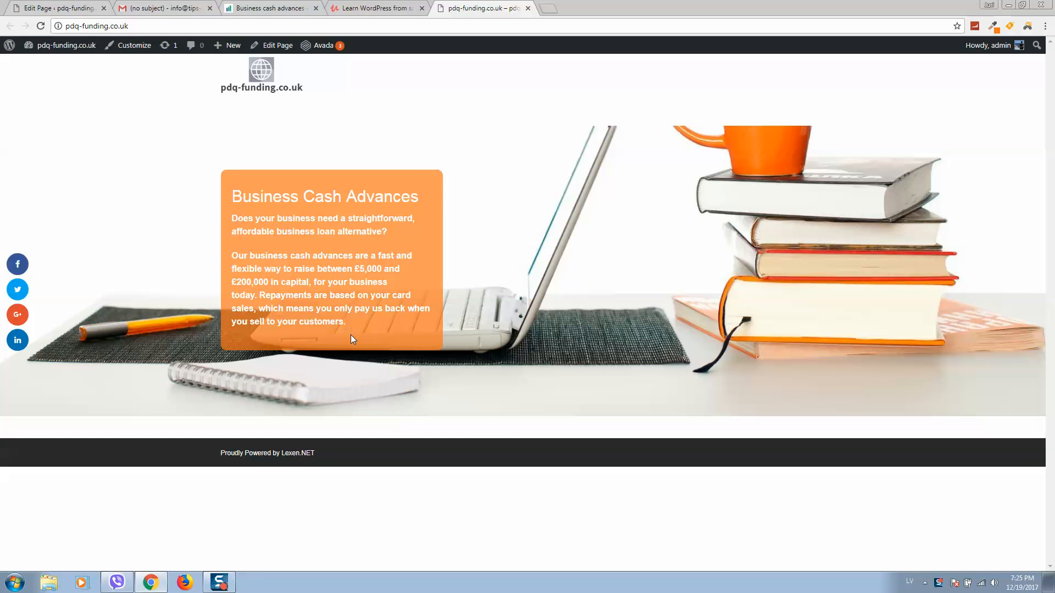
mouse_move(343, 340)
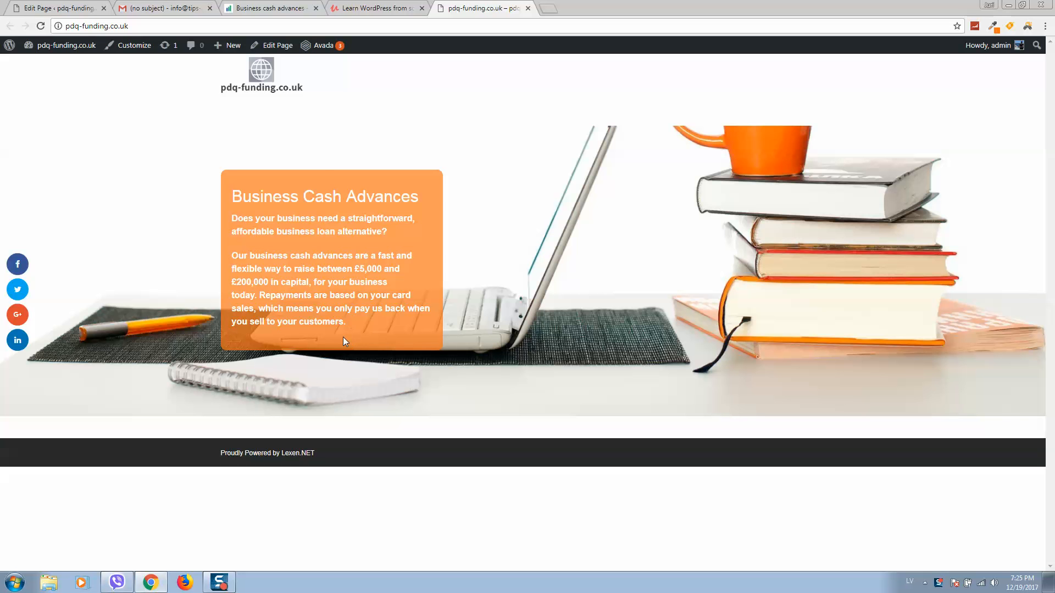
mouse_move(340, 402)
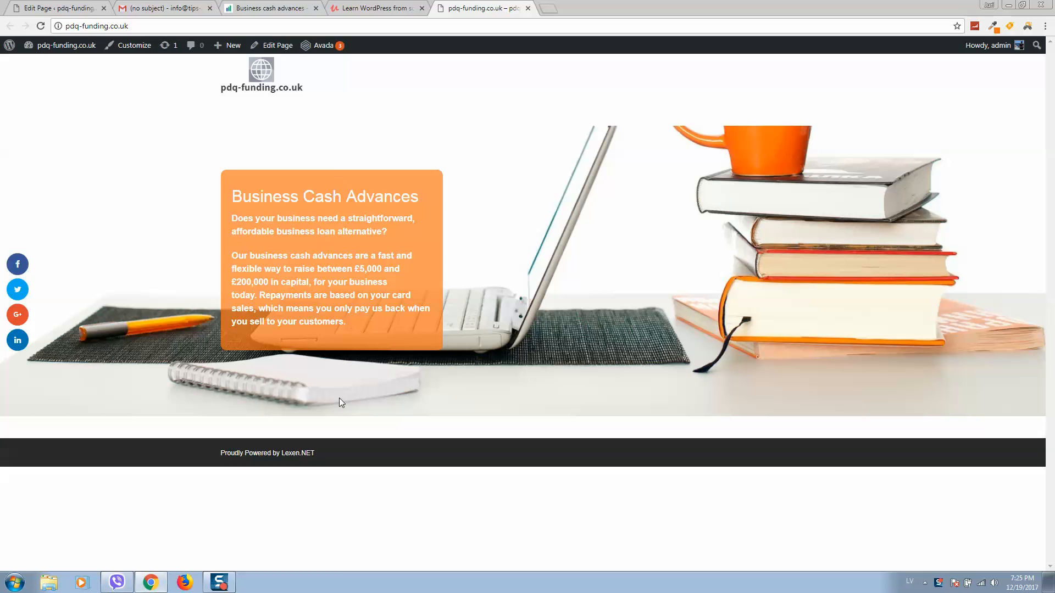
mouse_move(371, 361)
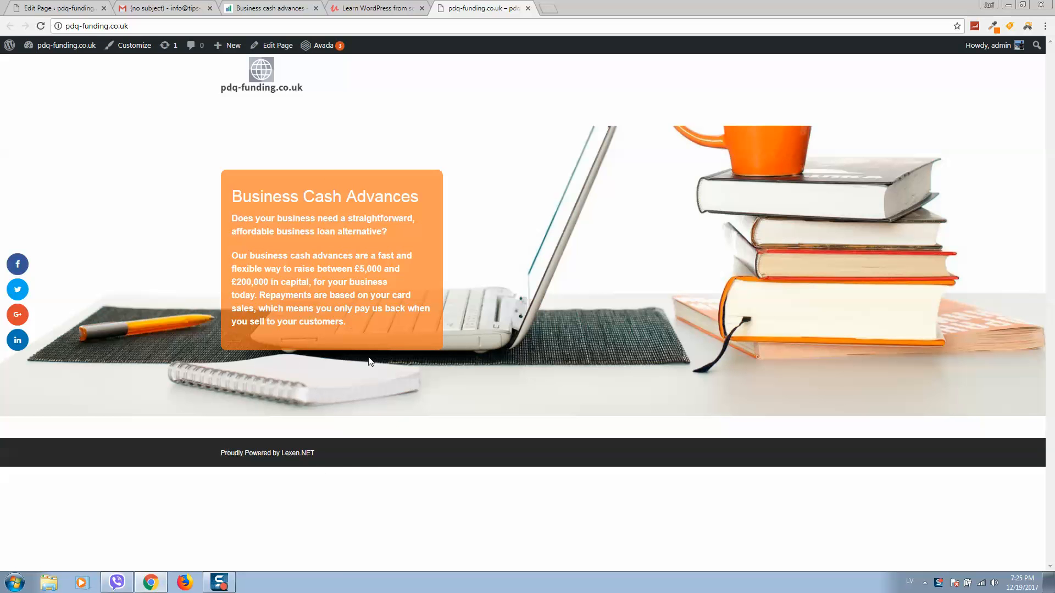
mouse_move(339, 385)
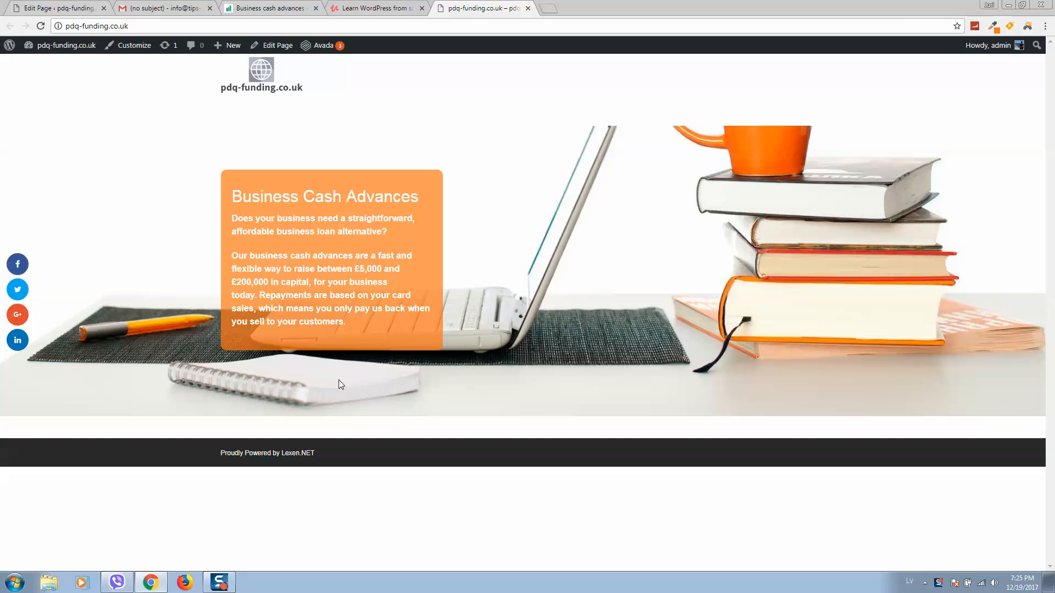
mouse_move(569, 474)
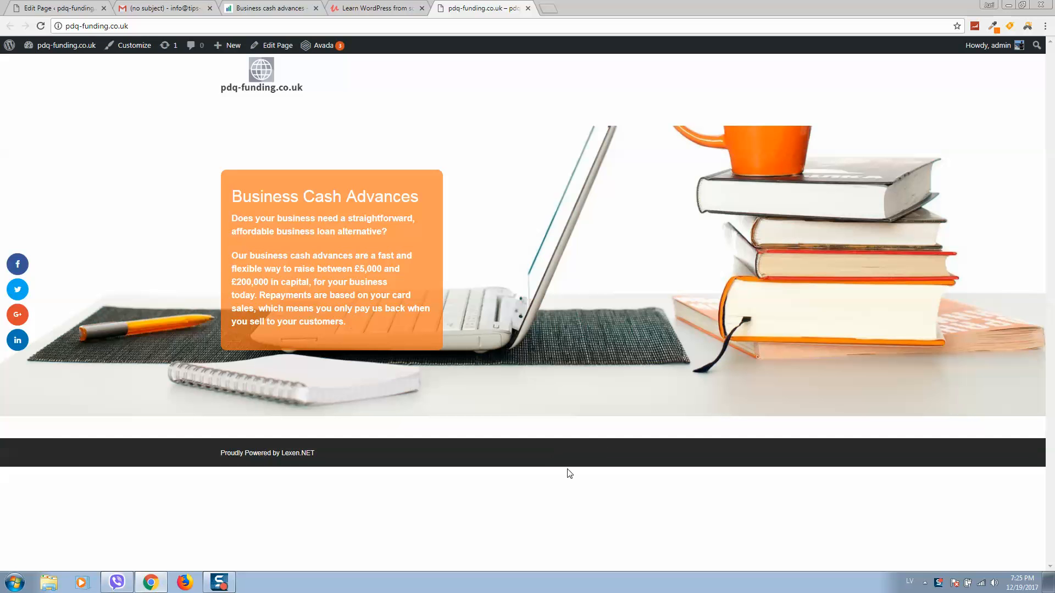
mouse_move(139, 139)
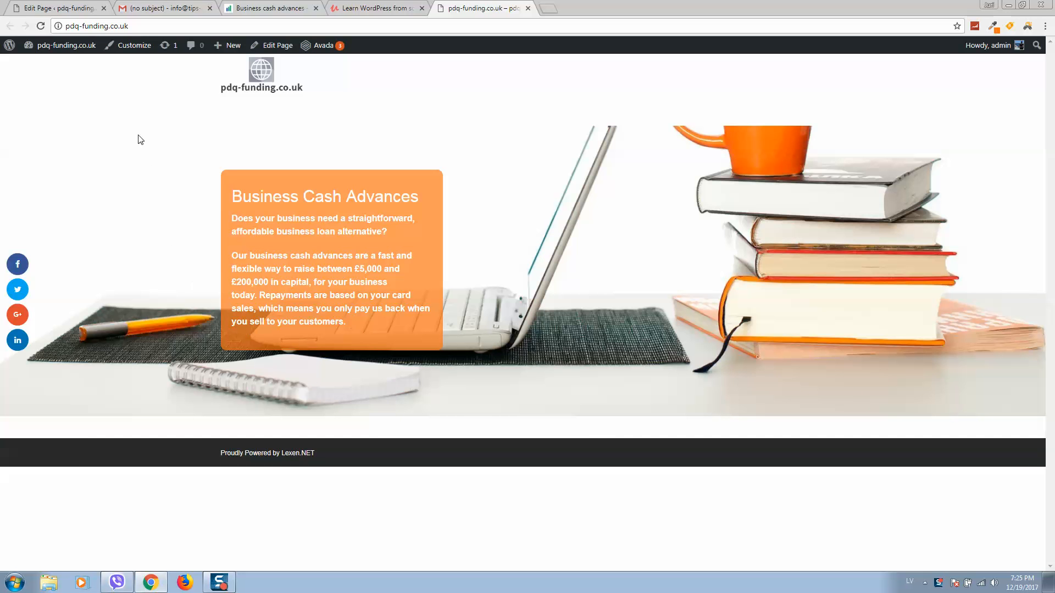
mouse_move(271, 45)
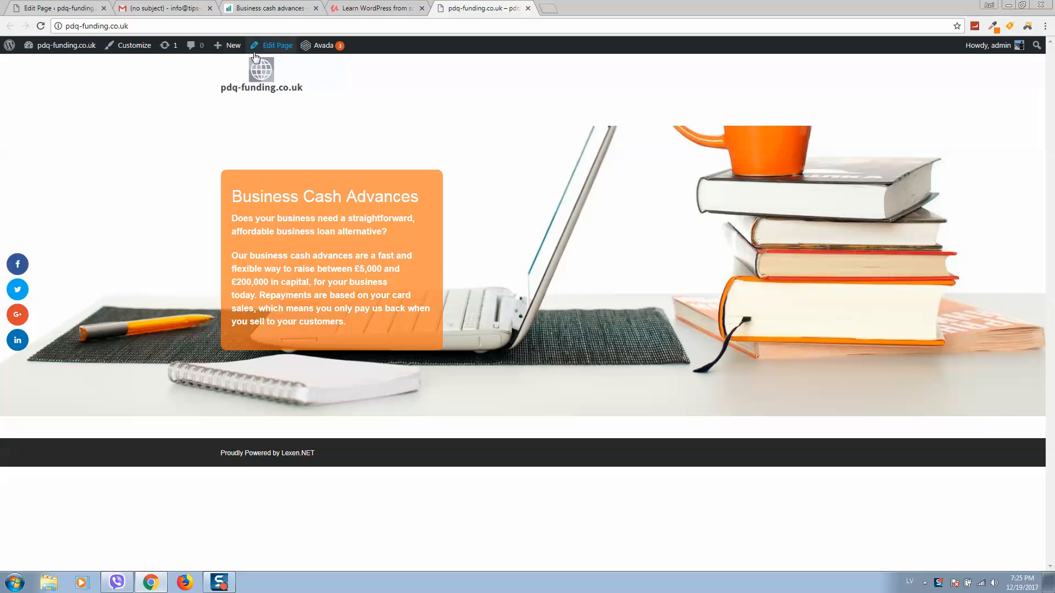
mouse_move(277, 53)
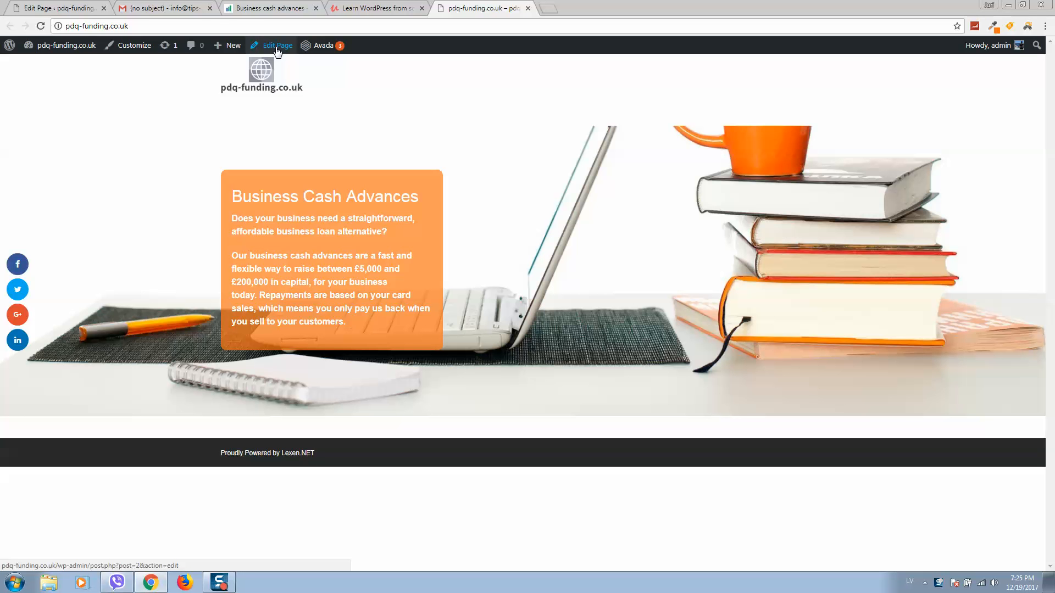
- Edit the Home page in Fusion Builder and add a 1/3-1/3-1/3 container
click(276, 45)
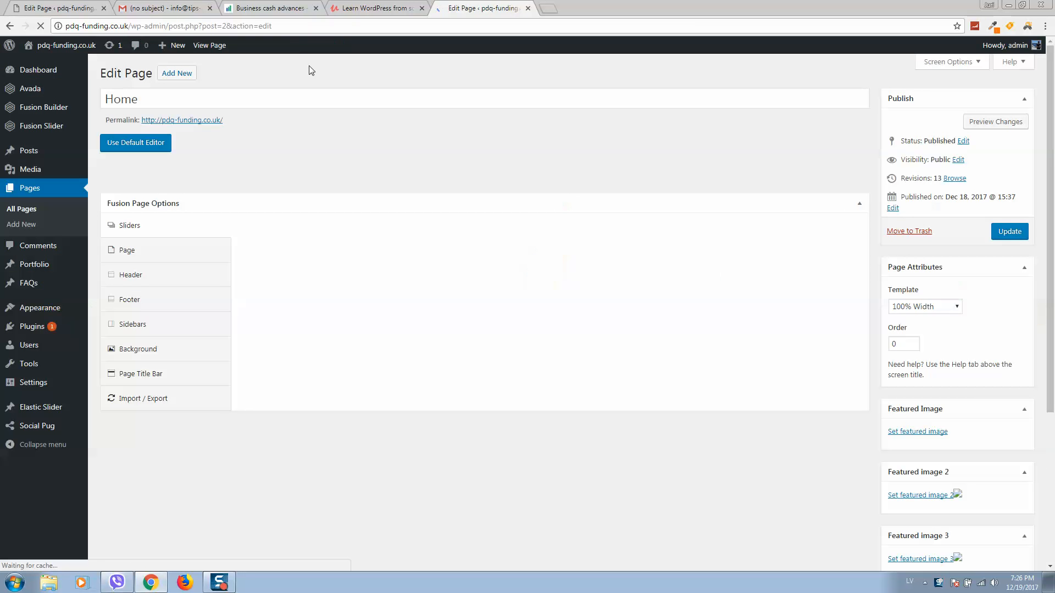
click(135, 142)
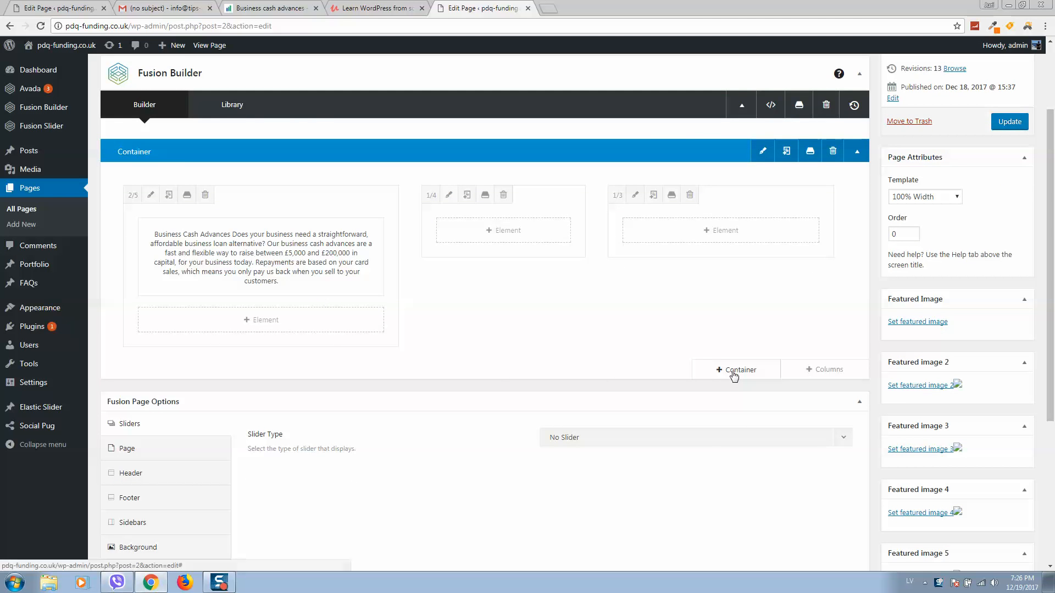
click(735, 369)
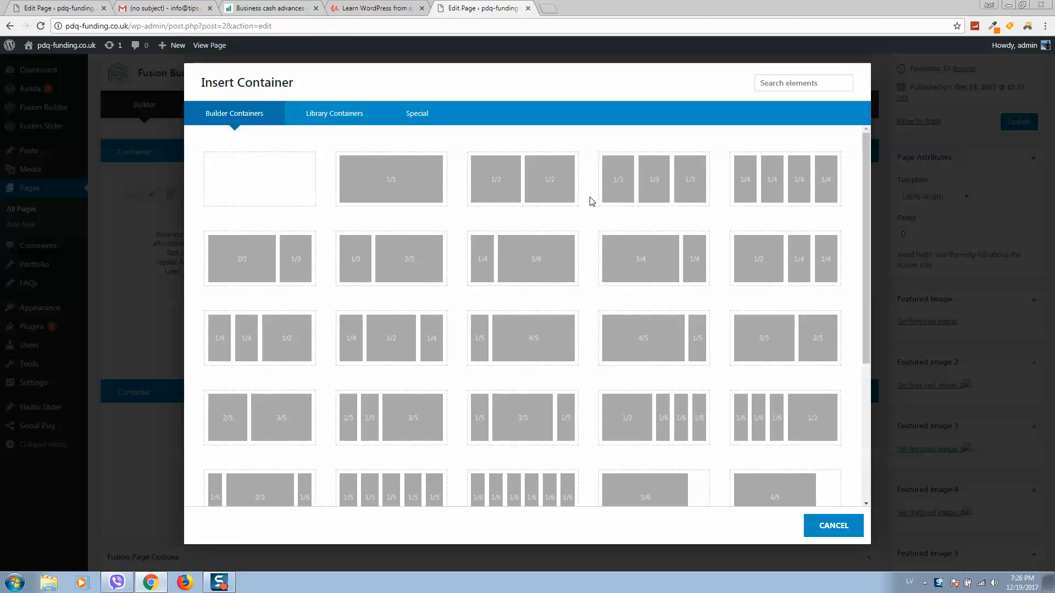
click(652, 178)
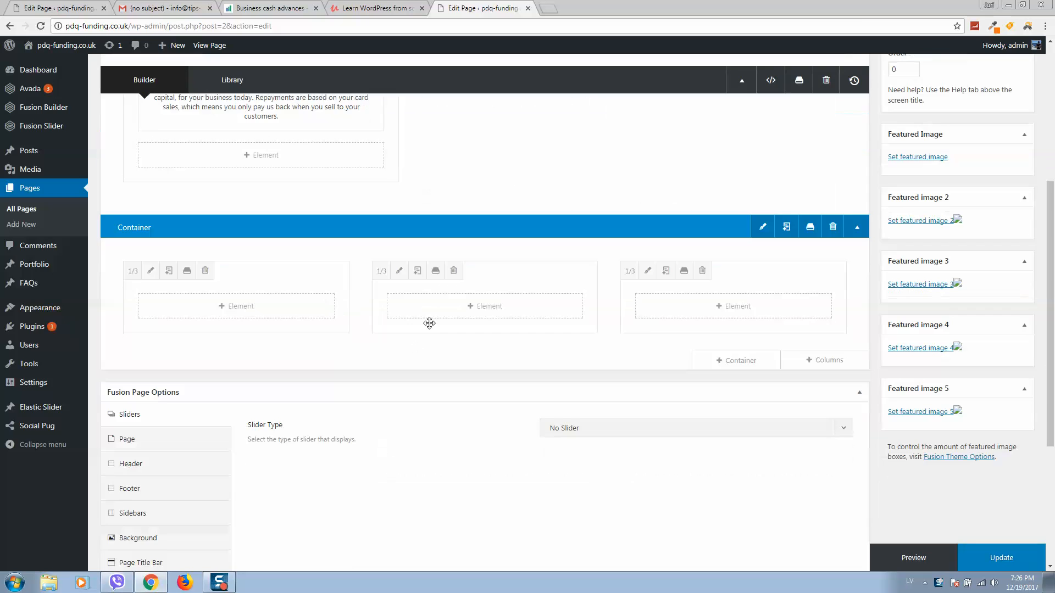
- Insert a Separator in the middle column with a margin of 150
click(485, 307)
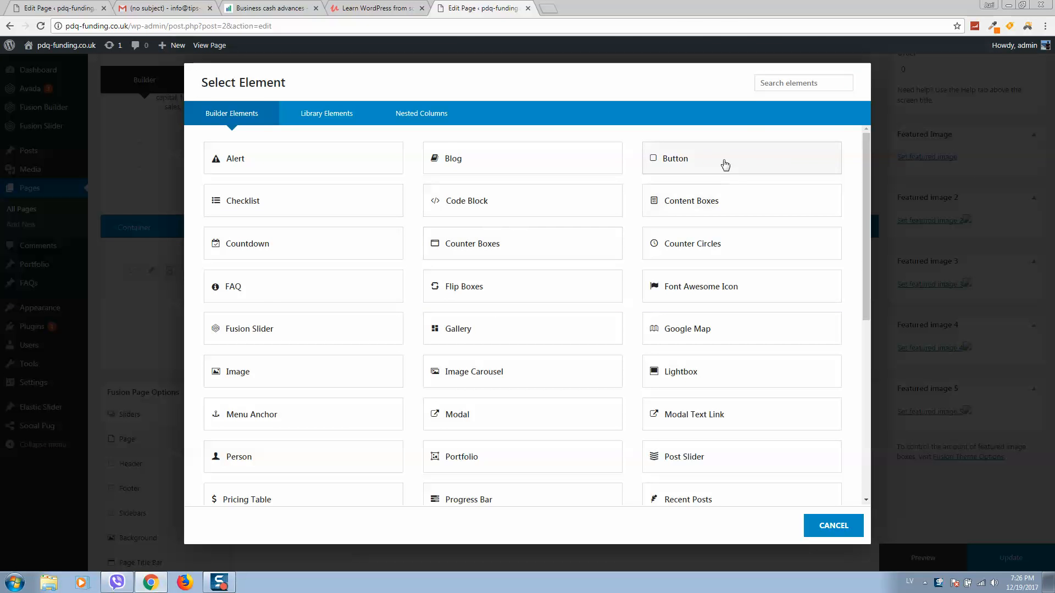
text(se)
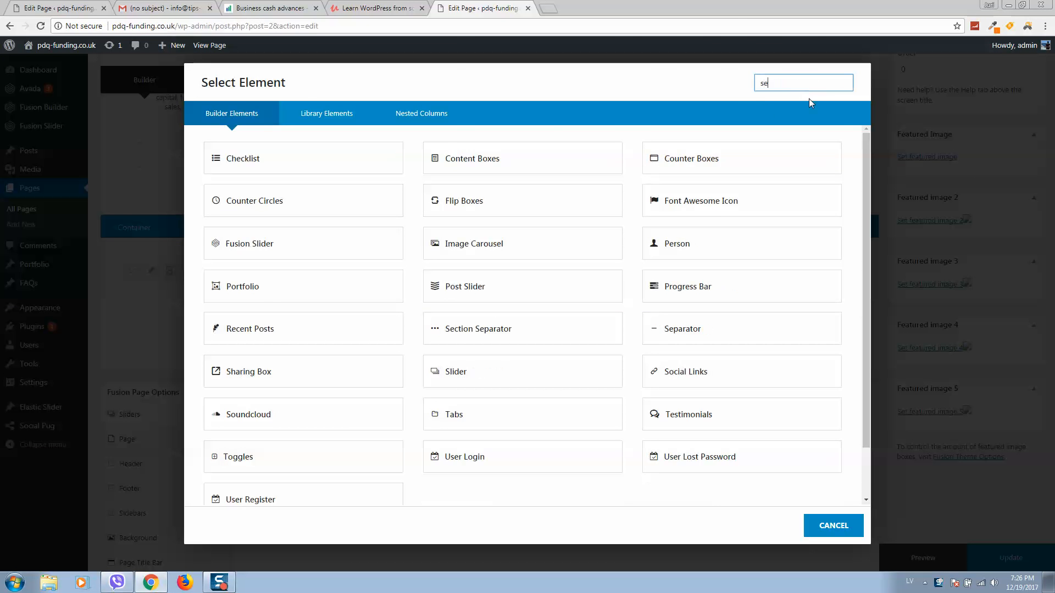
click(682, 329)
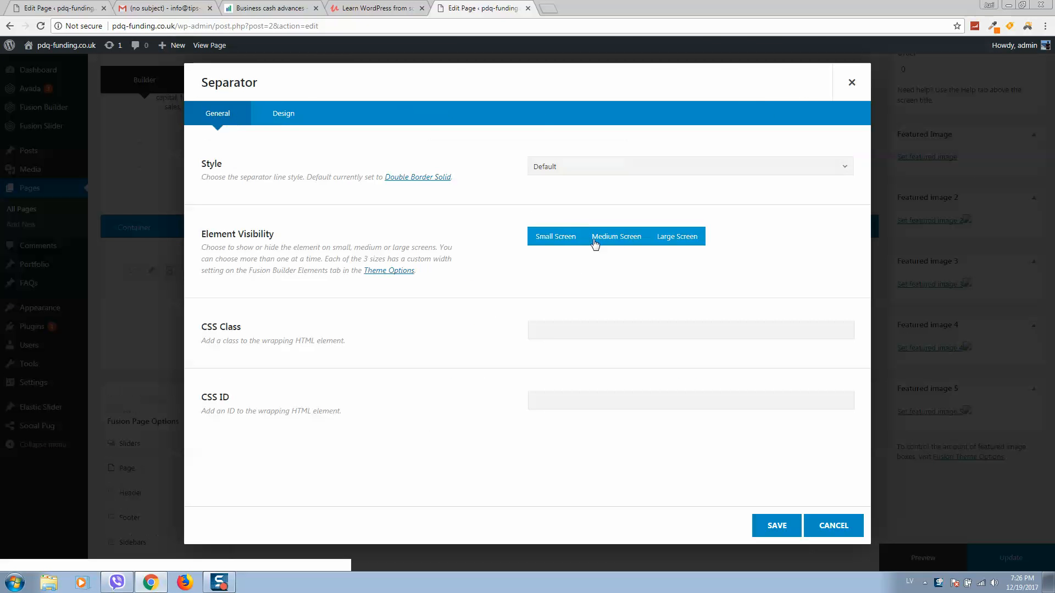
click(283, 114)
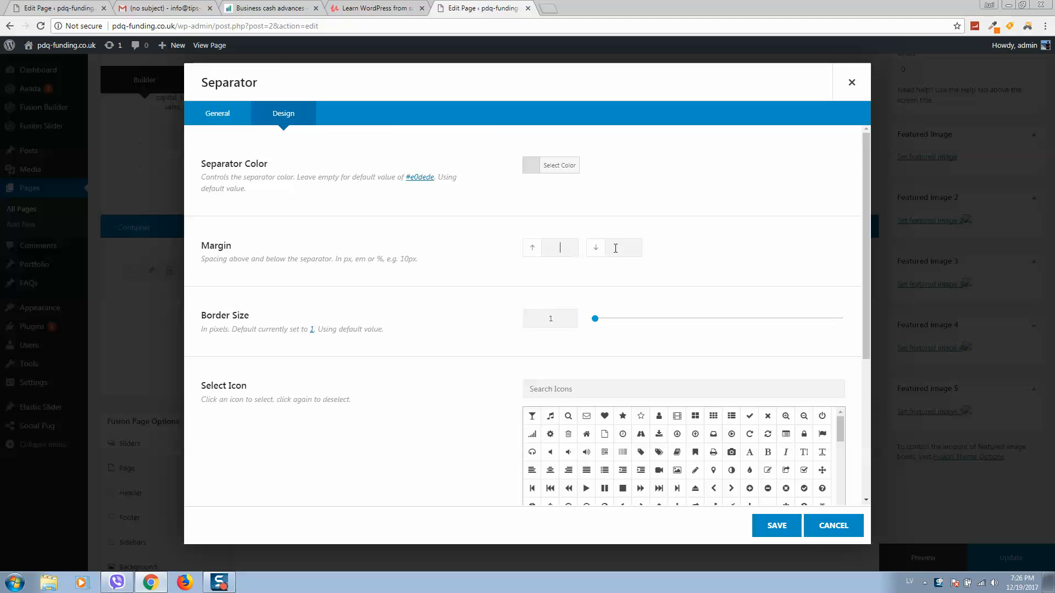
text(150)
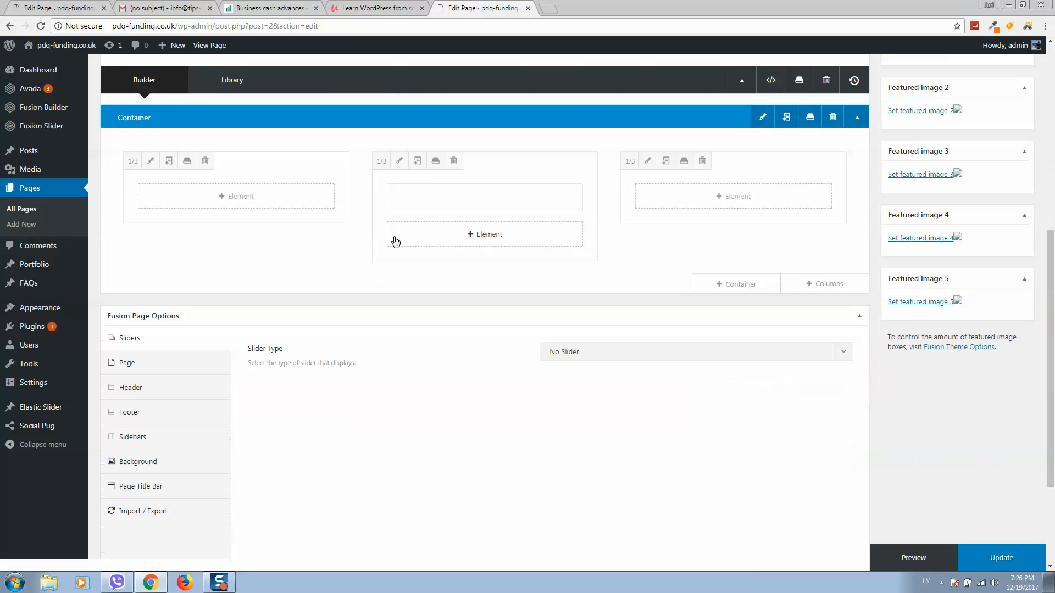
- Add a Text Block below the separator reading Under Construction
click(484, 232)
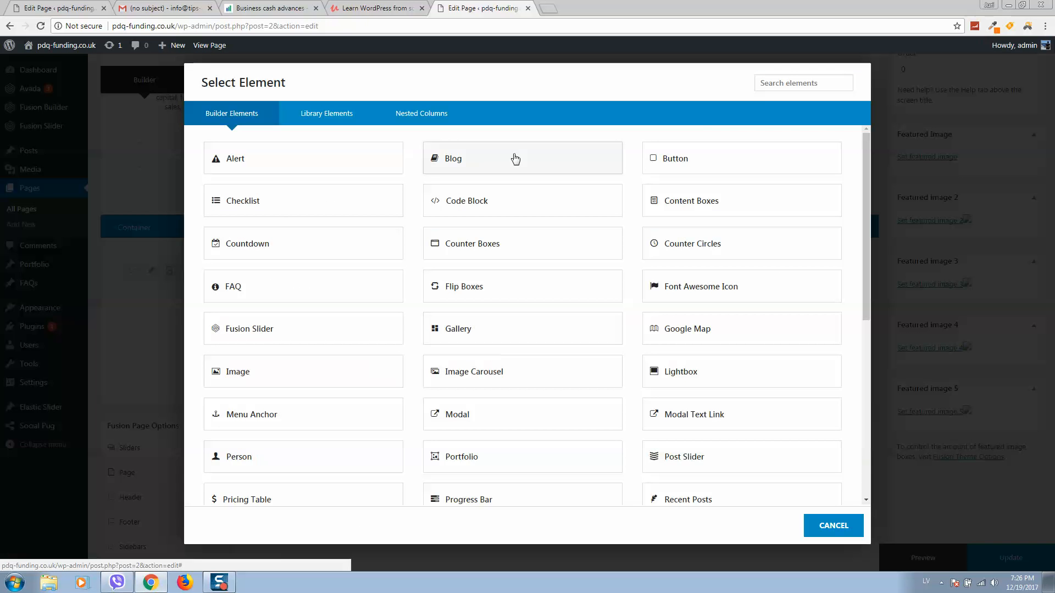
text(text)
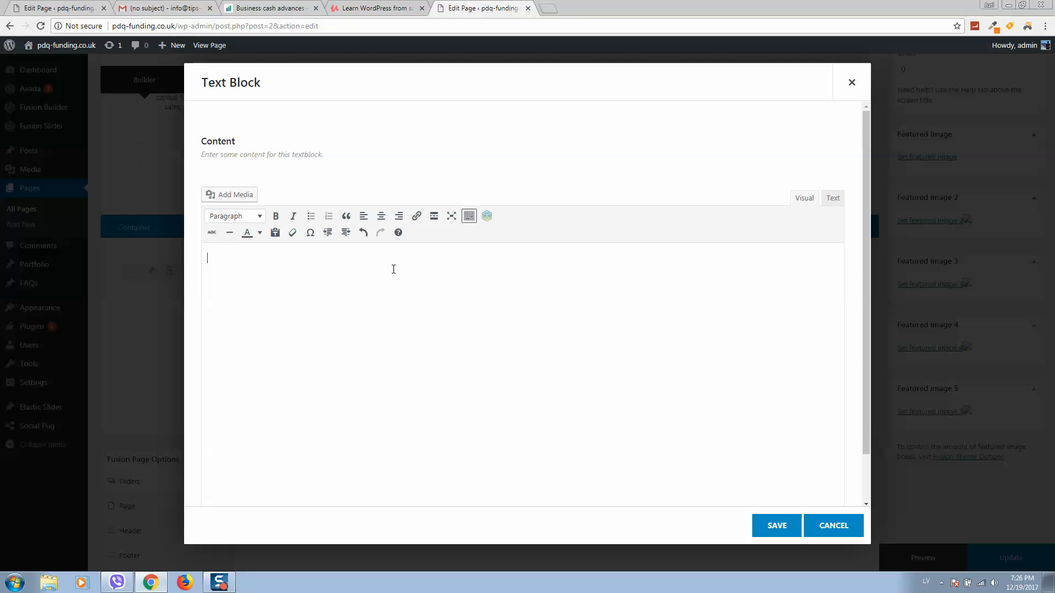
text(U)
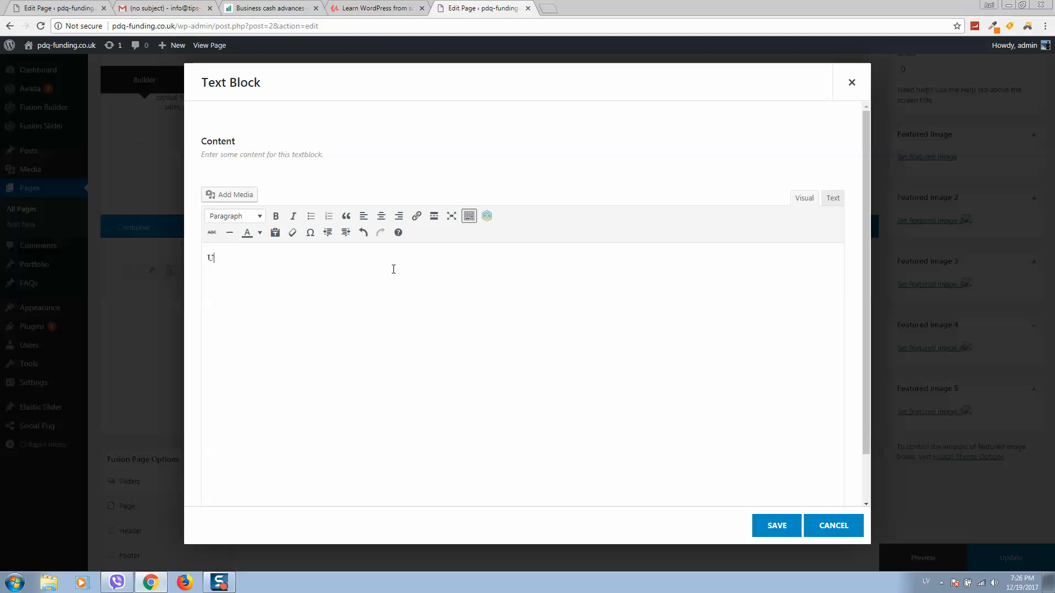
text(nder)
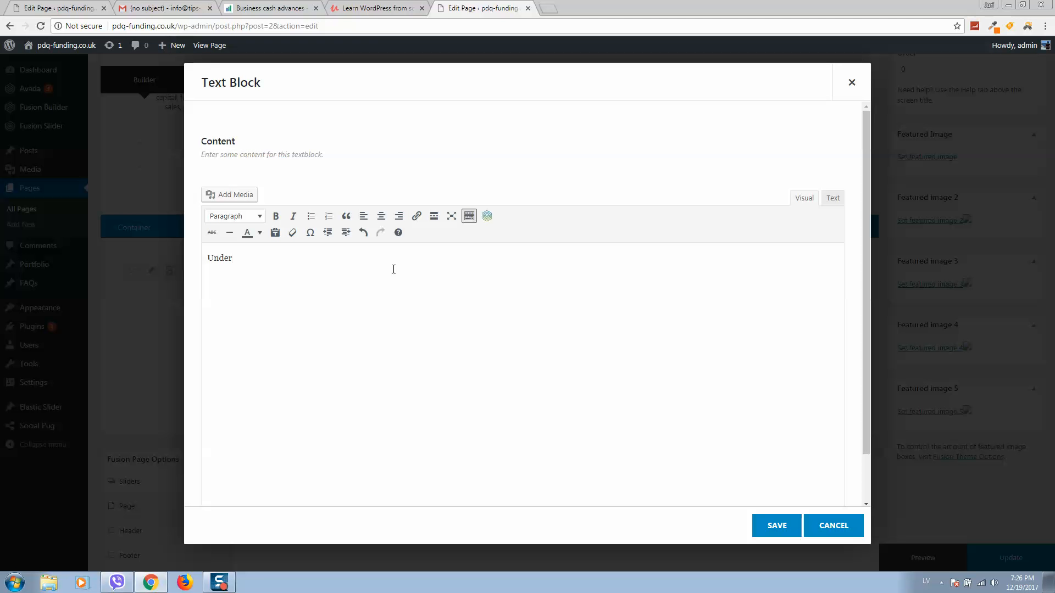
text(Co)
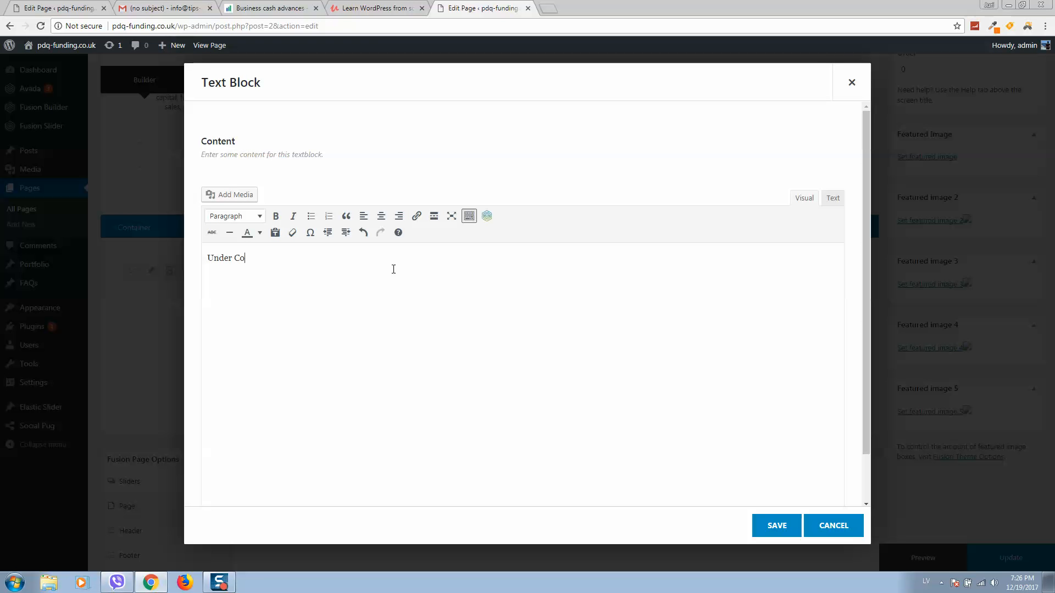
text(nstruction)
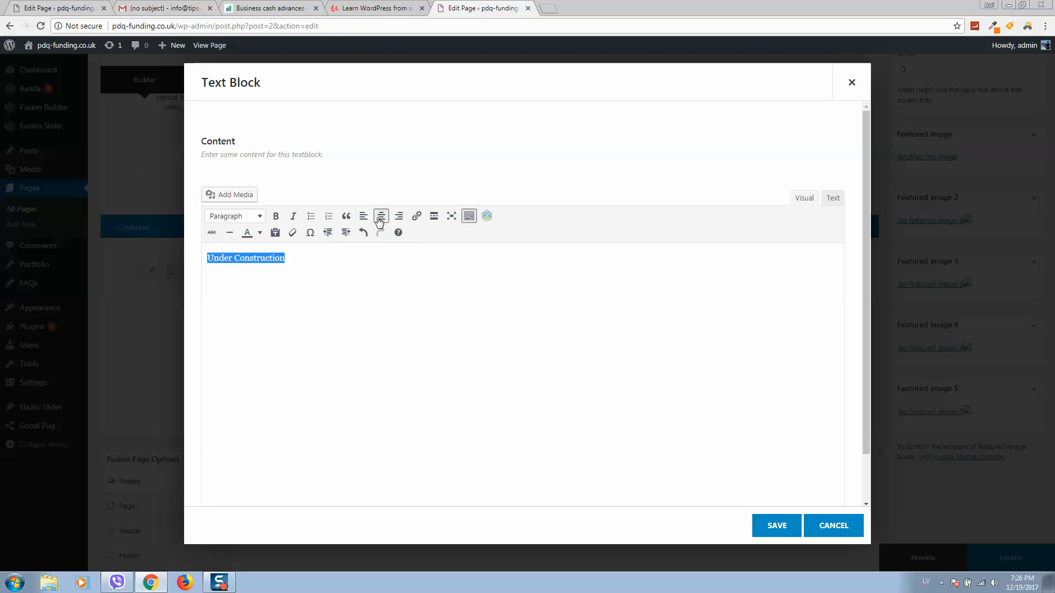
- Centre and italicise the Under Construction text, then update the page
click(381, 217)
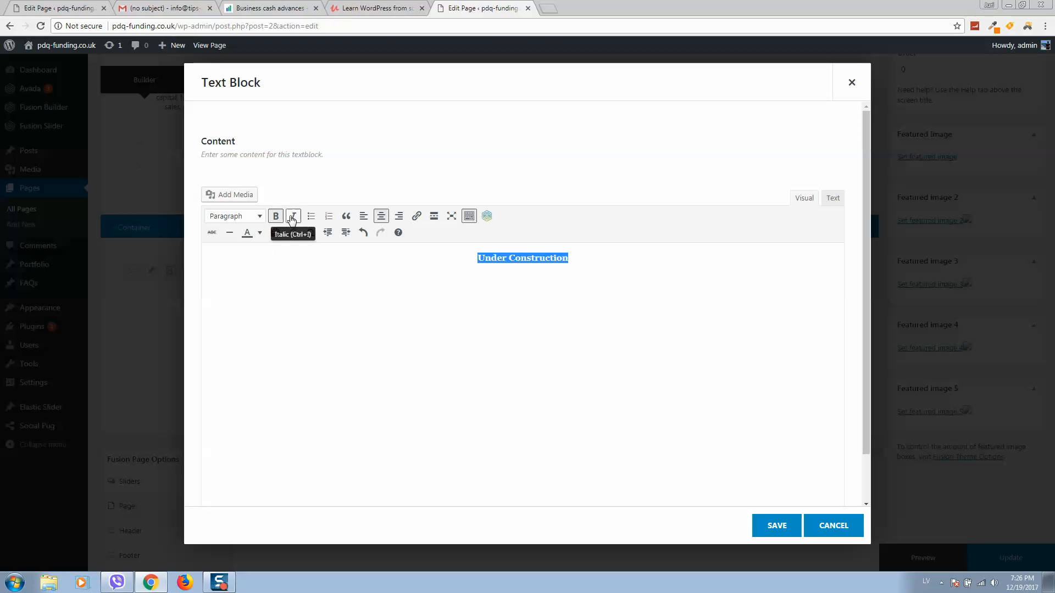
click(292, 216)
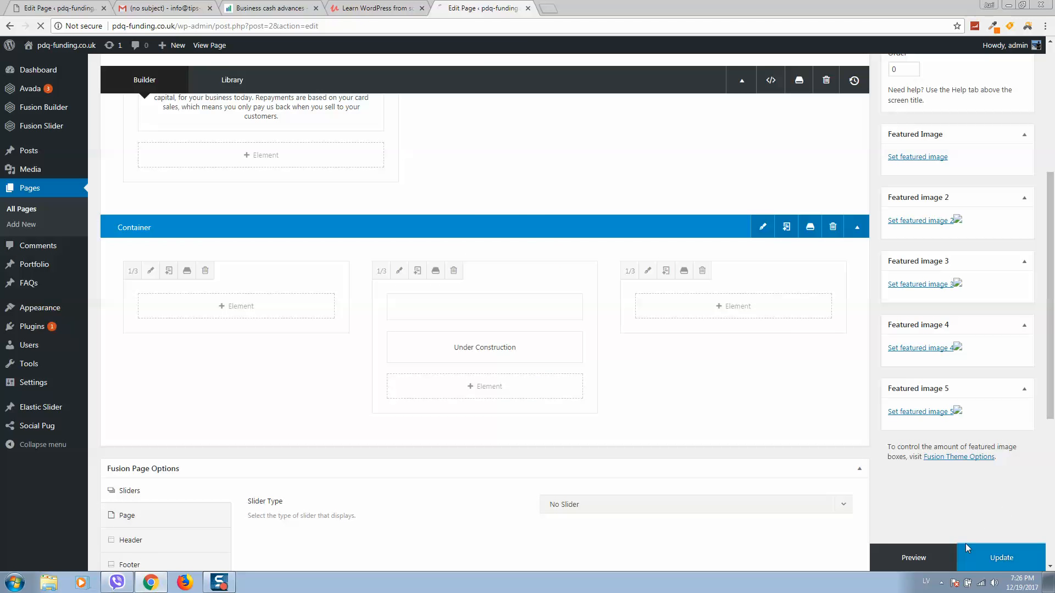
click(1000, 557)
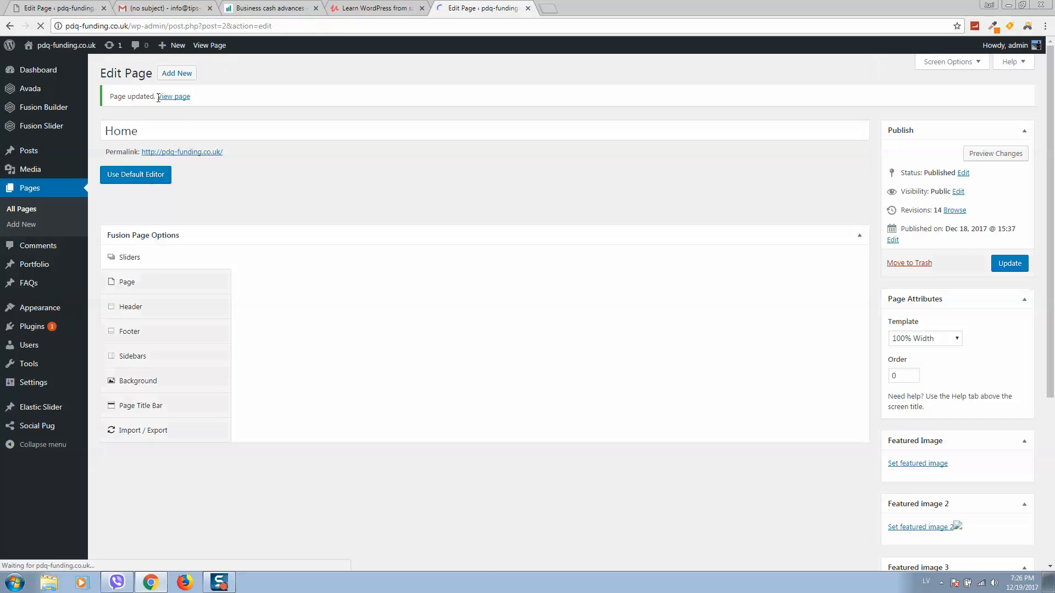
- View the updated live homepage, then return to the page editor
click(173, 97)
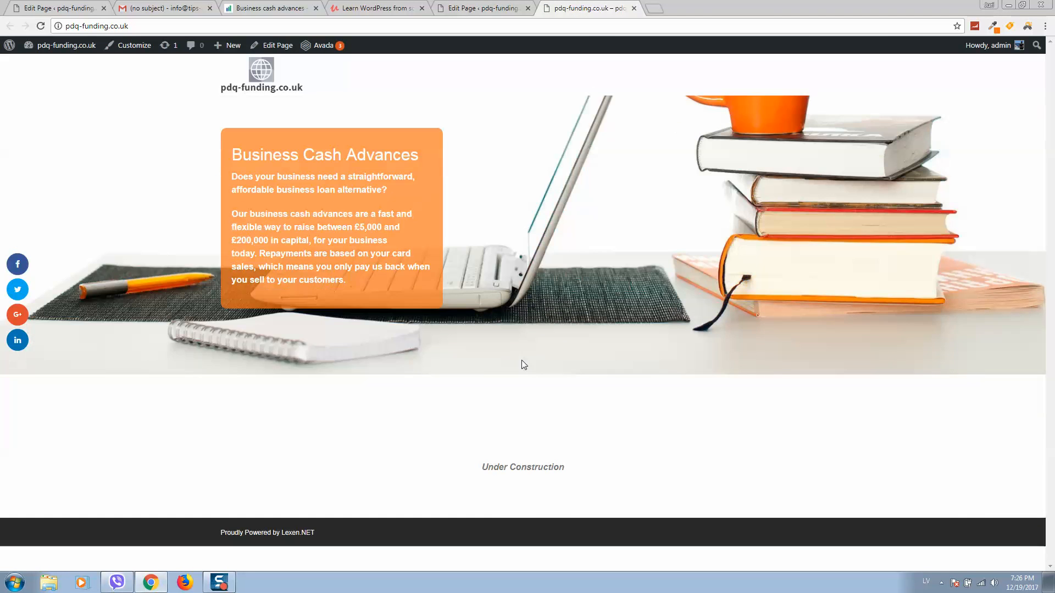
click(277, 45)
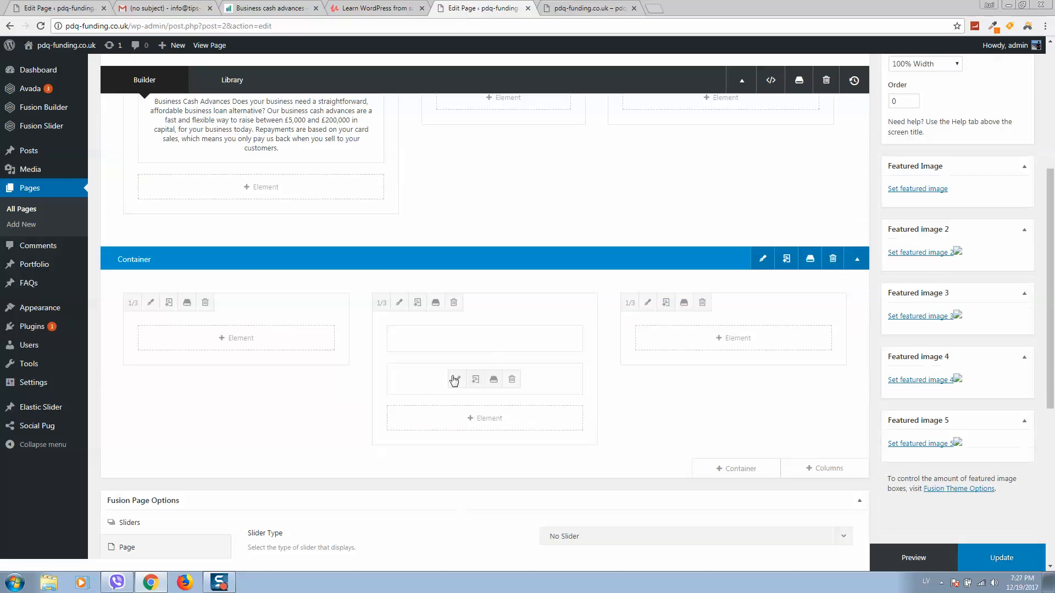
scroll(down, 3)
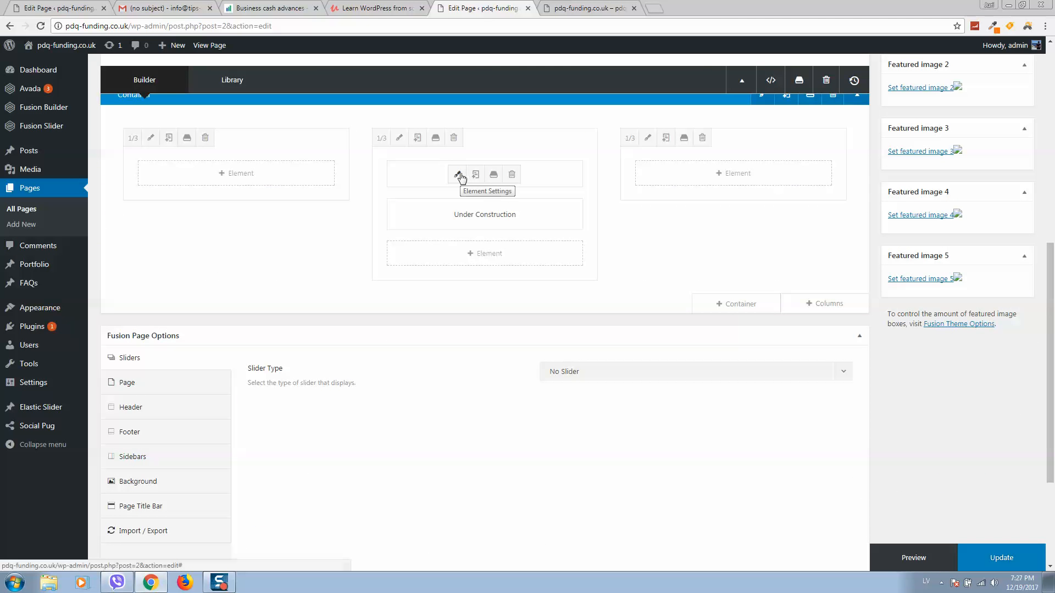
- Review the separator's Design settings, cancel, and check the Under Construction section
click(459, 175)
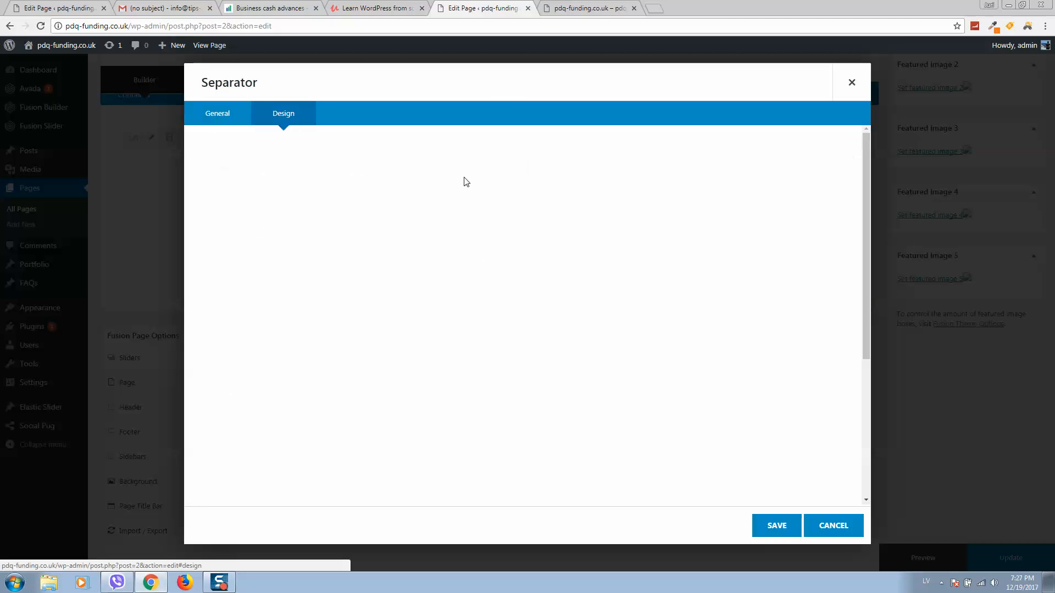
click(283, 113)
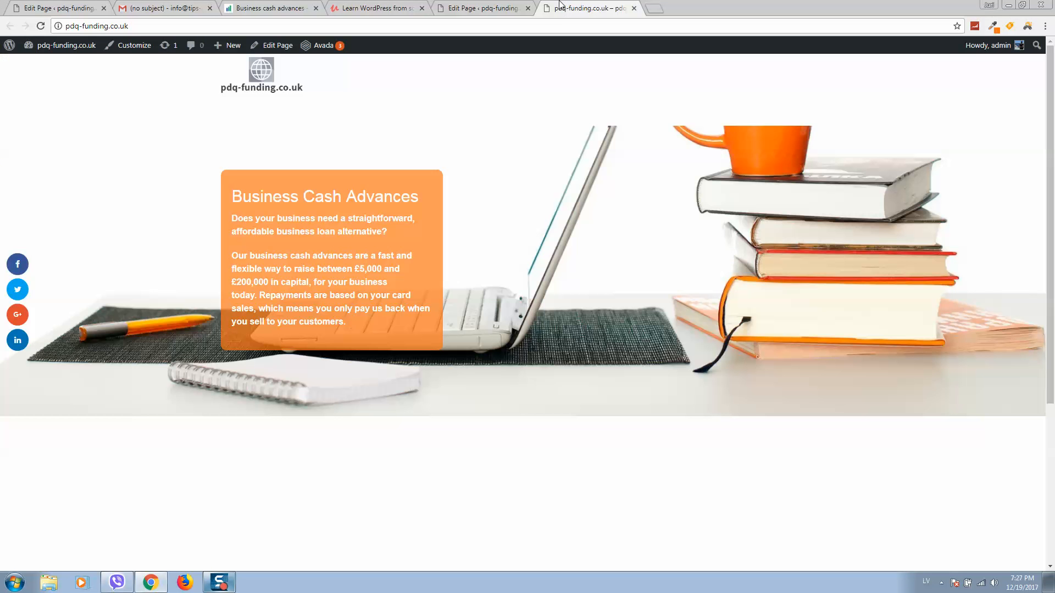
scroll(down, 3)
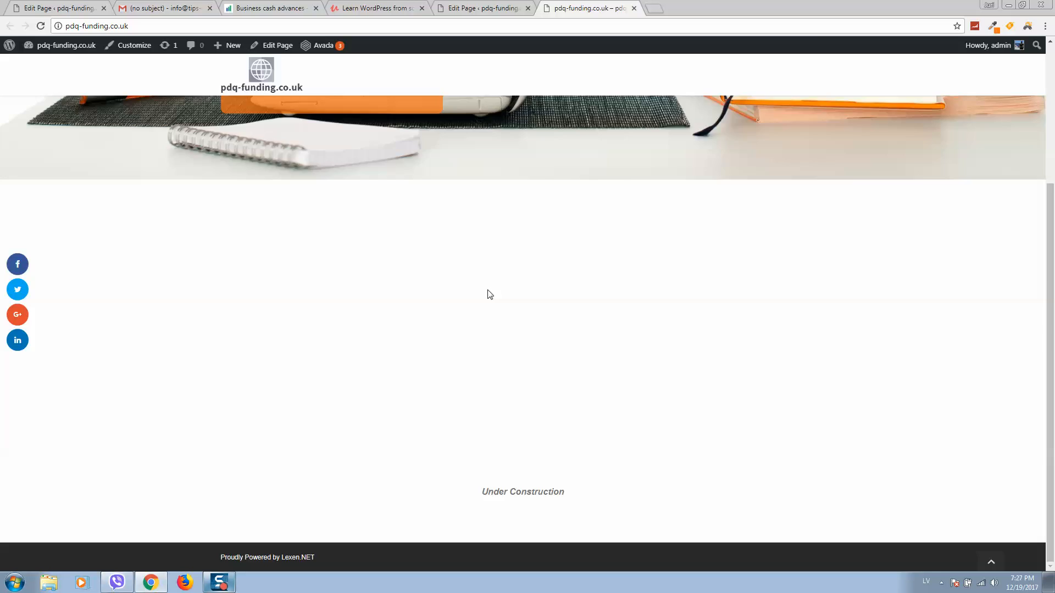
scroll(up, 3)
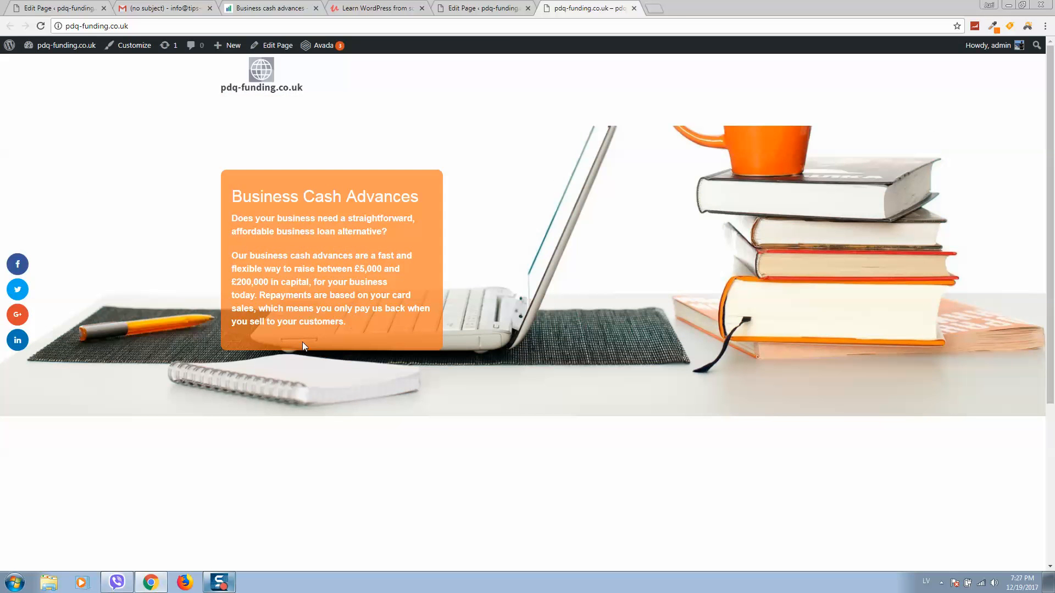
- Add a Button element under the hero text column
click(272, 45)
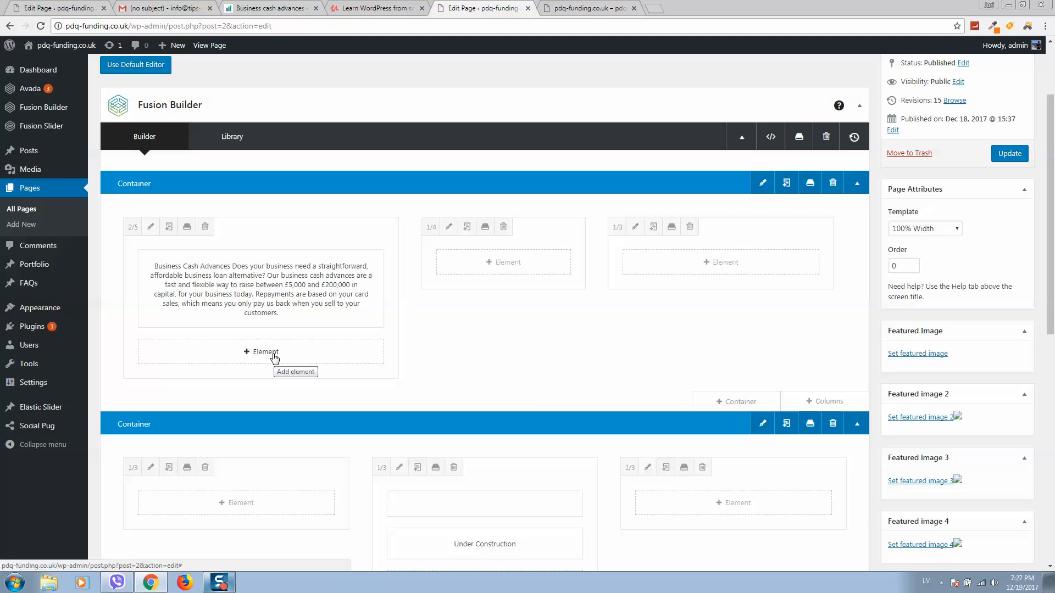
click(259, 352)
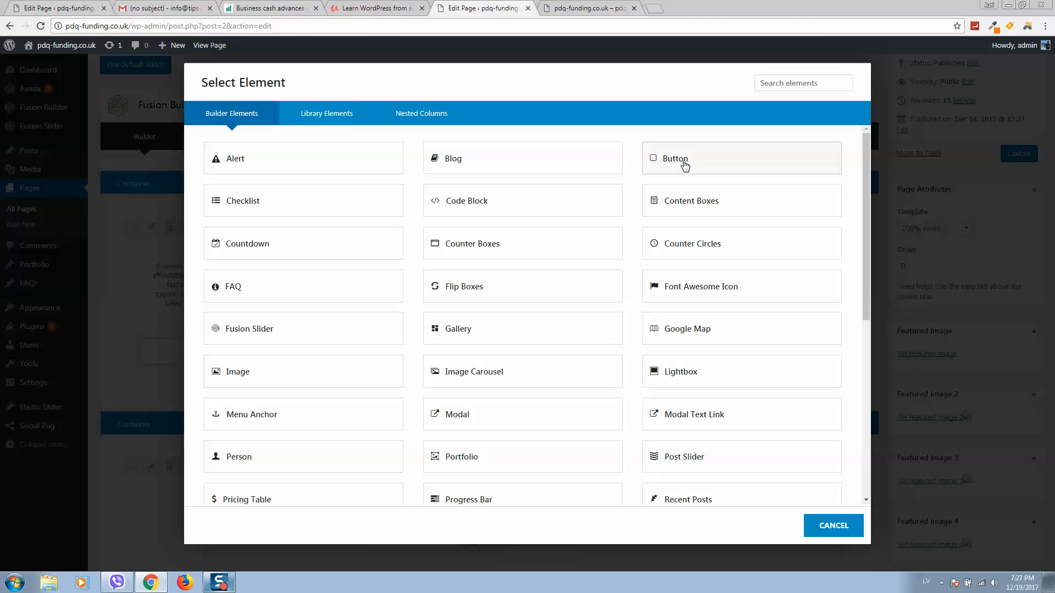
click(673, 158)
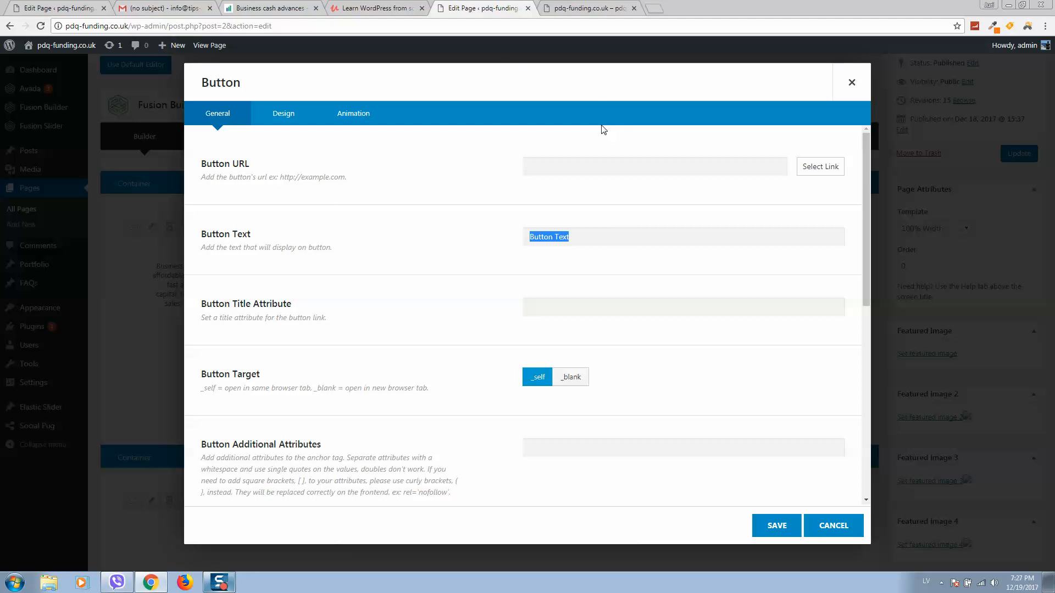
- Review the button's General options, including the modal window anchor setting
scroll(down, 3)
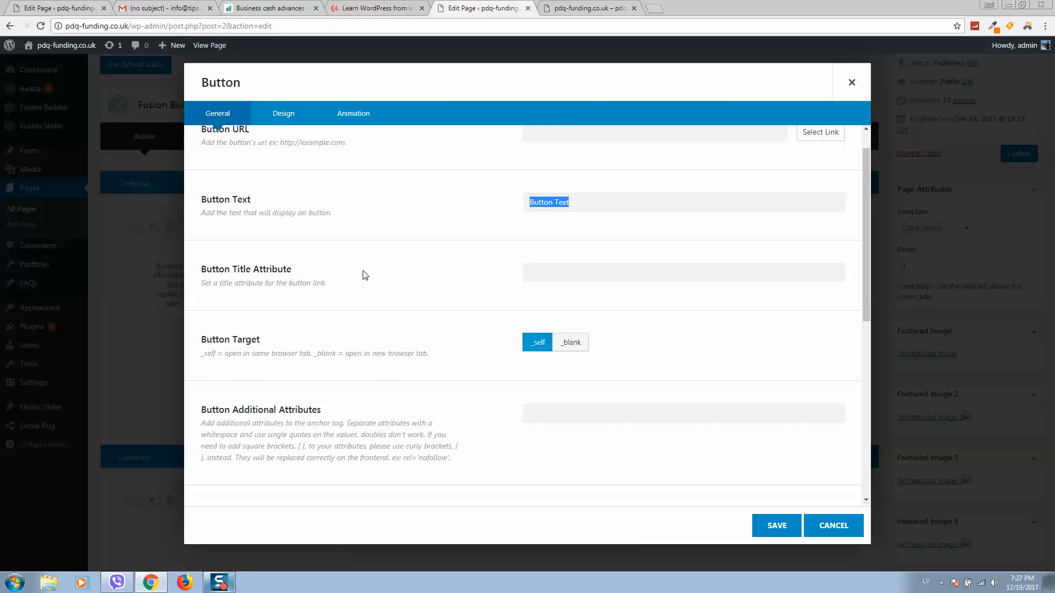
scroll(down, 3)
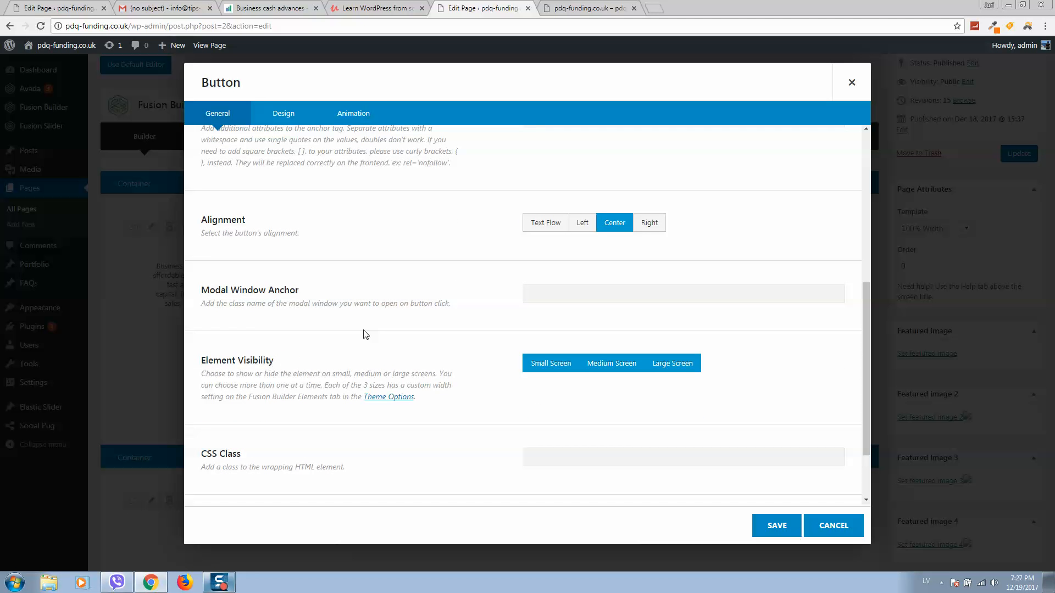
click(682, 292)
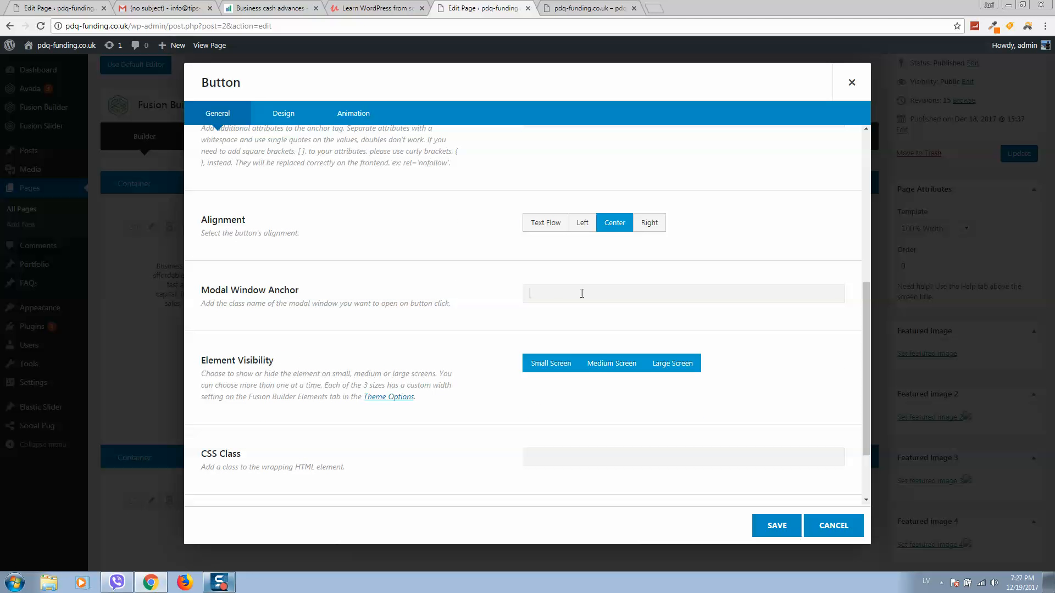
mouse_move(124, 299)
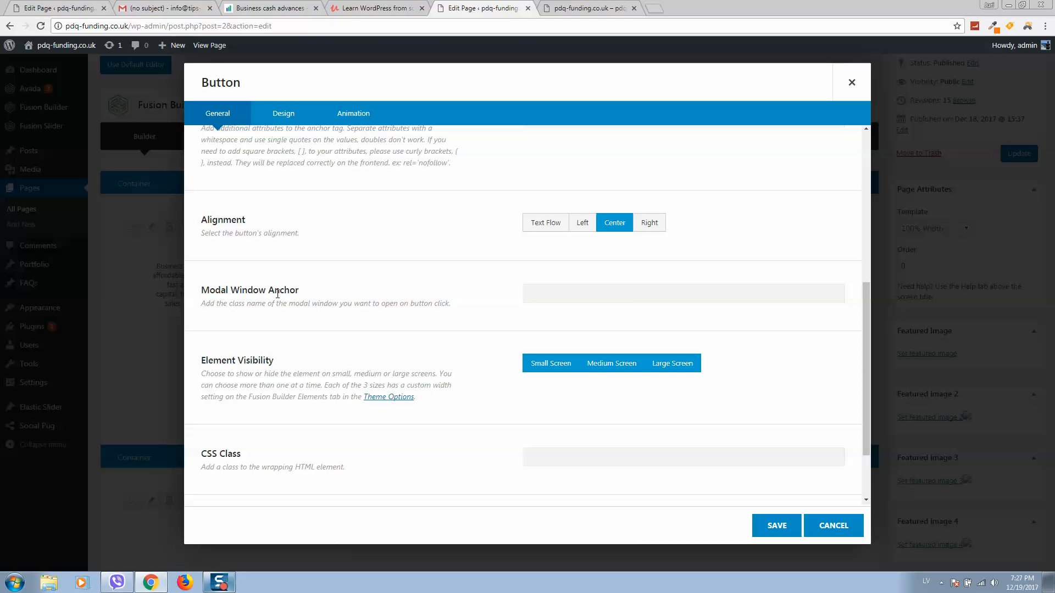
mouse_move(261, 277)
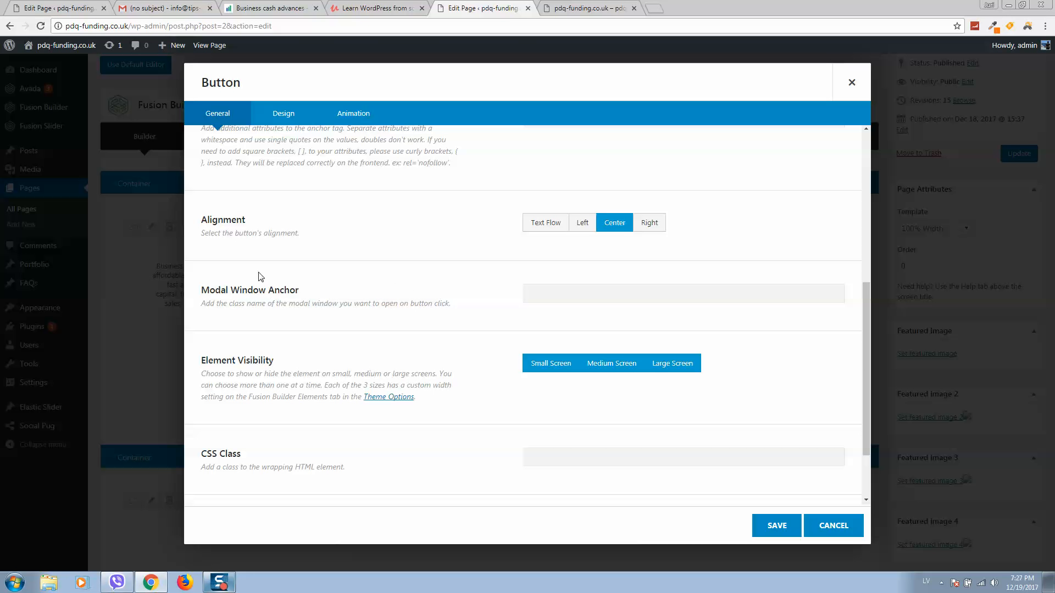
scroll(down, 3)
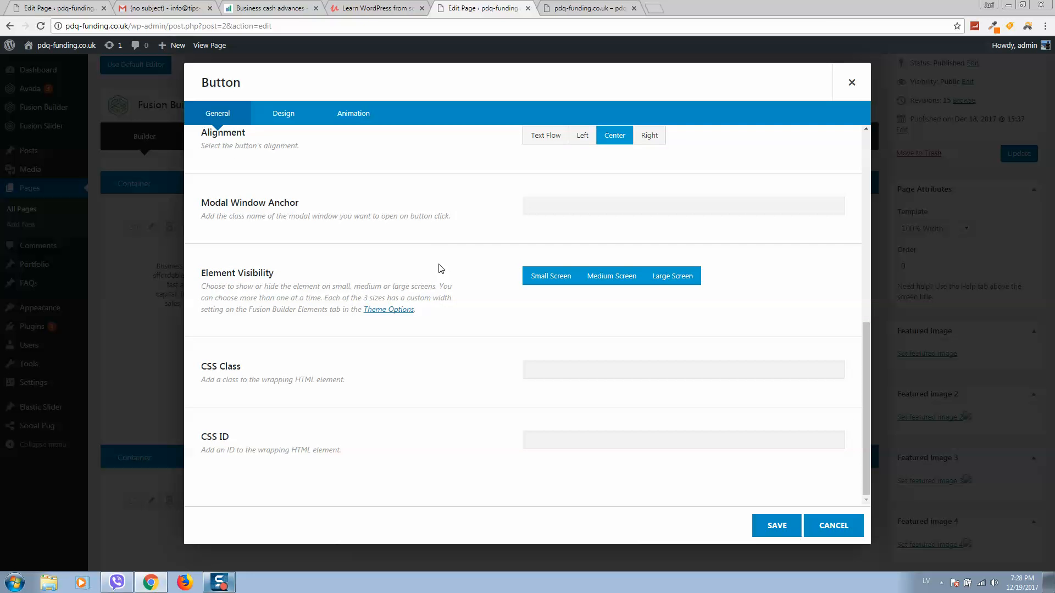
scroll(up, 3)
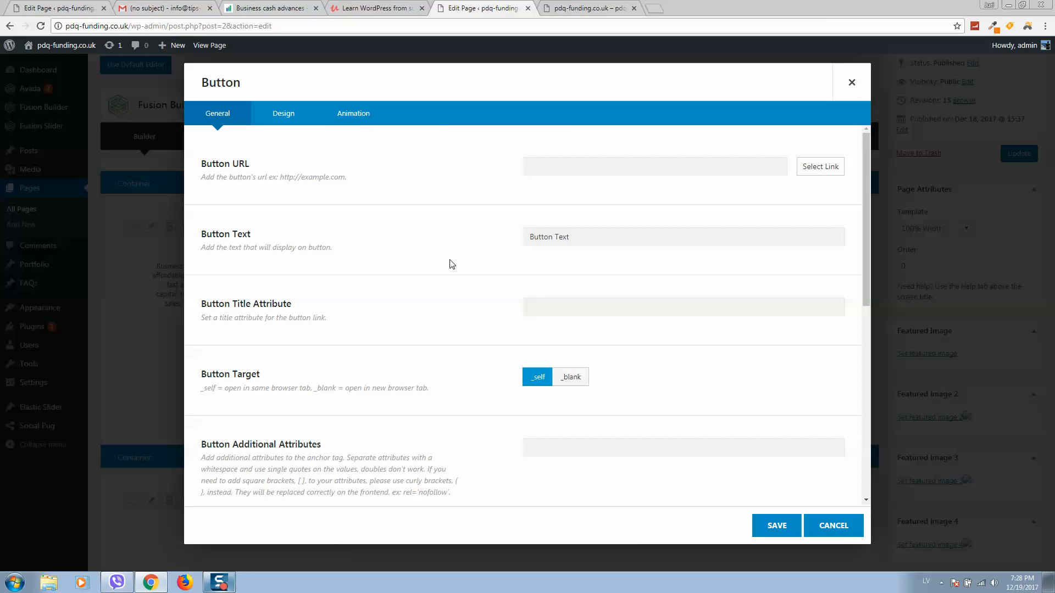
- Set the button URL to #more and its text to Read More, then save
click(654, 166)
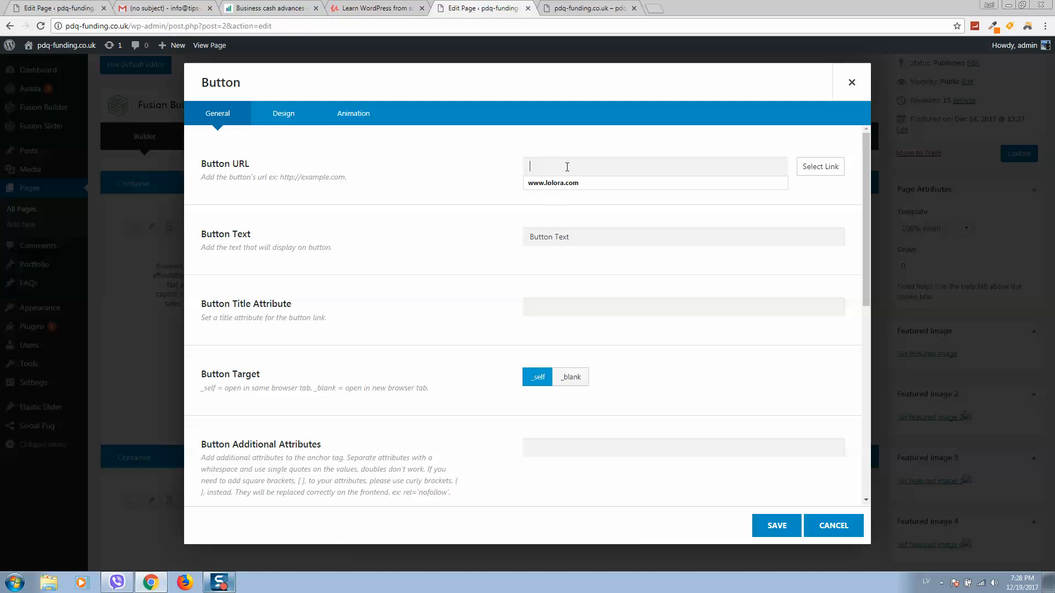
text(#pa)
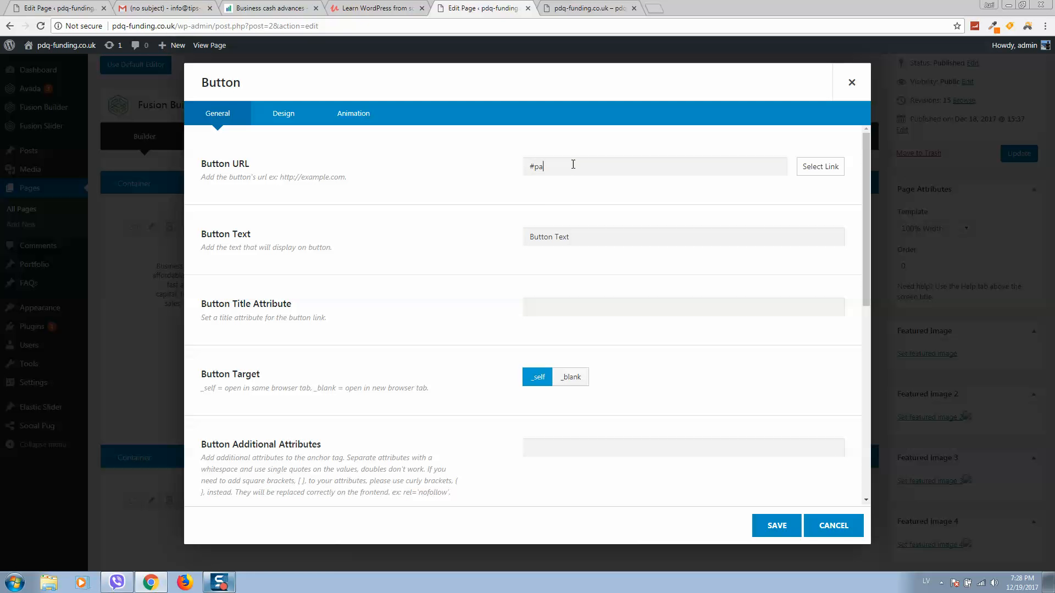
text(more)
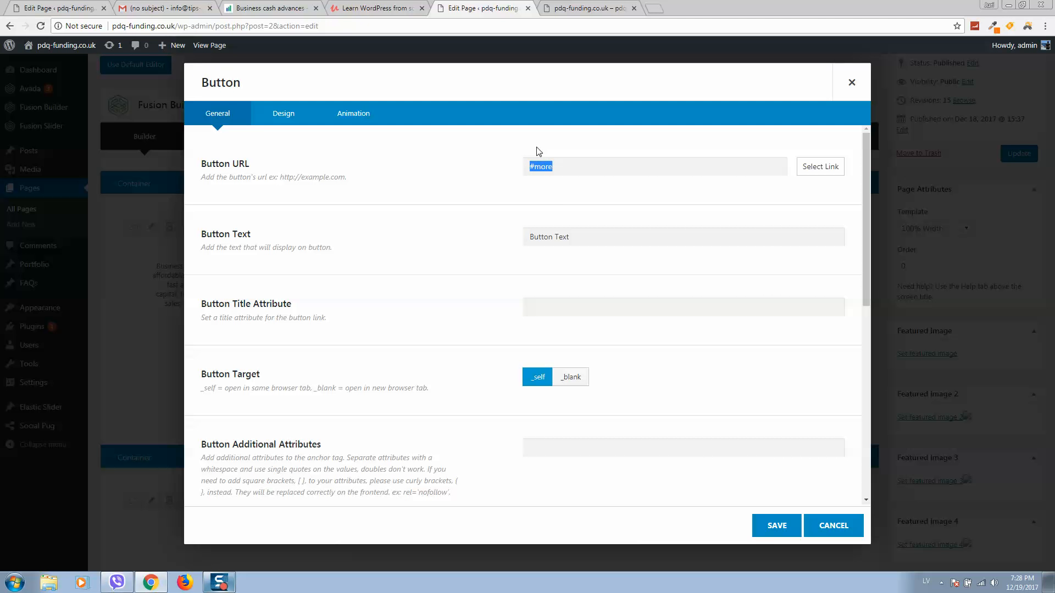
mouse_move(776, 526)
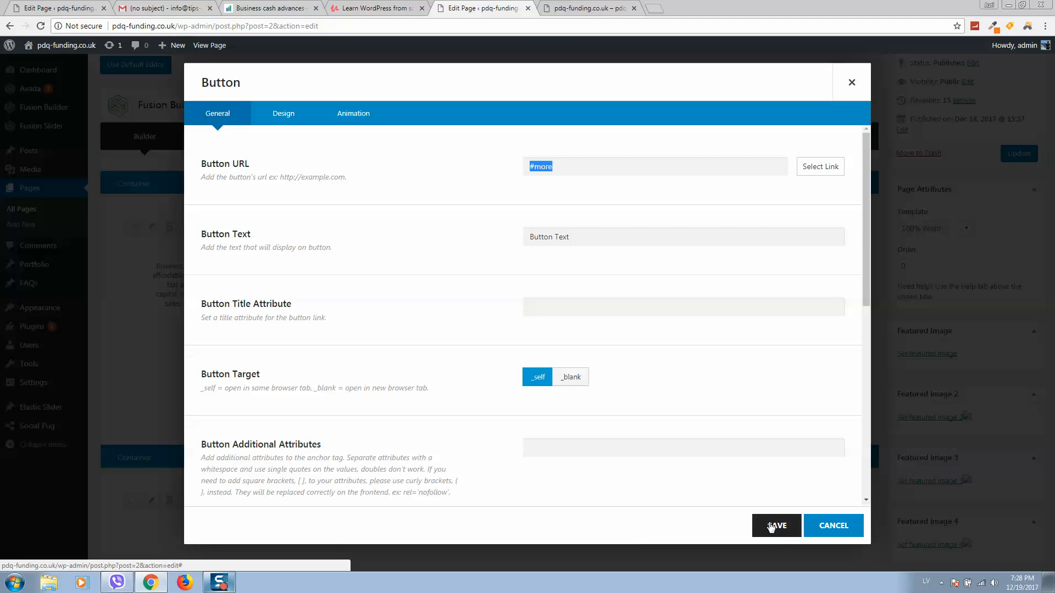
text(Read)
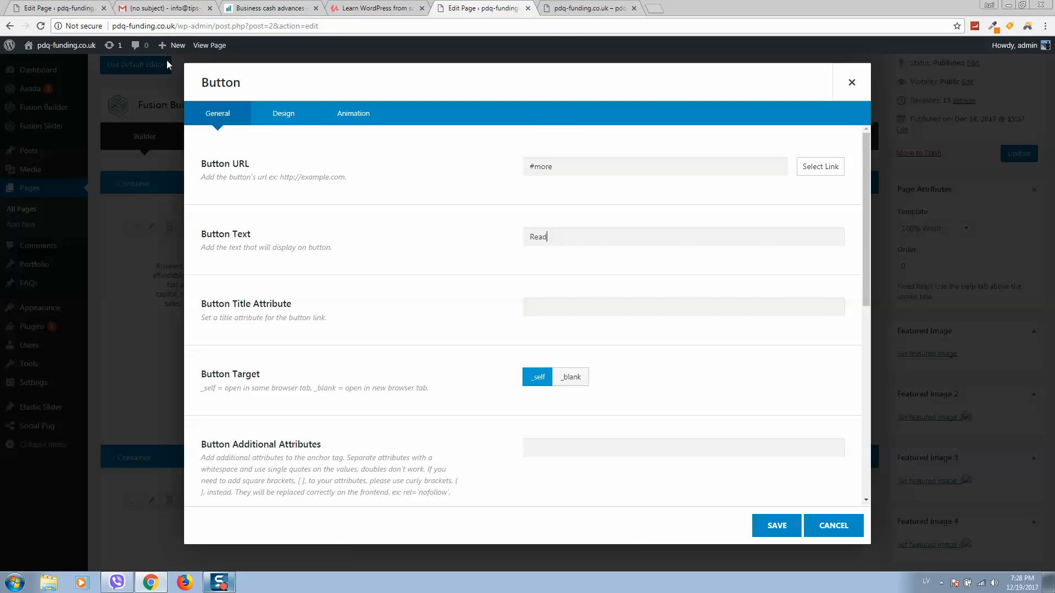
text(More)
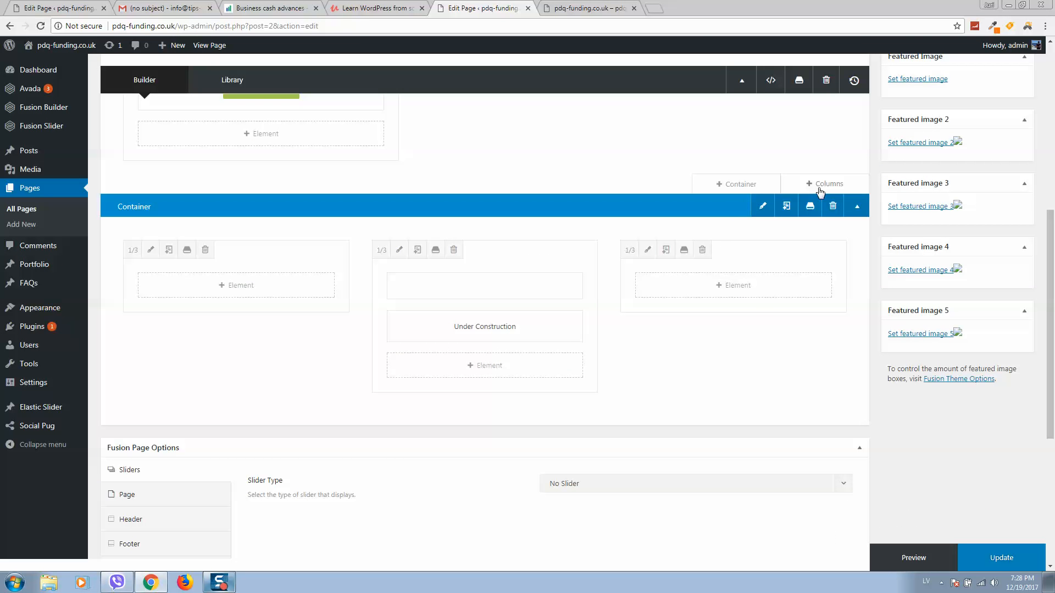
- Name the Under Construction container's menu anchor more and save
click(763, 206)
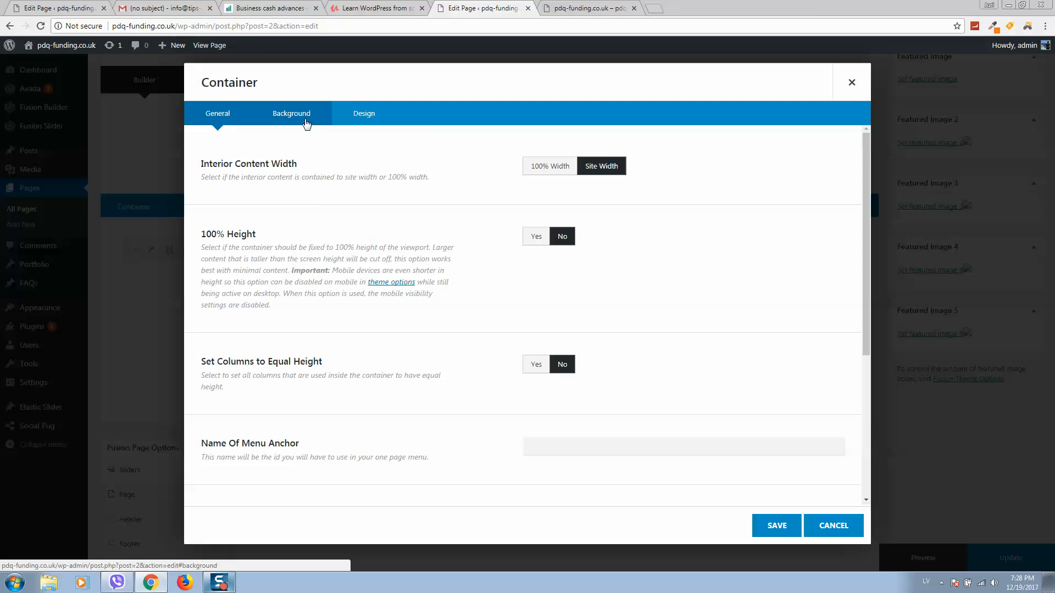
scroll(down, 3)
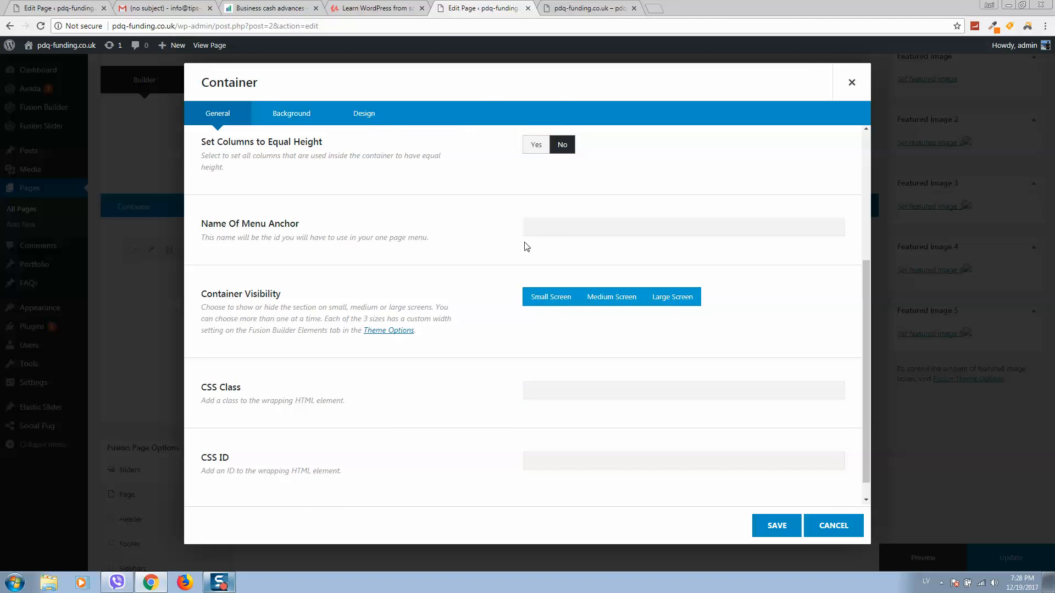
scroll(down, 3)
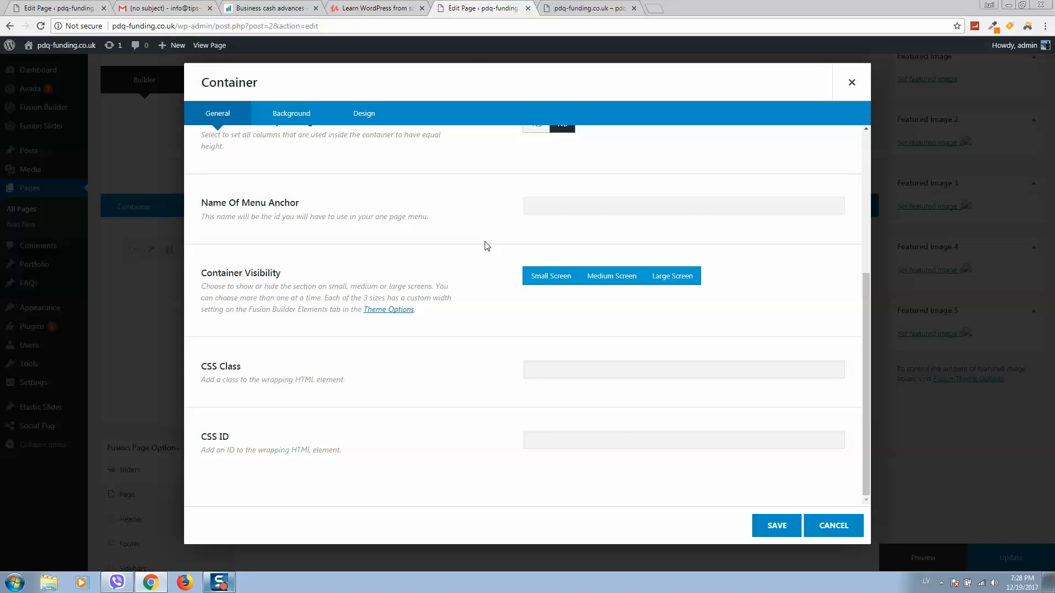
click(683, 205)
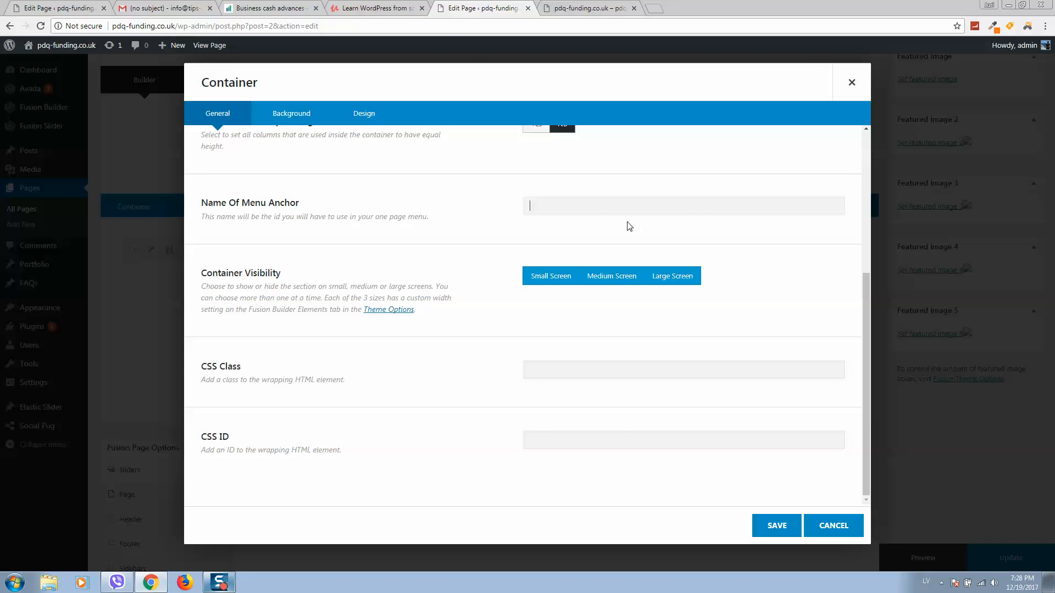
text(more)
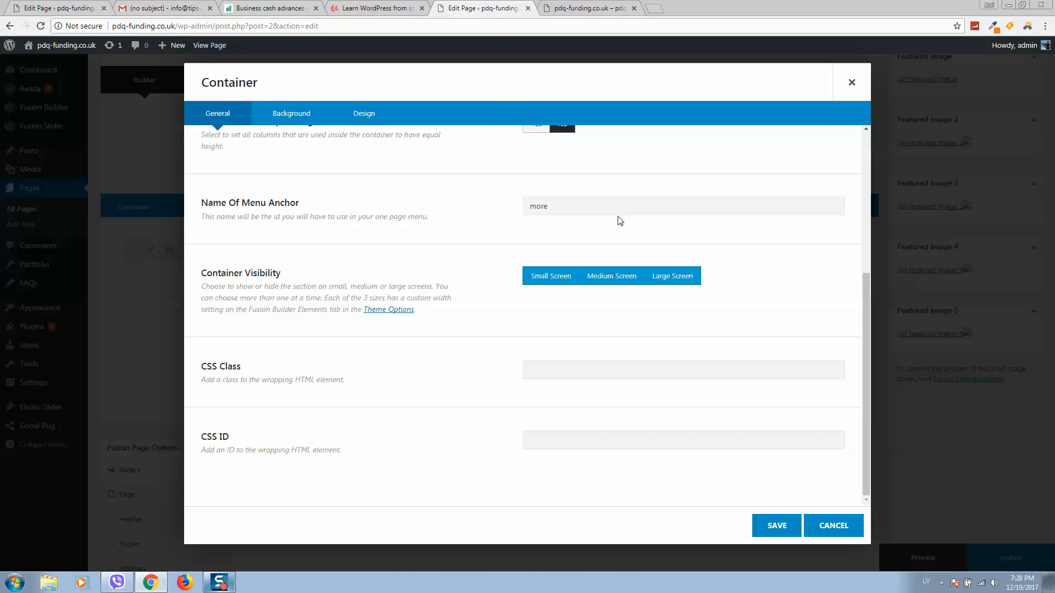
double_click(537, 205)
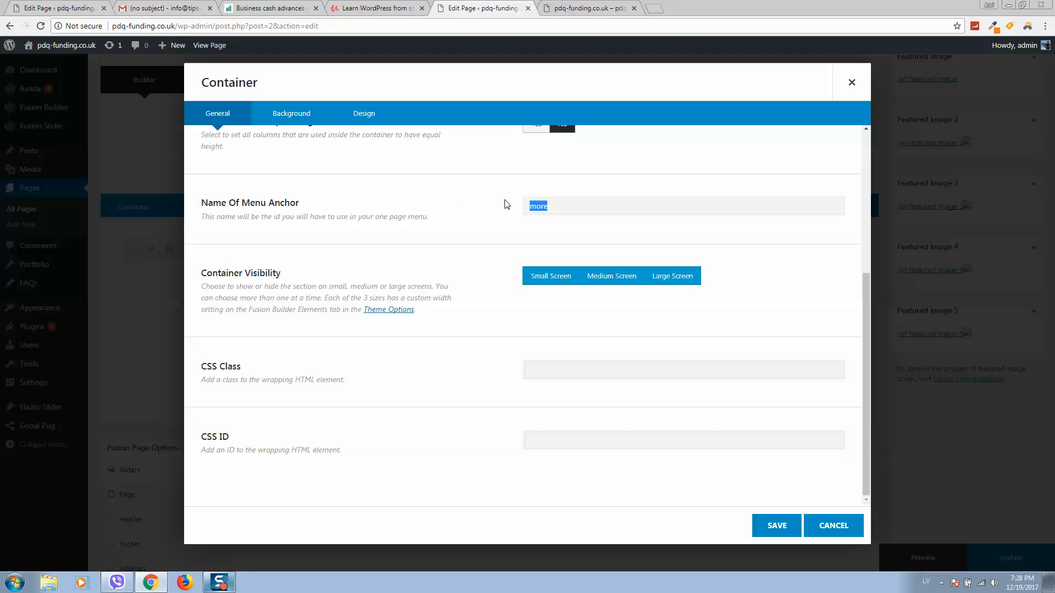
scroll(up, 3)
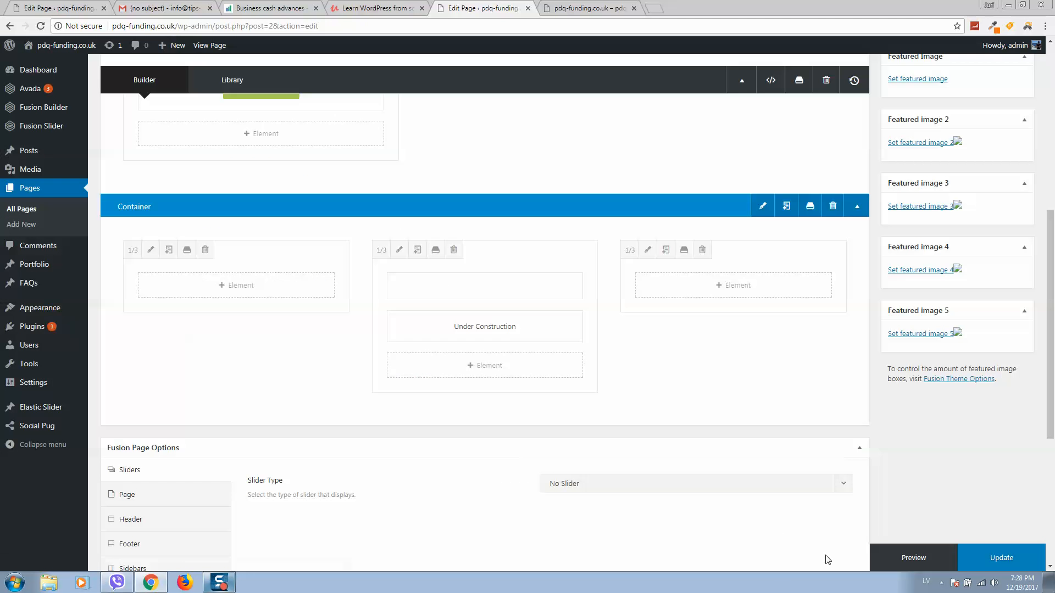
- Publish the page changes and switch to the live homepage
click(1002, 559)
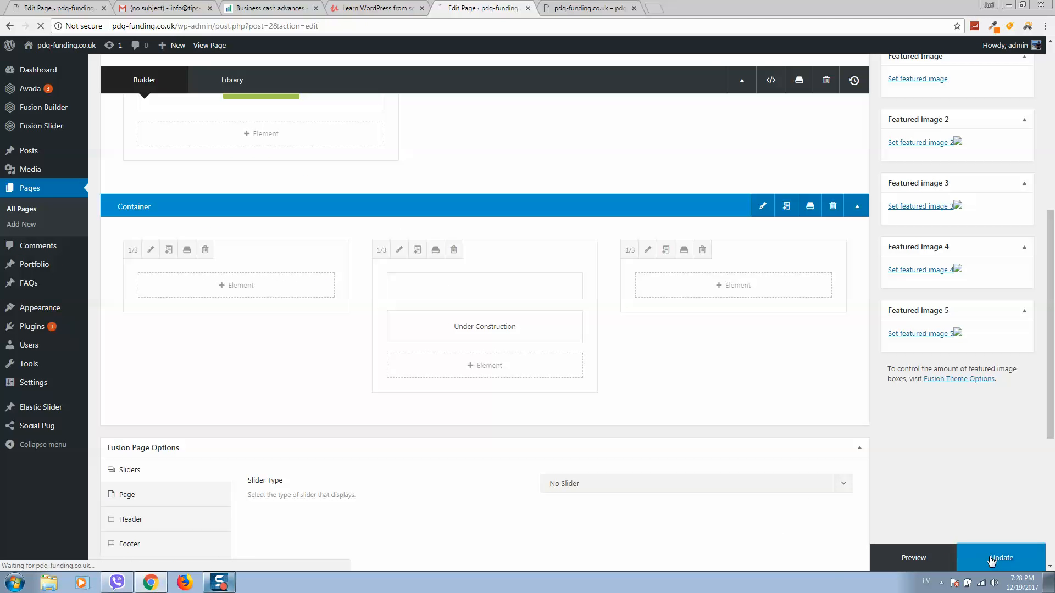
click(1002, 558)
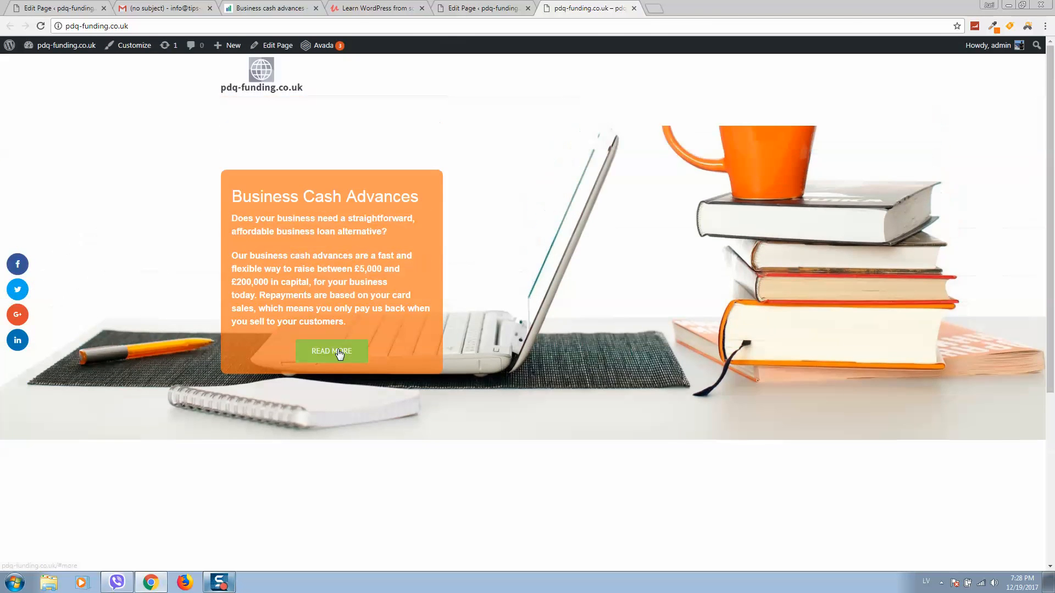
- Test that the live Read More button jumps to the Under Construction section
click(331, 352)
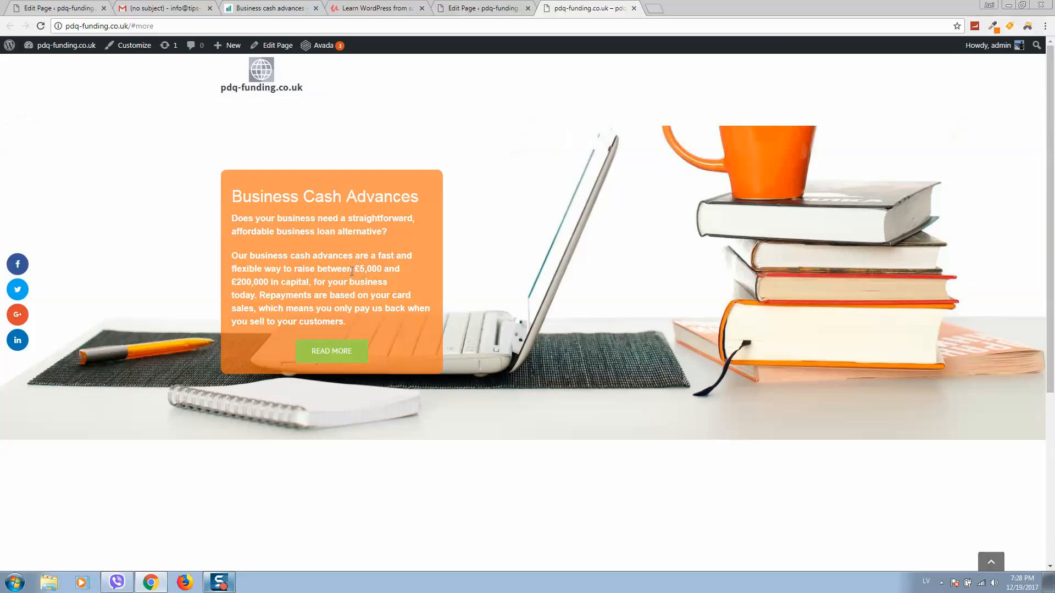
scroll(down, 3)
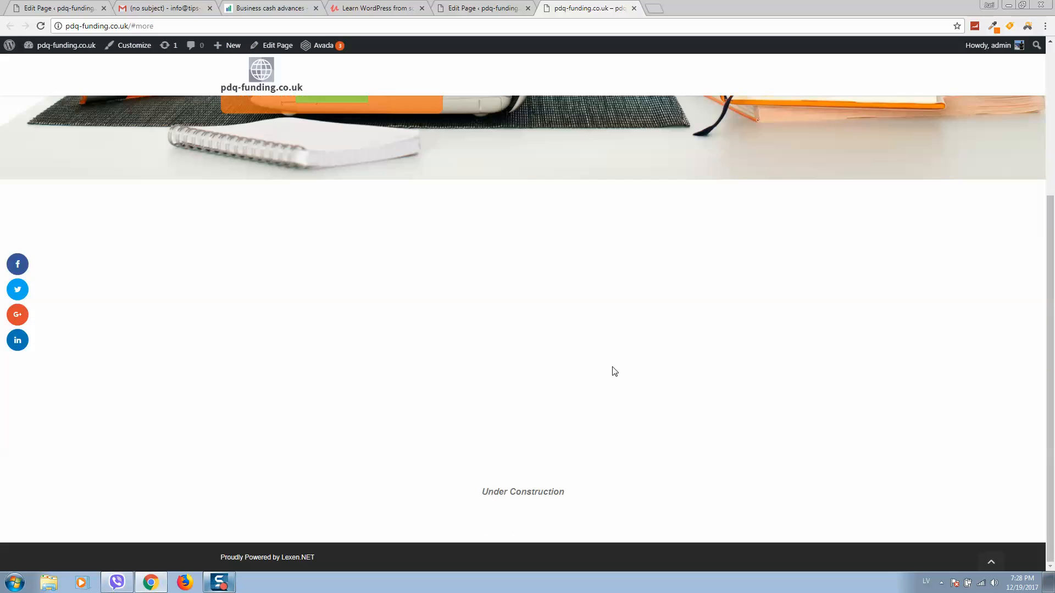
scroll(up, 3)
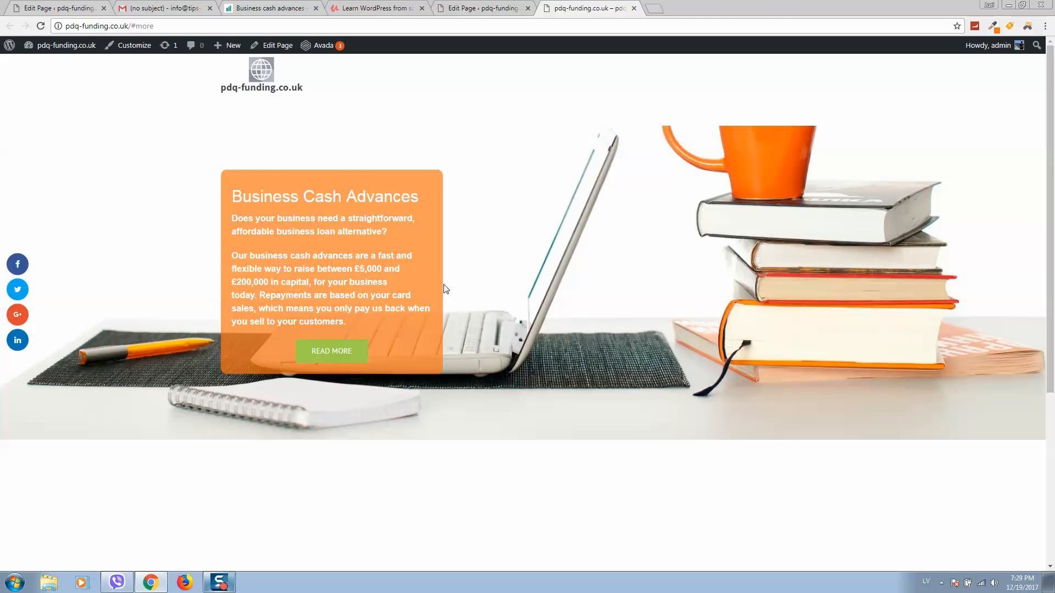
mouse_move(375, 415)
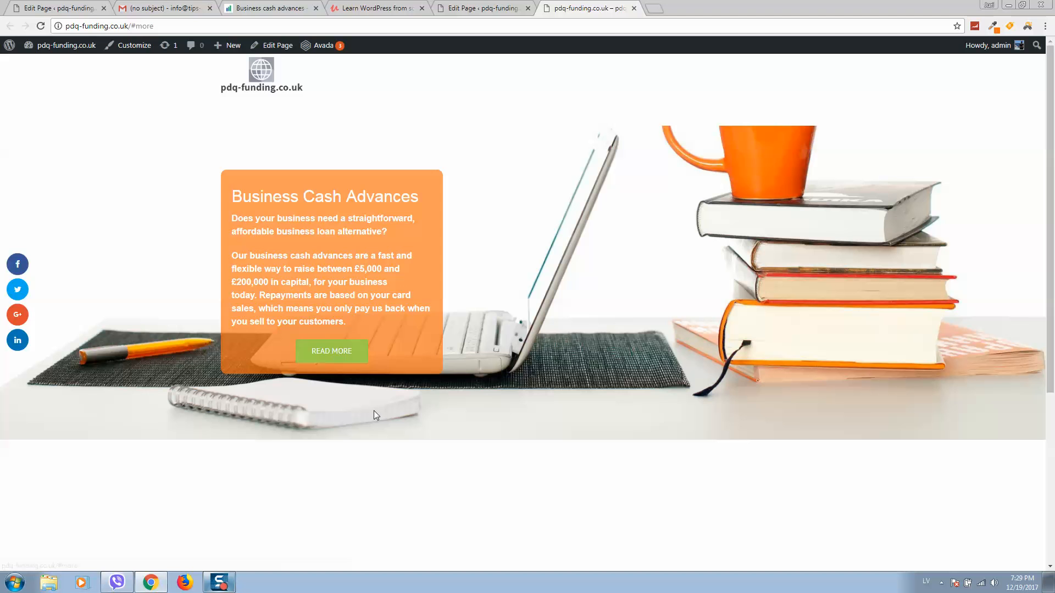
mouse_move(343, 355)
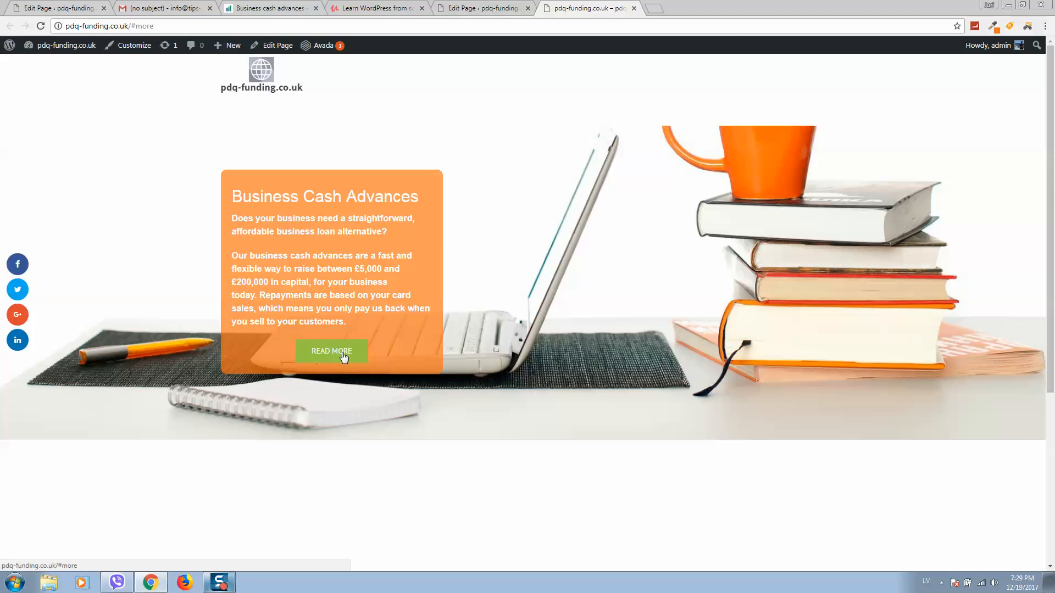
mouse_move(329, 391)
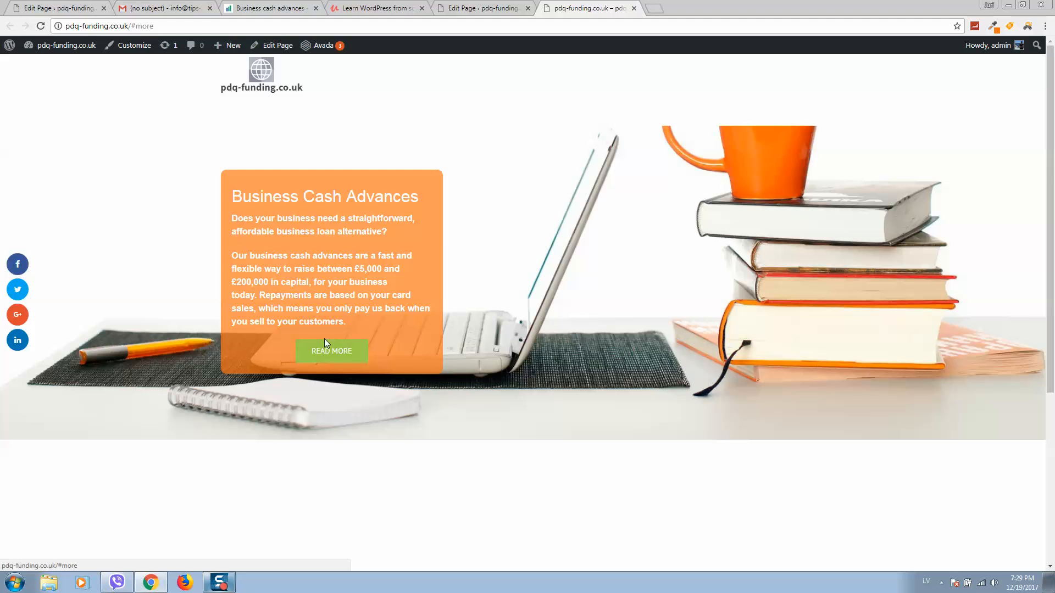
mouse_move(316, 365)
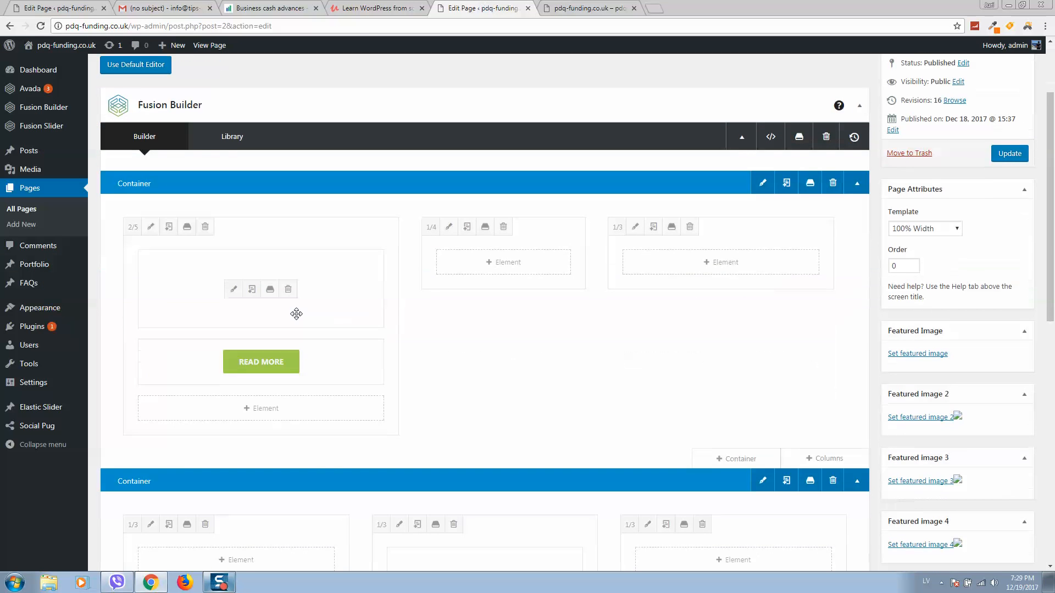
- Give the Read More button a Custom style with a white gradient top colour
click(233, 289)
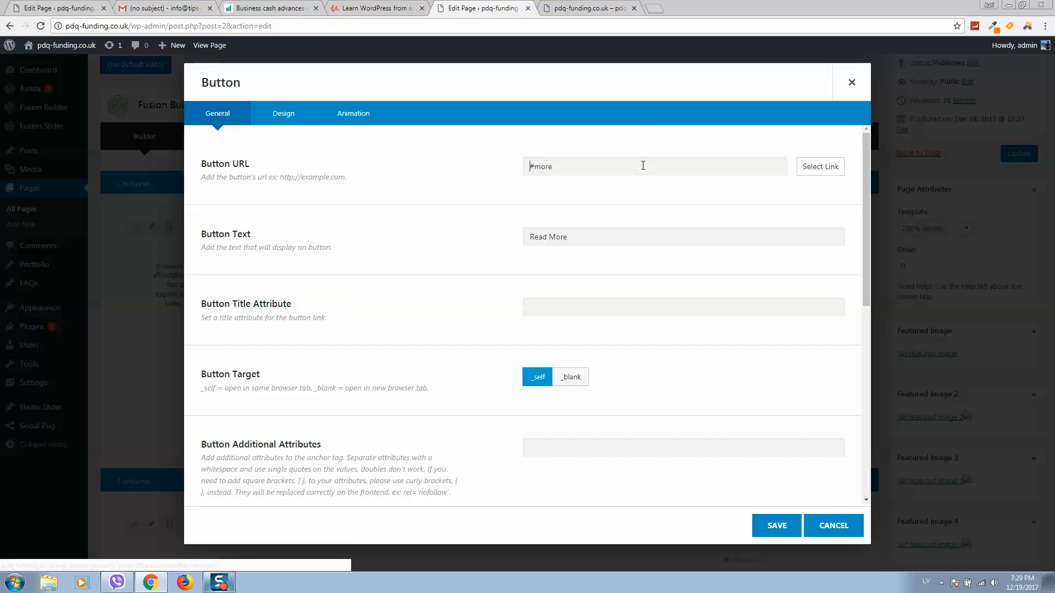
click(283, 113)
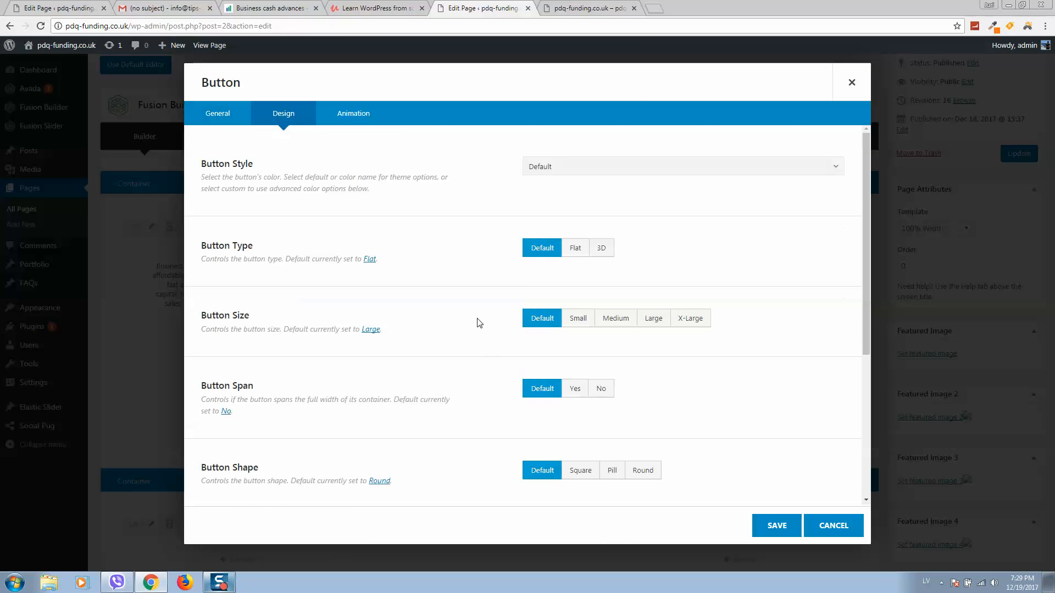
click(681, 166)
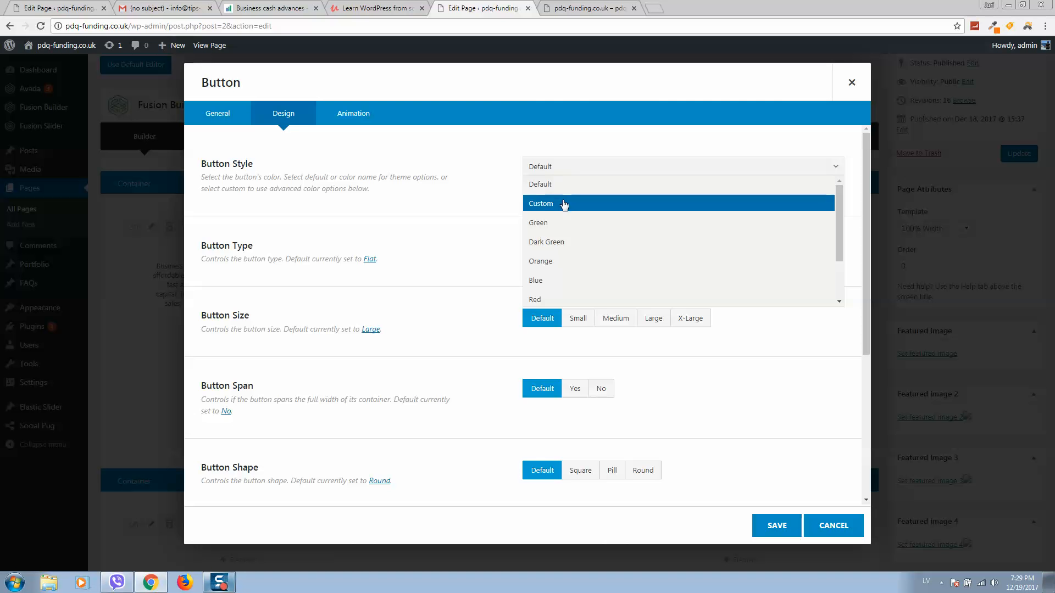
click(541, 204)
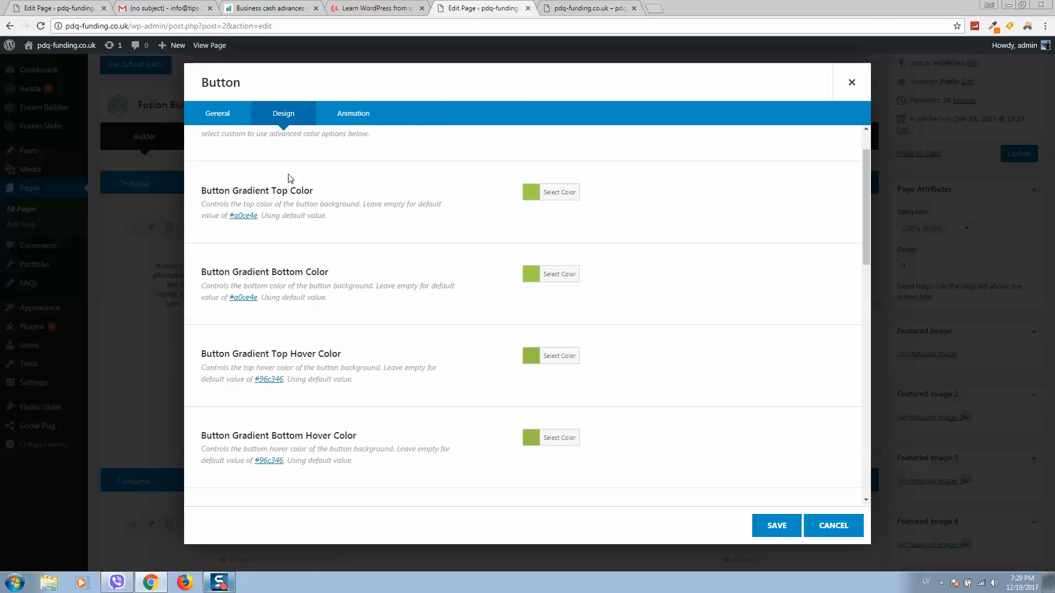
mouse_move(471, 184)
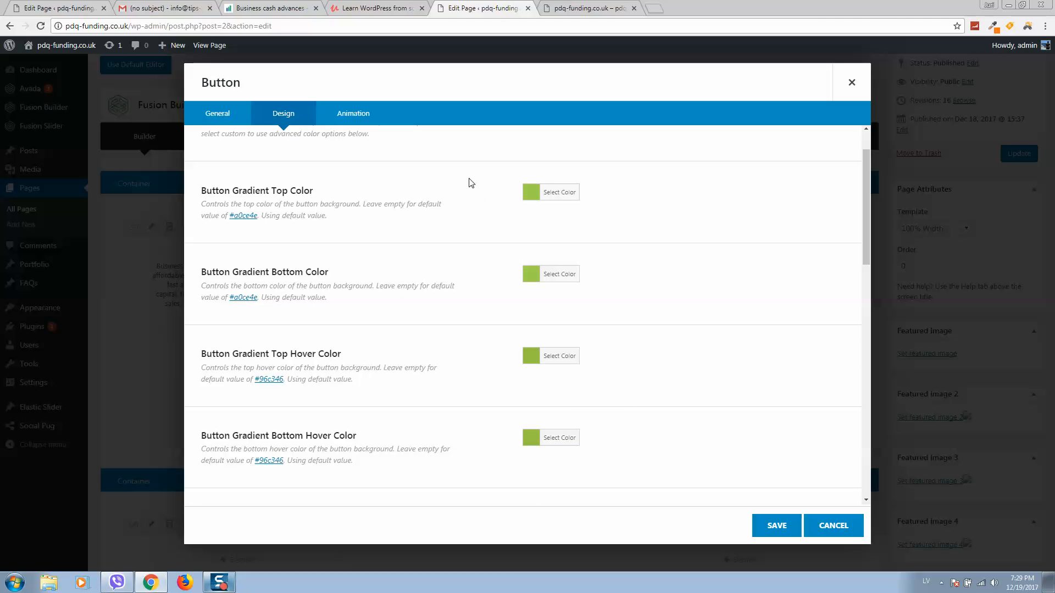
click(558, 191)
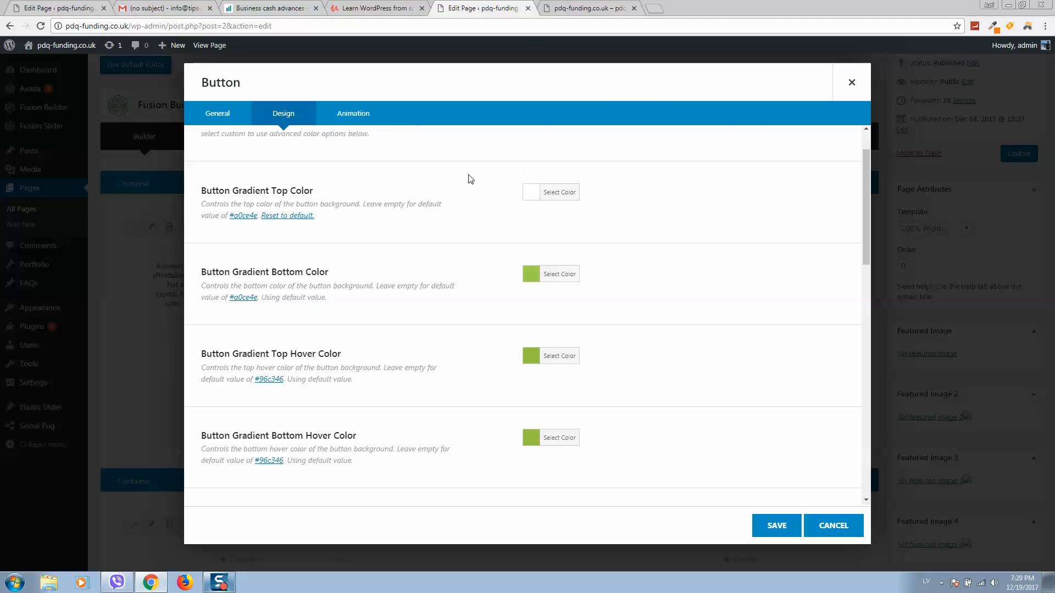
- Set the bottom gradient to white and both hover colours to #607d8b slate grey
click(550, 273)
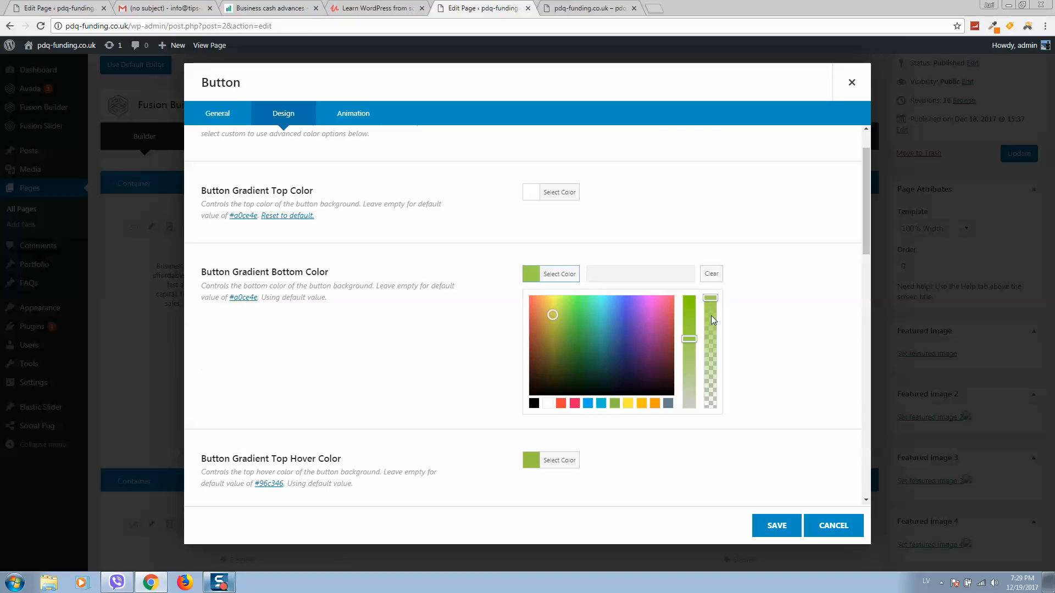
click(711, 273)
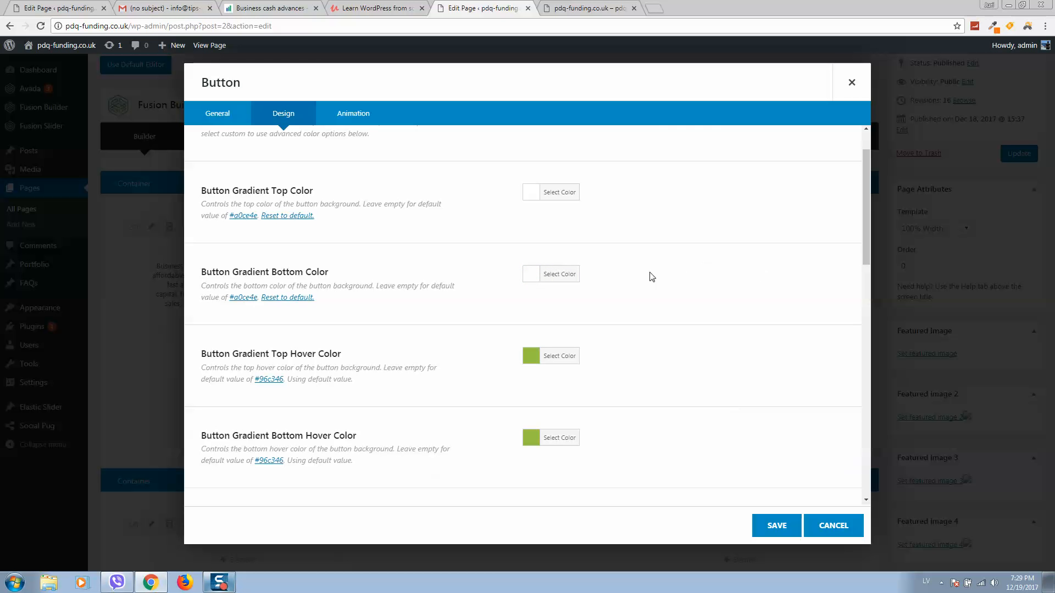
scroll(down, 3)
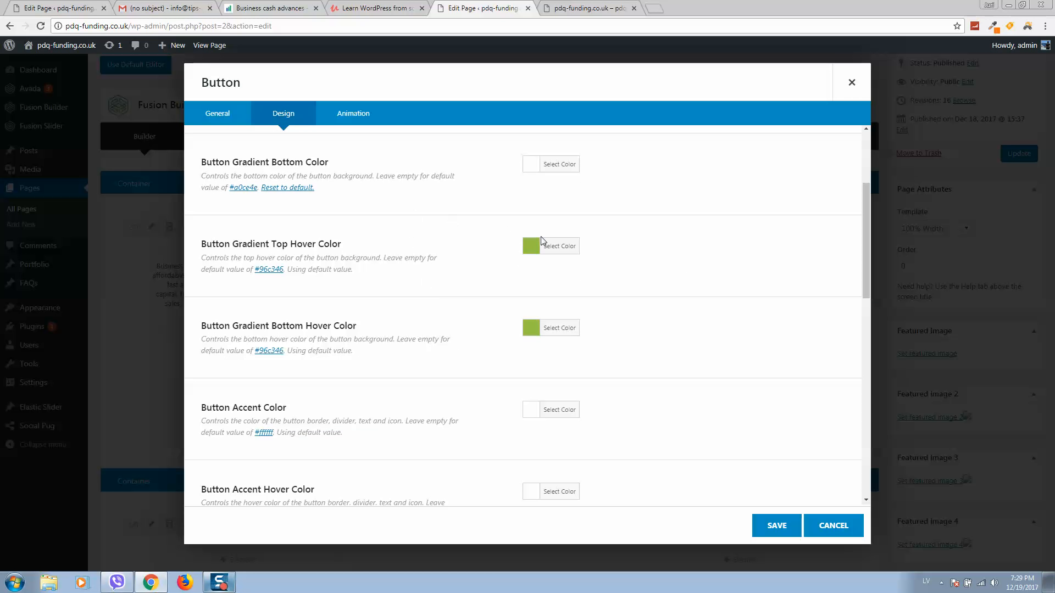
click(550, 245)
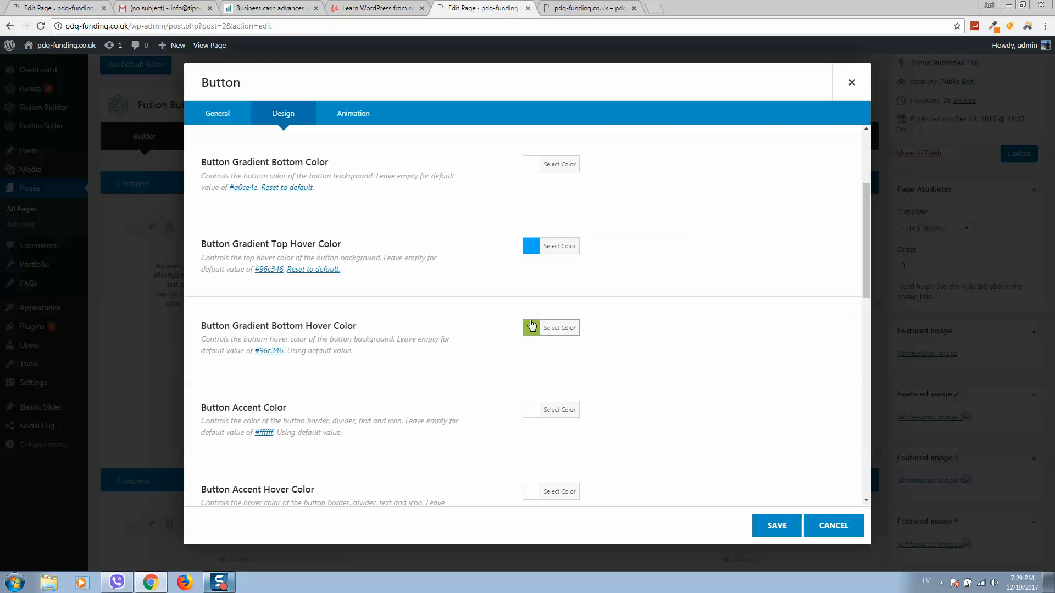
click(550, 327)
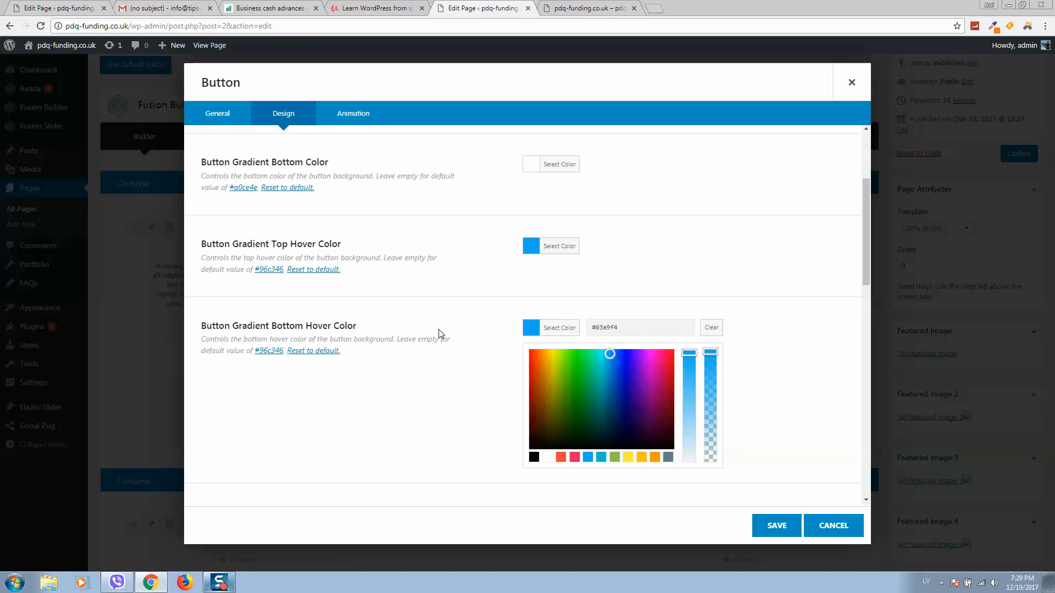
scroll(down, 3)
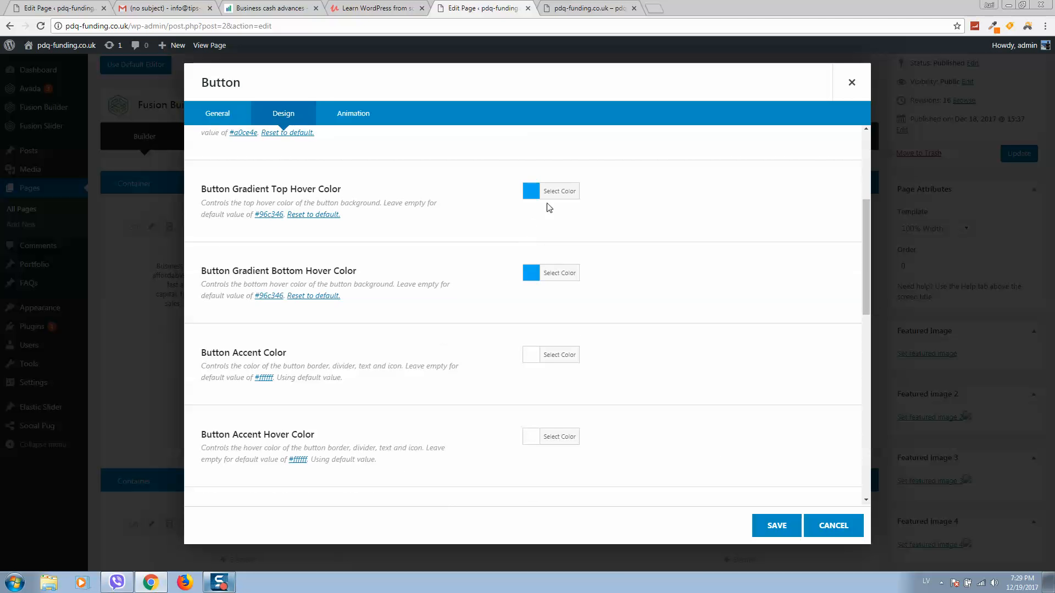
click(559, 190)
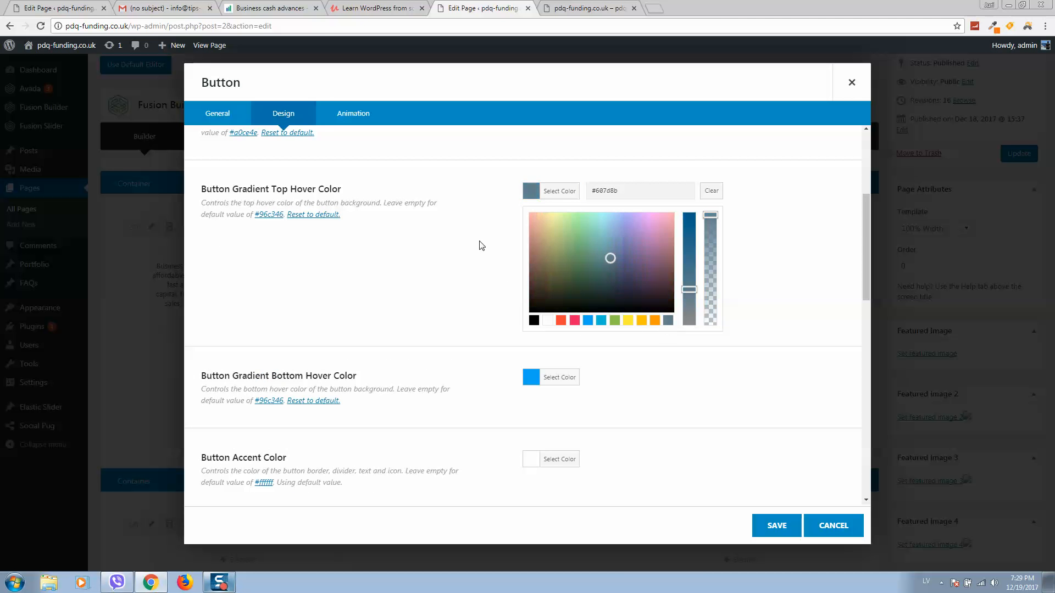
click(558, 377)
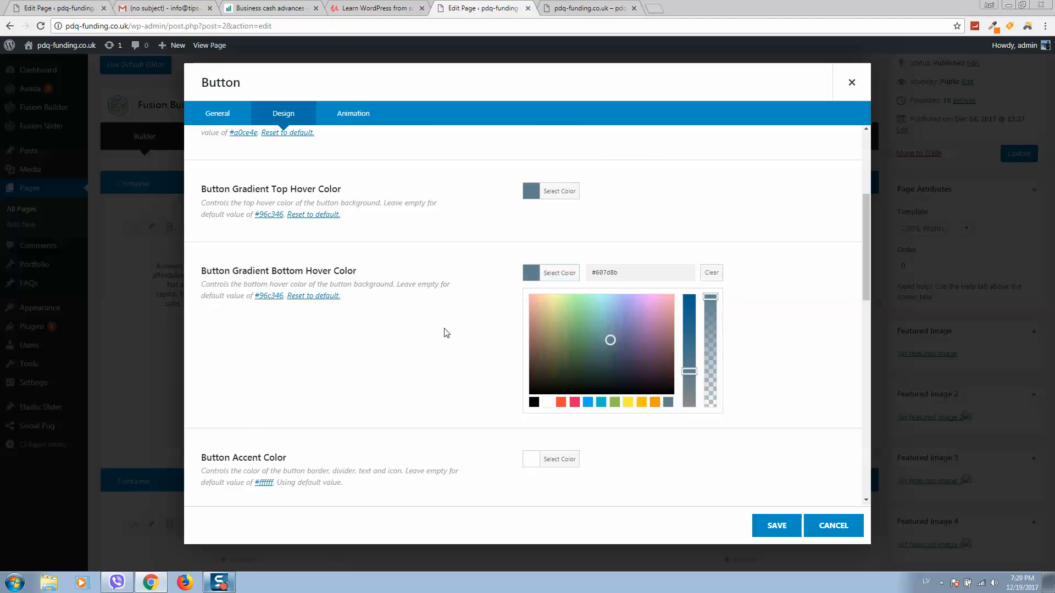
- Give the button a 2 px border, Flat type and Medium size, then view the live site
scroll(down, 3)
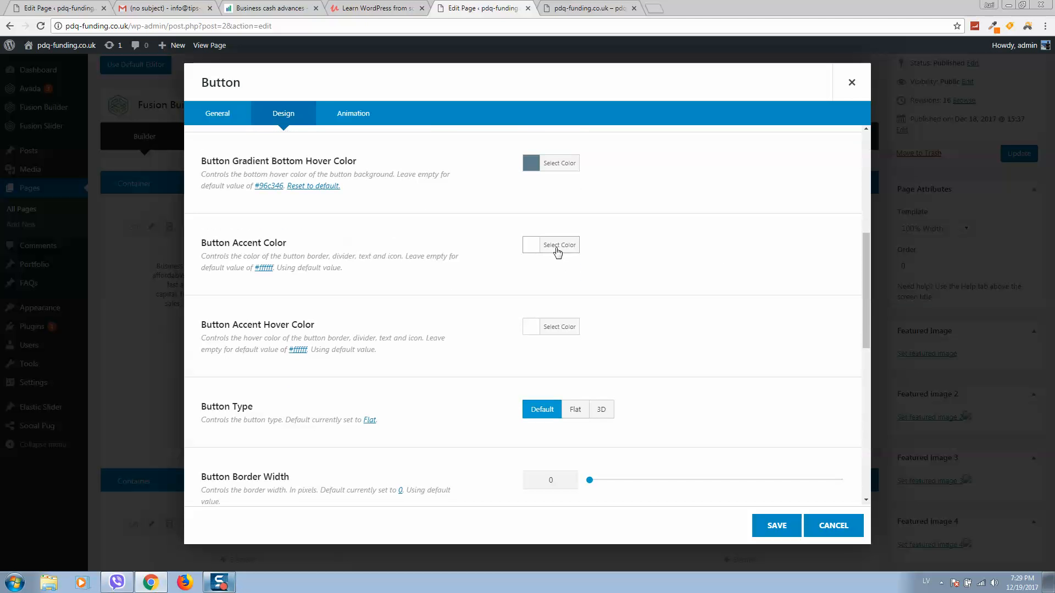
click(558, 245)
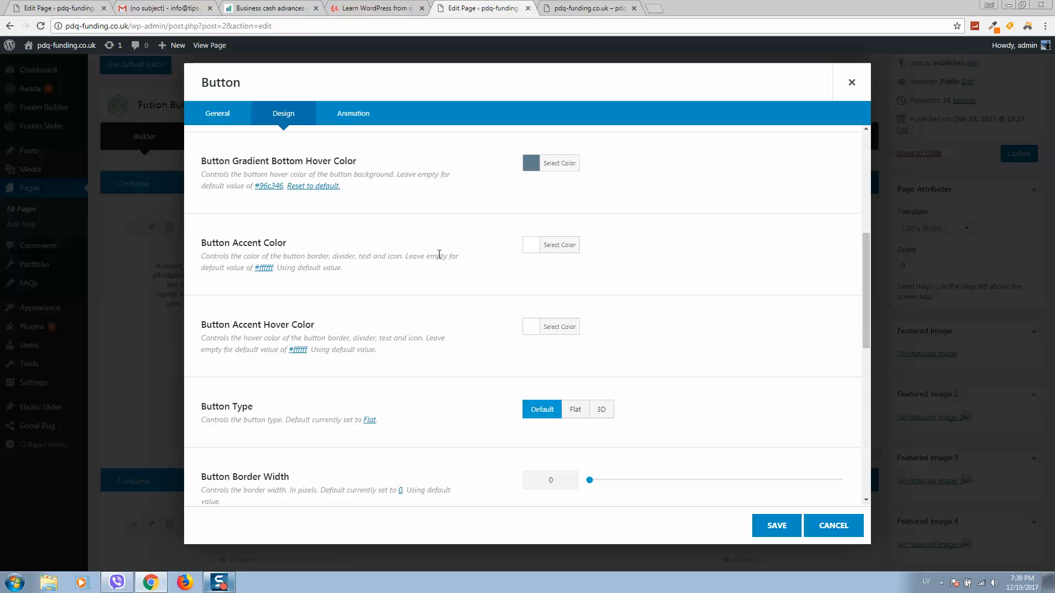
mouse_move(262, 238)
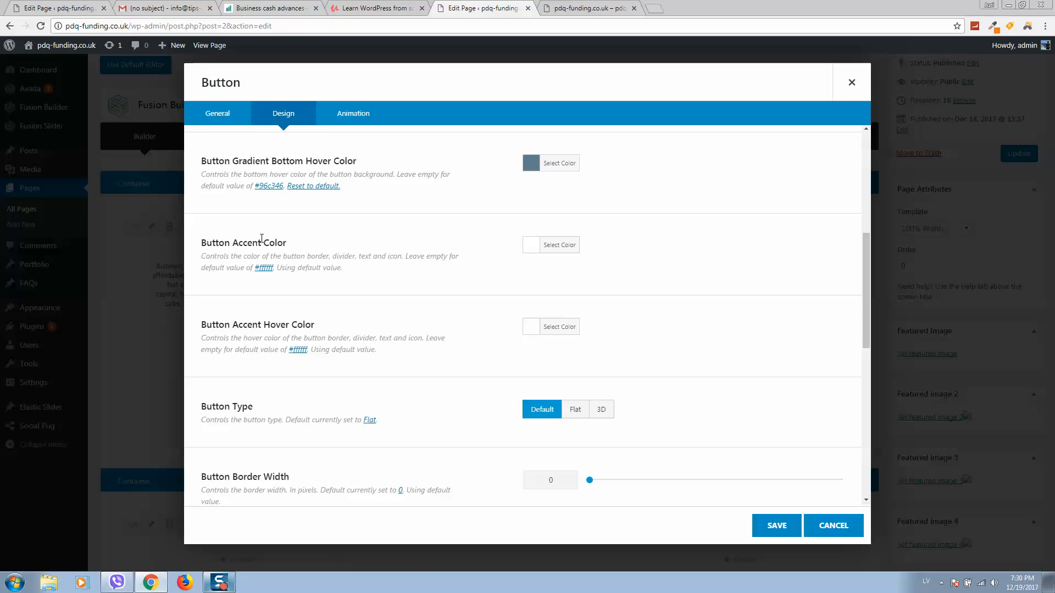
mouse_move(565, 319)
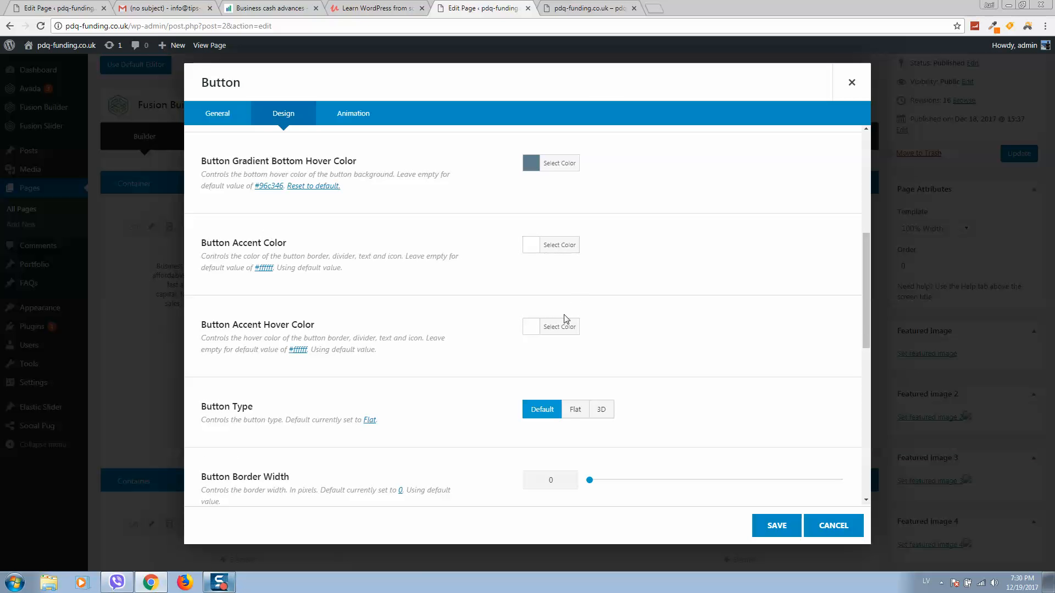
click(559, 326)
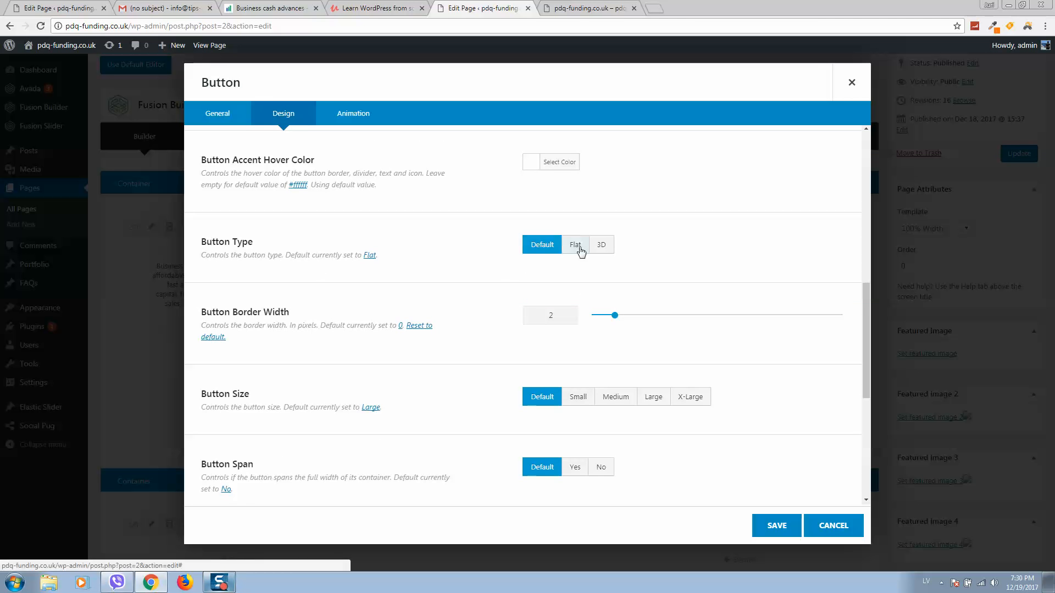
click(575, 244)
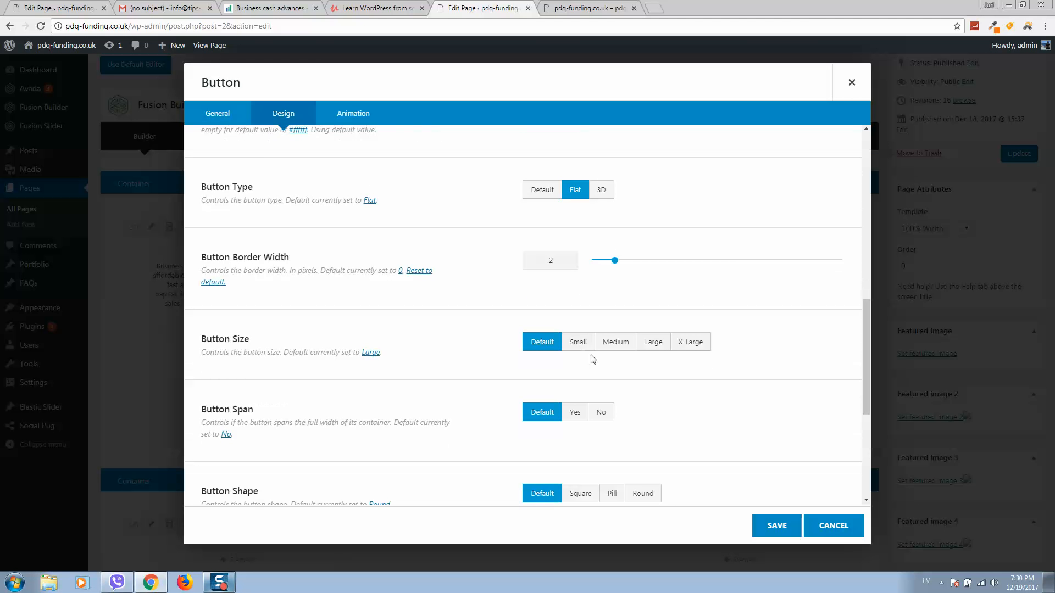
mouse_move(613, 349)
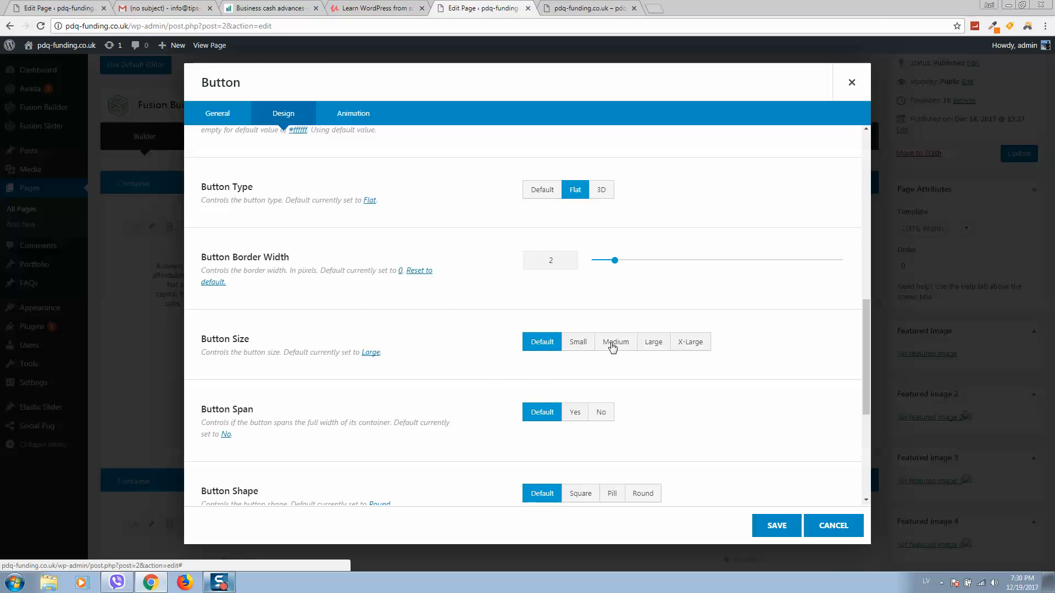
click(615, 340)
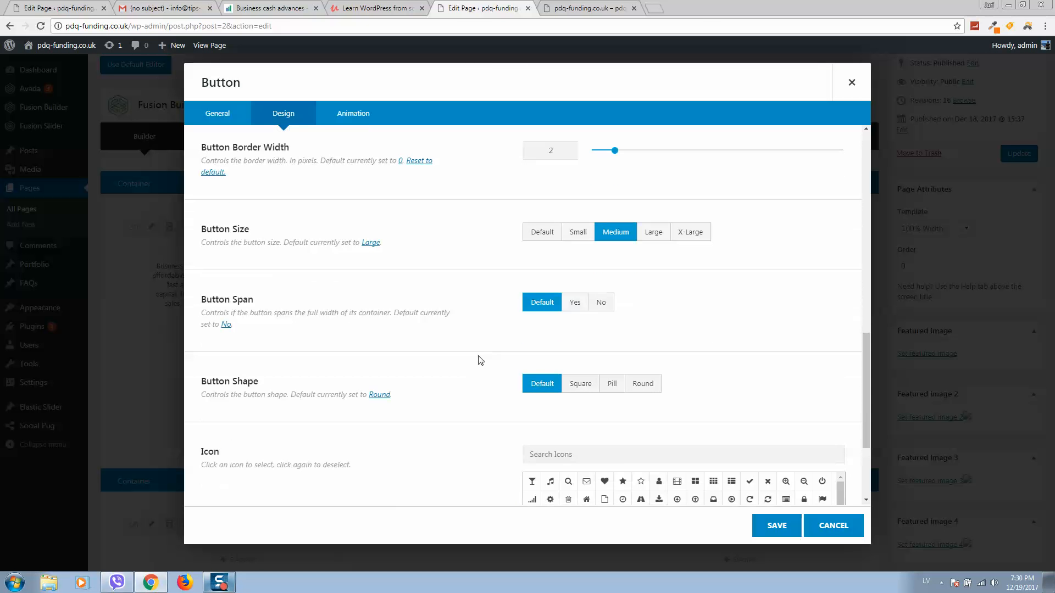
click(589, 8)
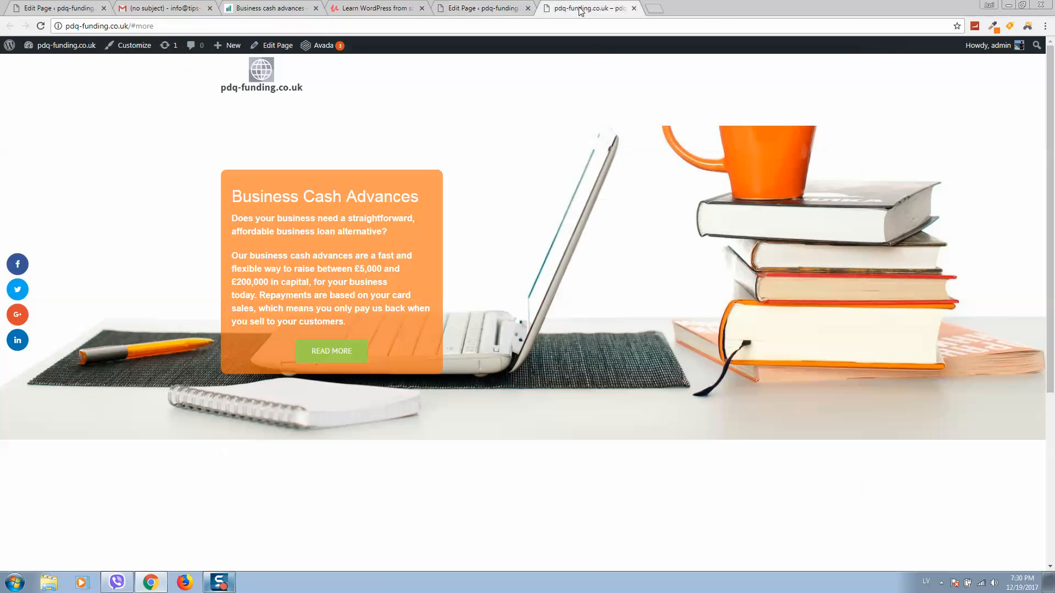
mouse_move(238, 346)
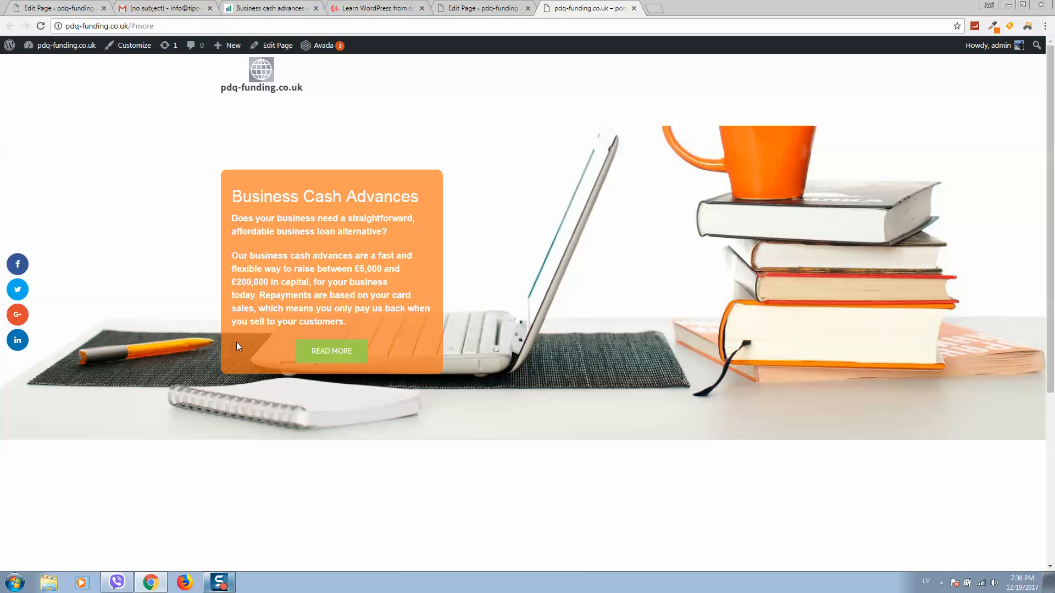
mouse_move(439, 357)
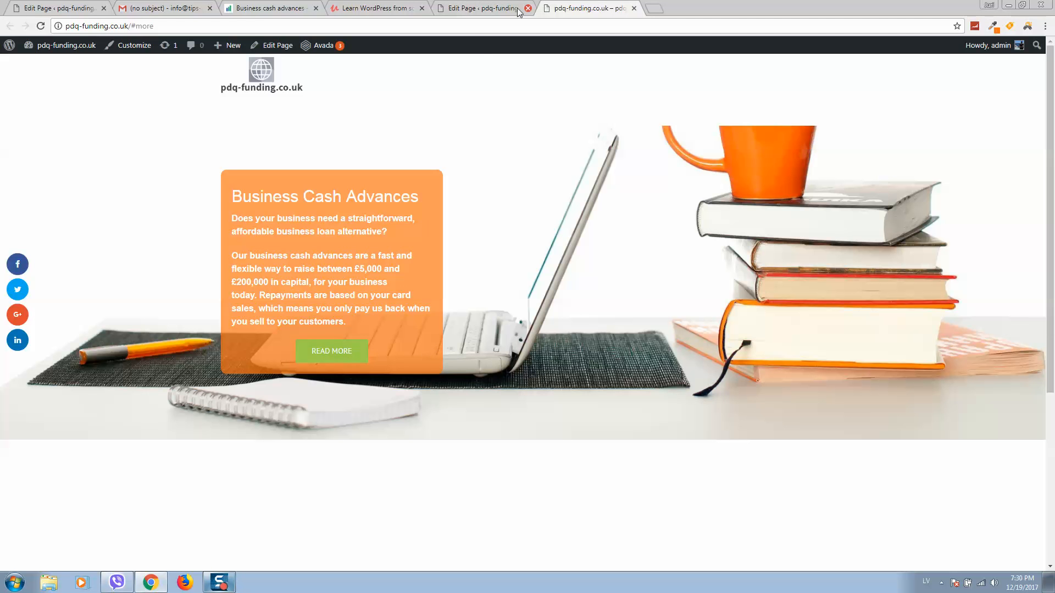
- Give the Read More button a left-positioned hand icon and save the change to the Home page
click(480, 8)
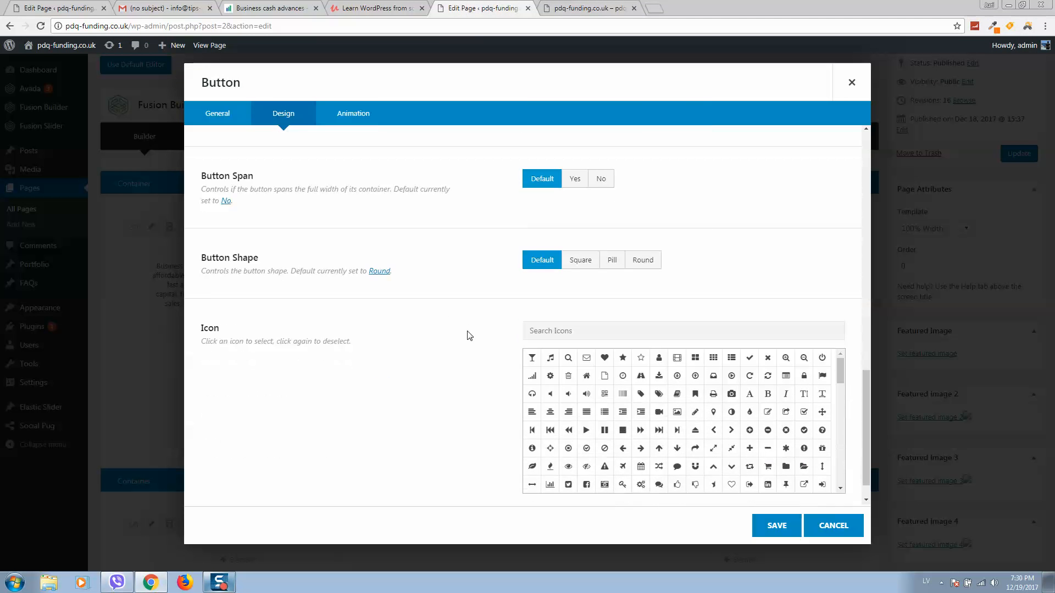
scroll(up, 3)
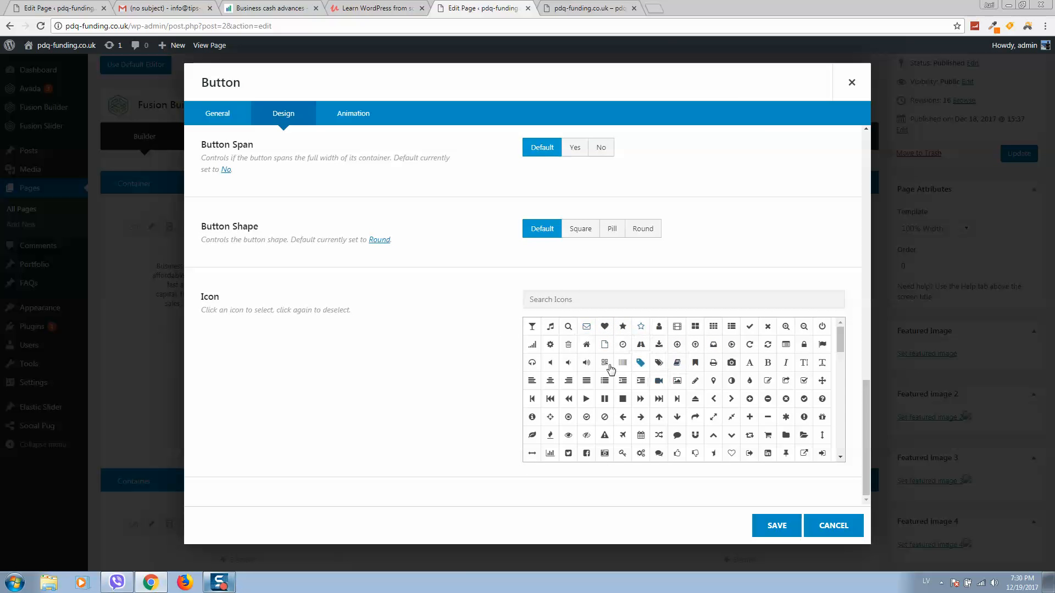
scroll(down, 3)
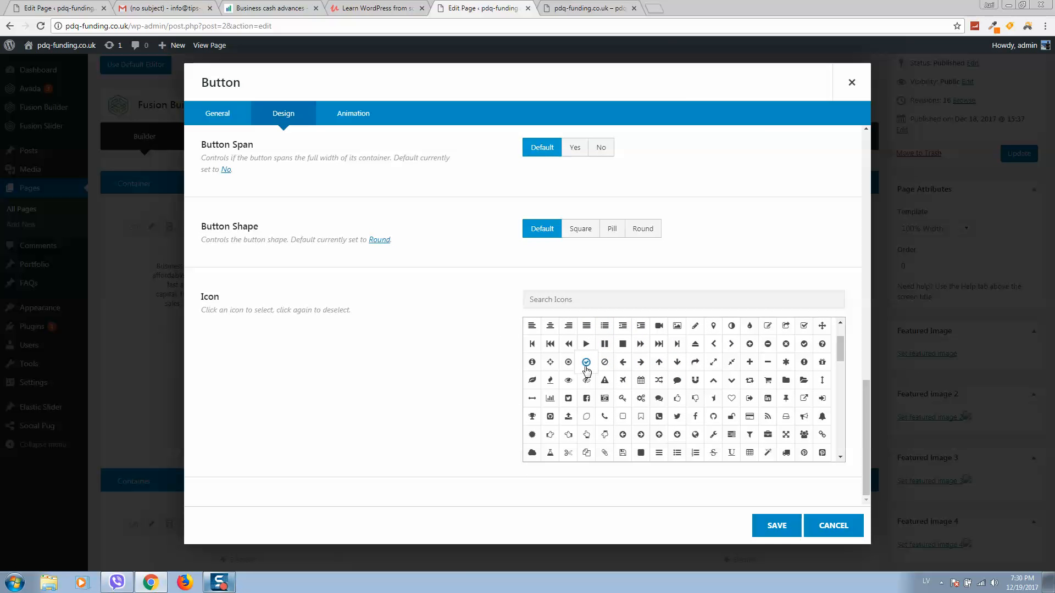
mouse_move(711, 398)
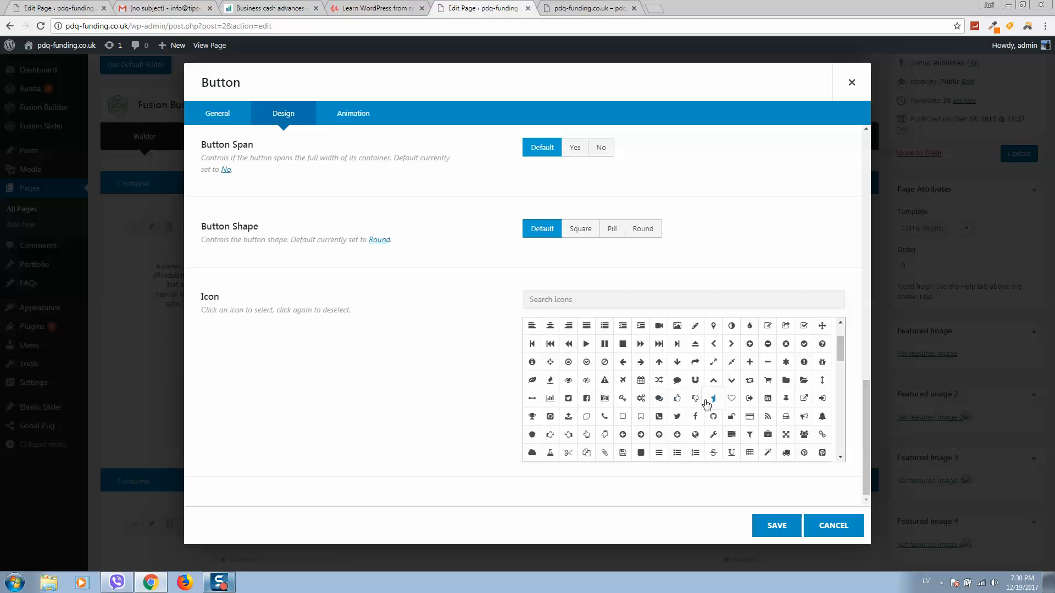
click(549, 435)
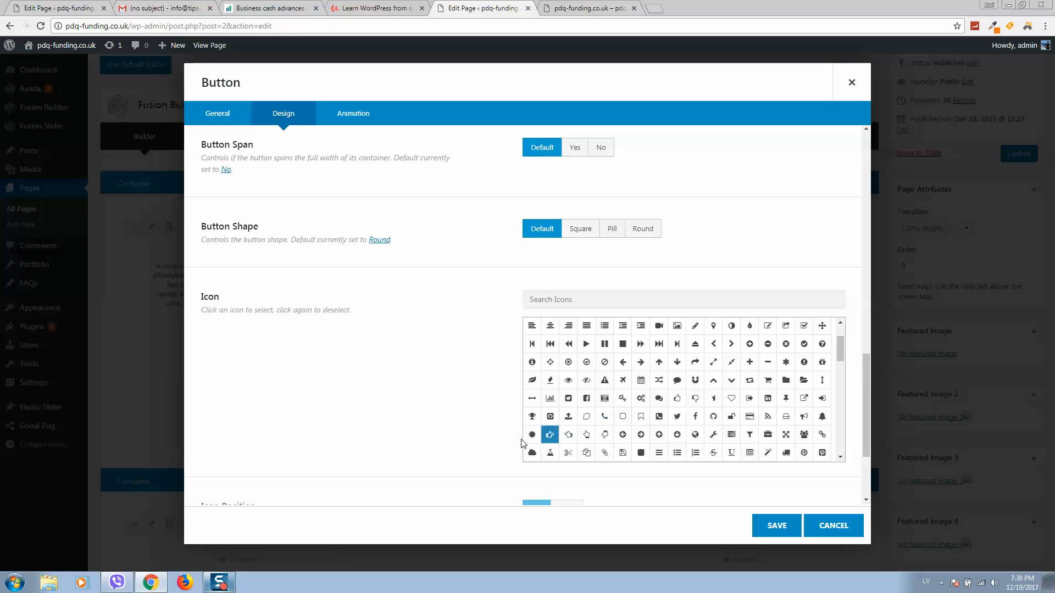
scroll(down, 3)
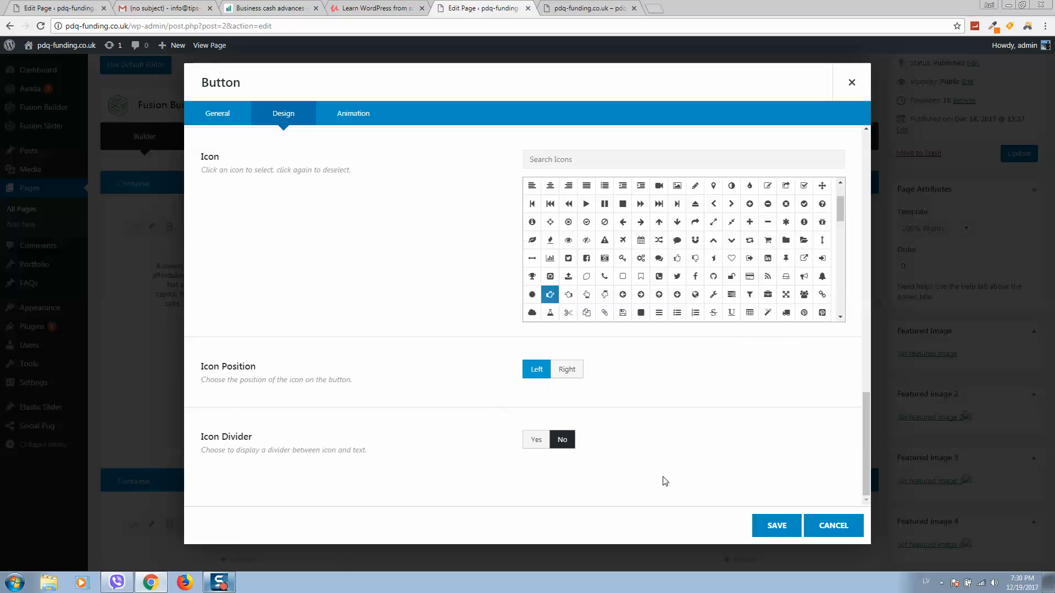
click(833, 525)
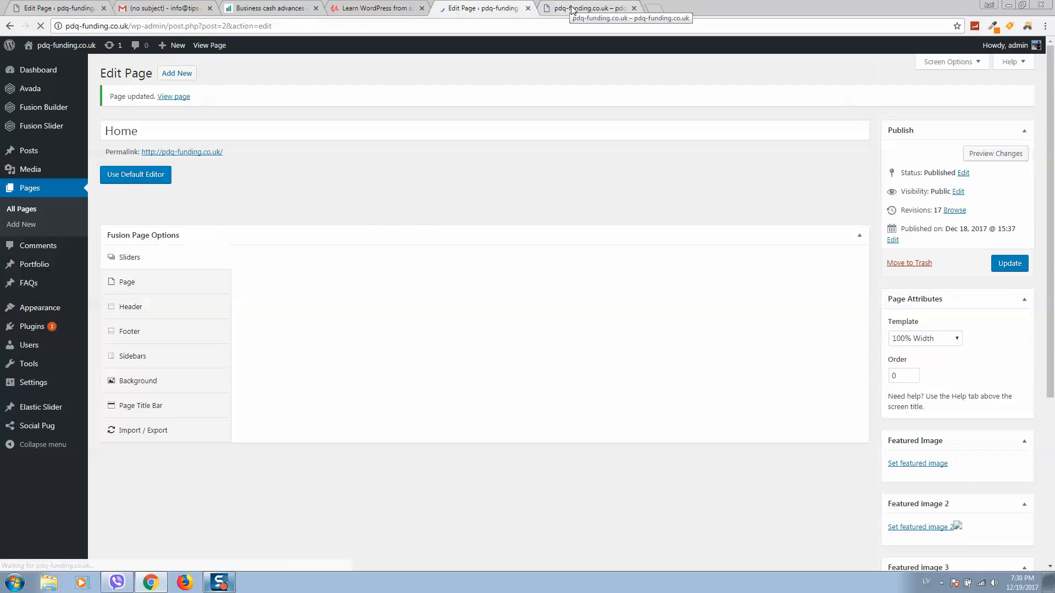
click(589, 8)
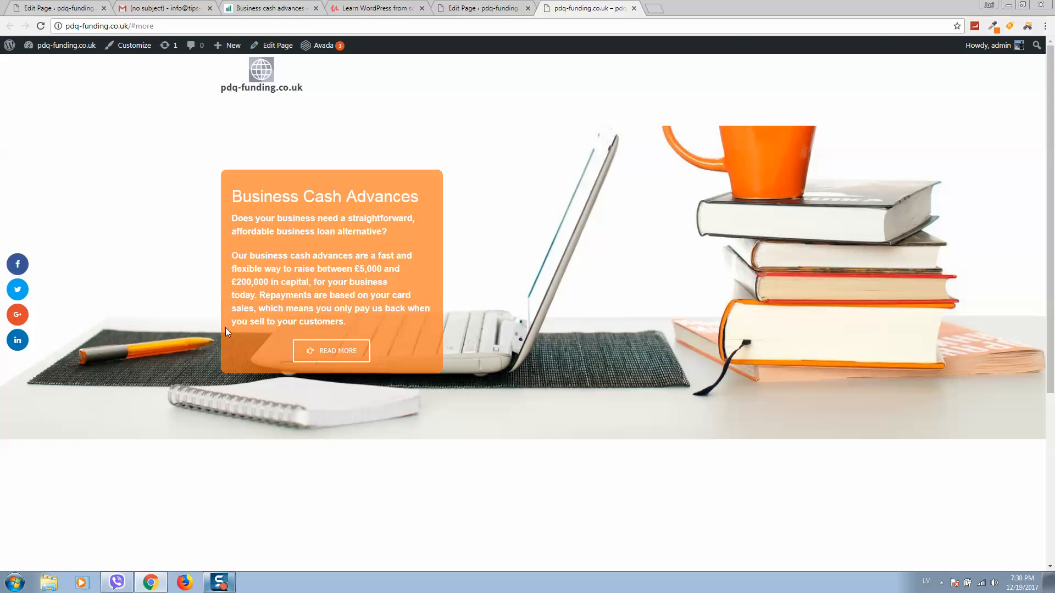
mouse_move(330, 350)
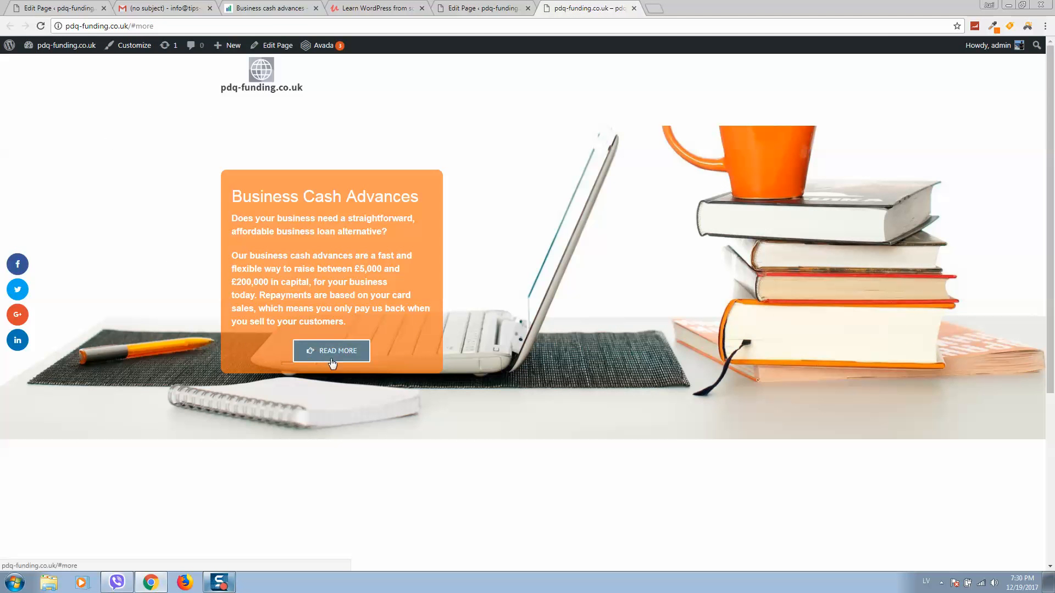
mouse_move(310, 358)
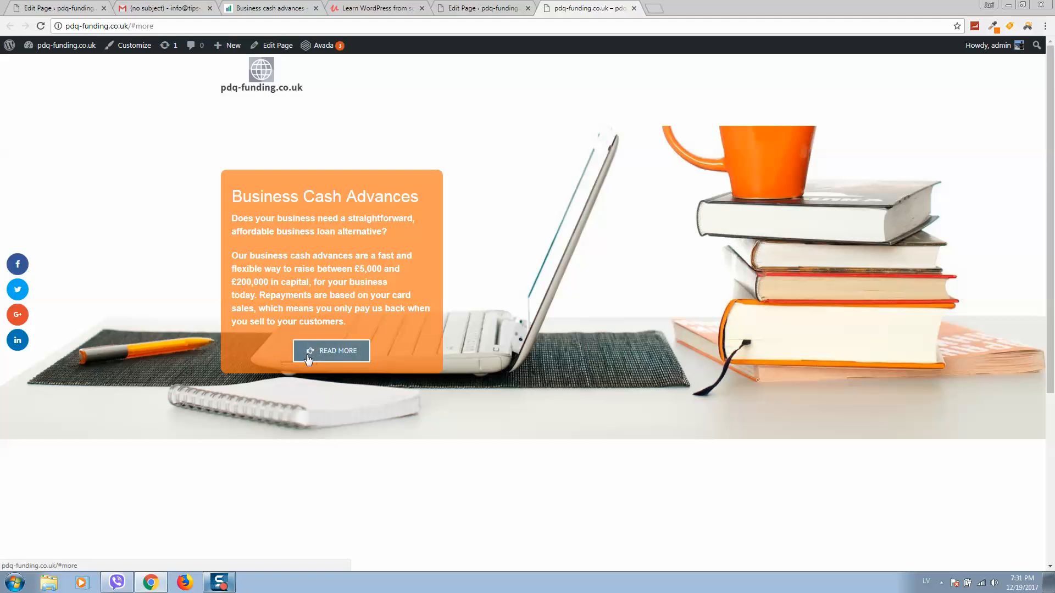
scroll(down, 3)
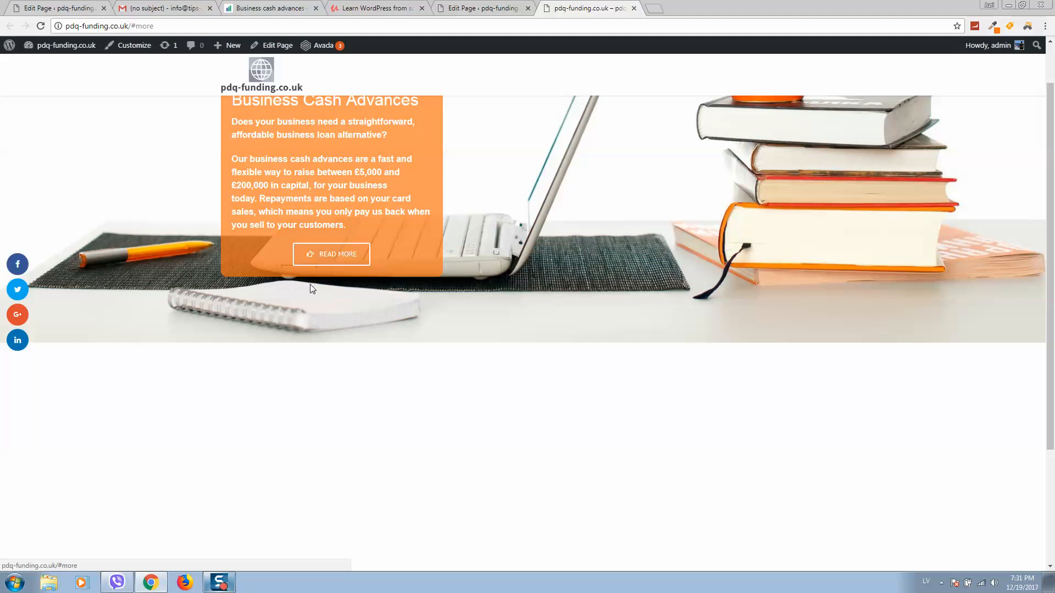
click(277, 45)
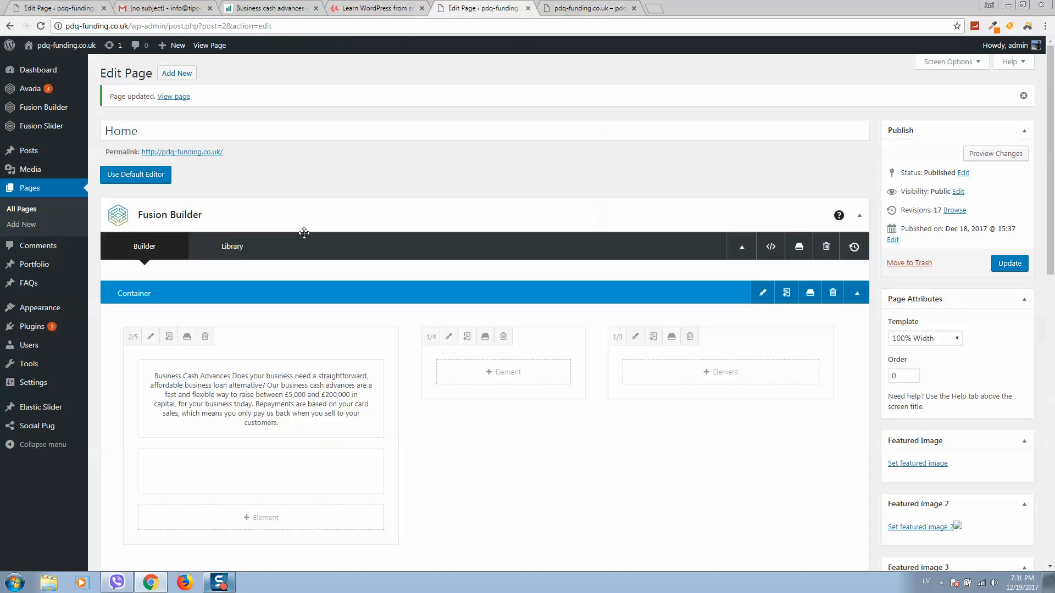
- Reopen the Read More button's settings on its Design options
scroll(down, 3)
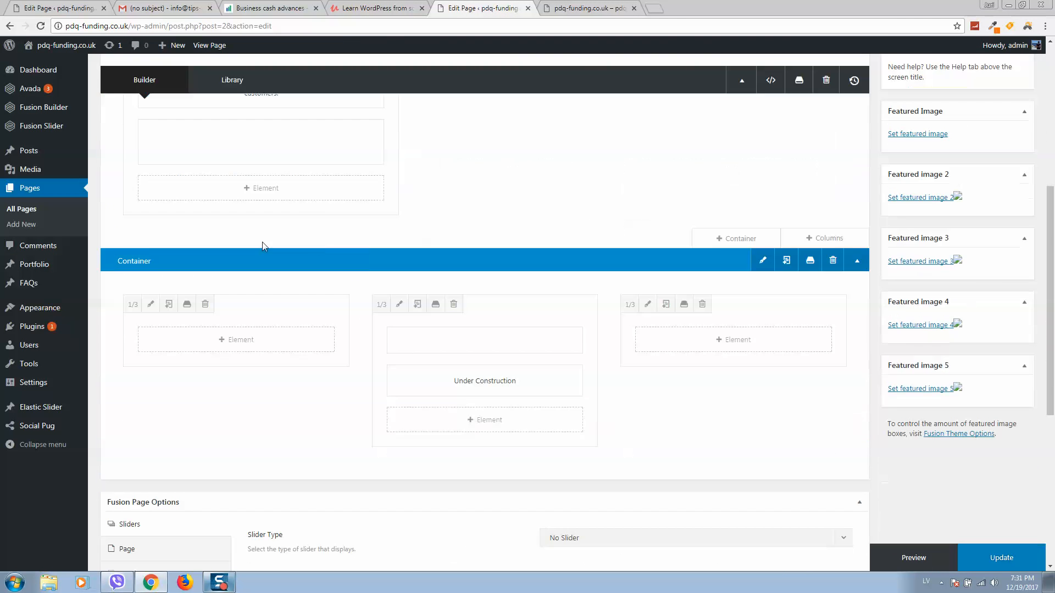
scroll(up, 3)
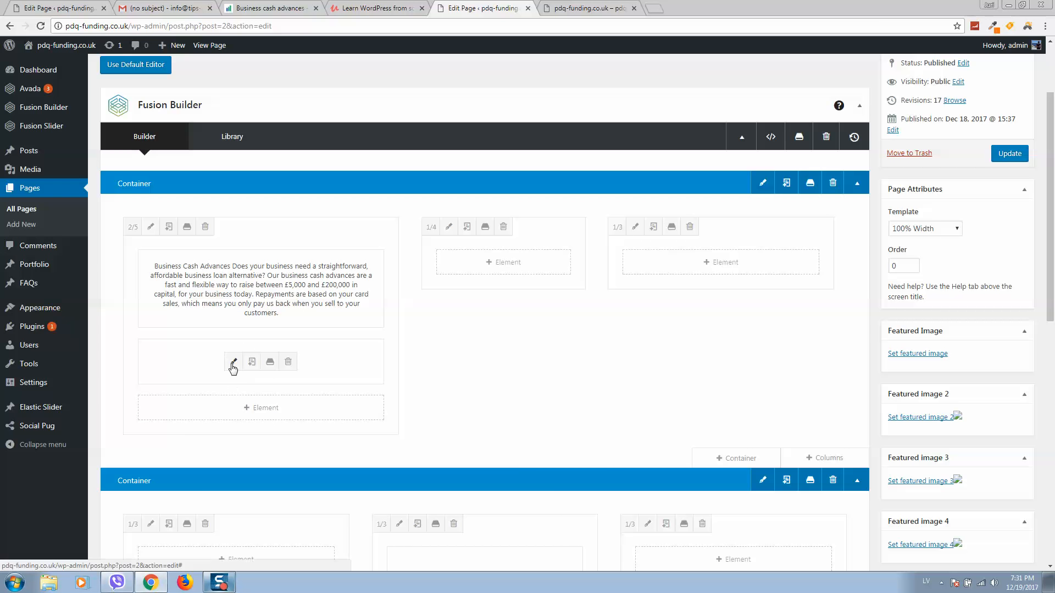
click(233, 362)
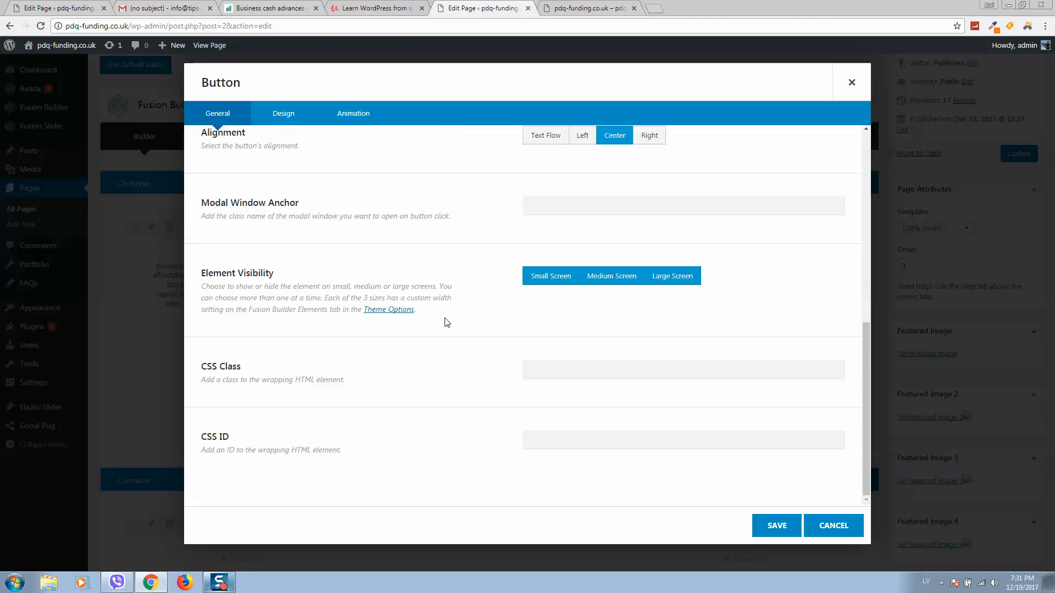
click(283, 113)
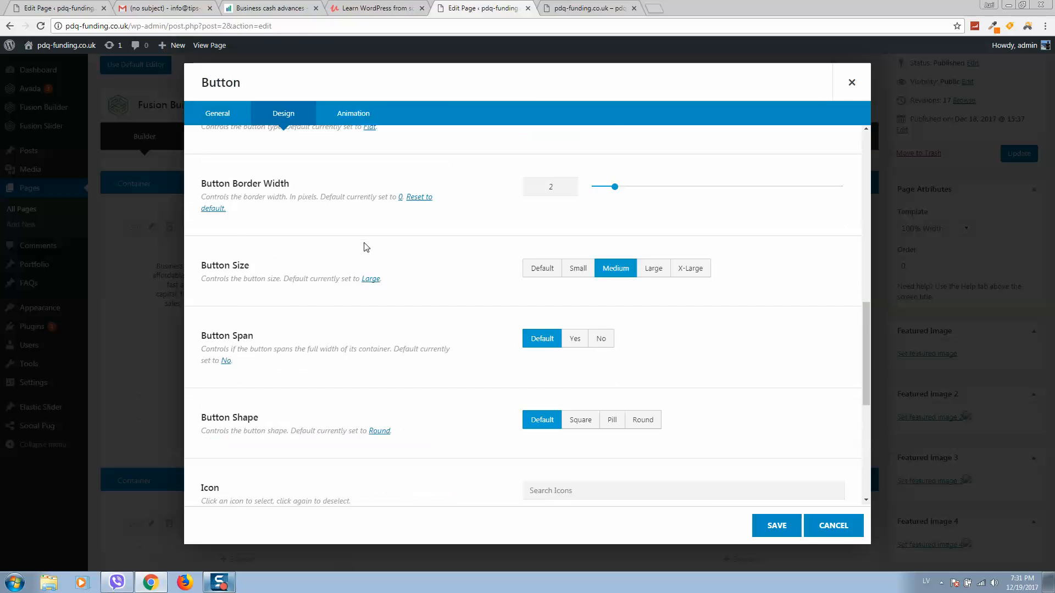
- Set Button Span to Yes so the button fills its column's width, and save
scroll(up, 3)
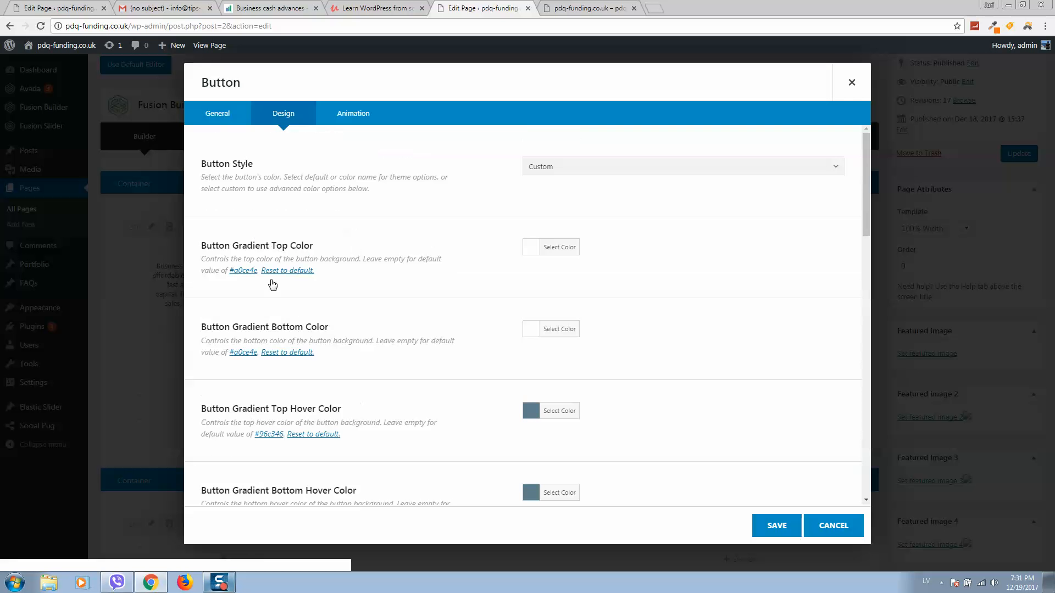
scroll(down, 3)
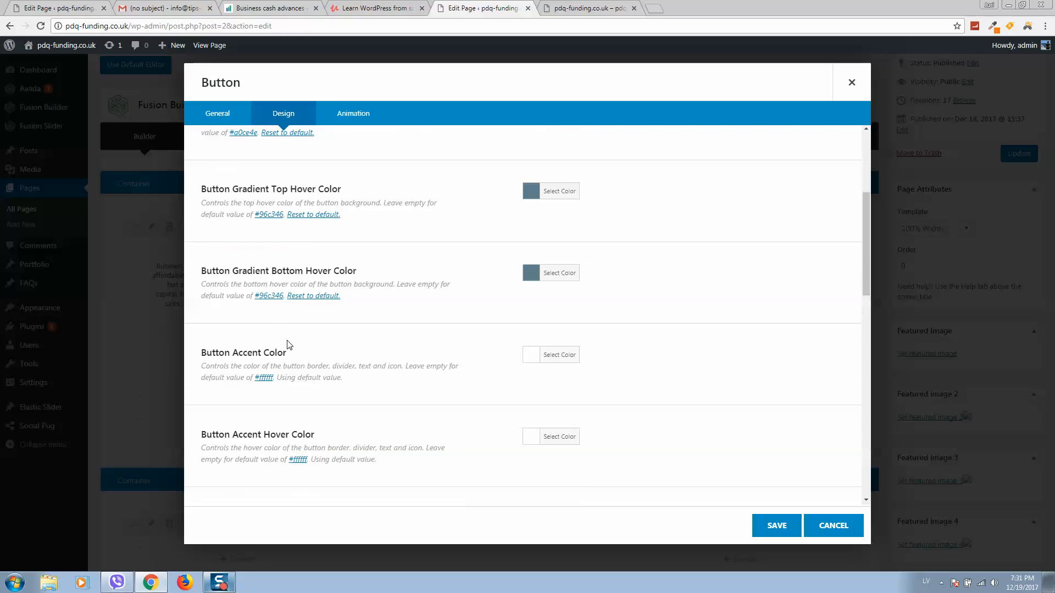
scroll(down, 3)
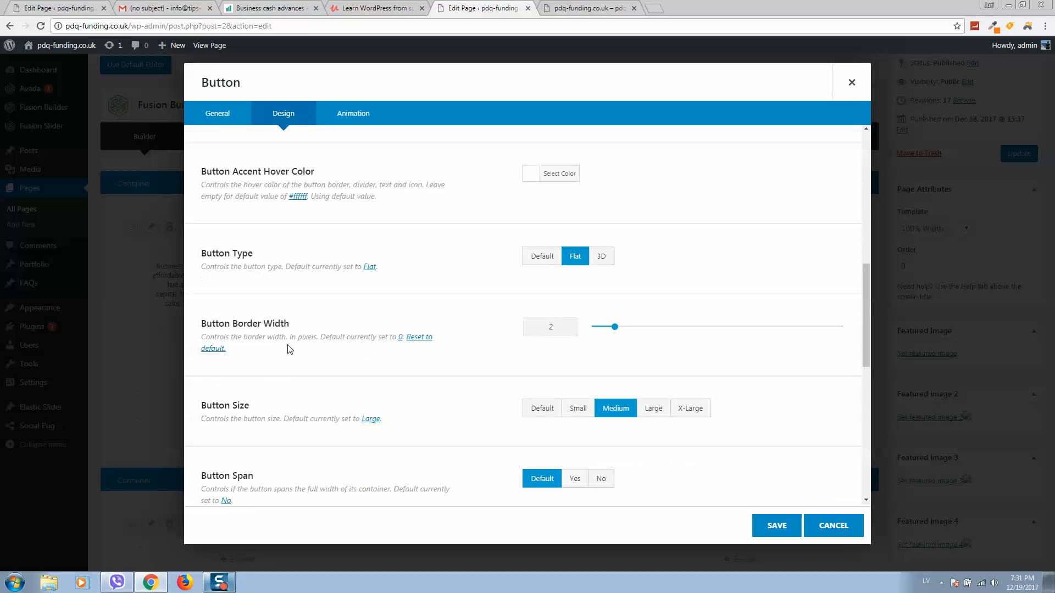
scroll(down, 3)
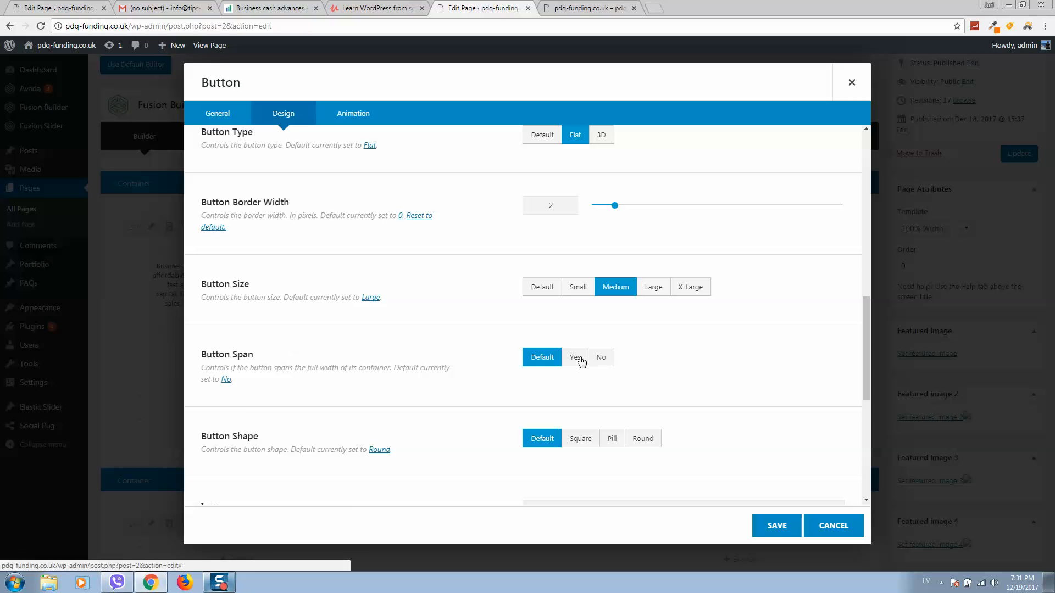
click(574, 357)
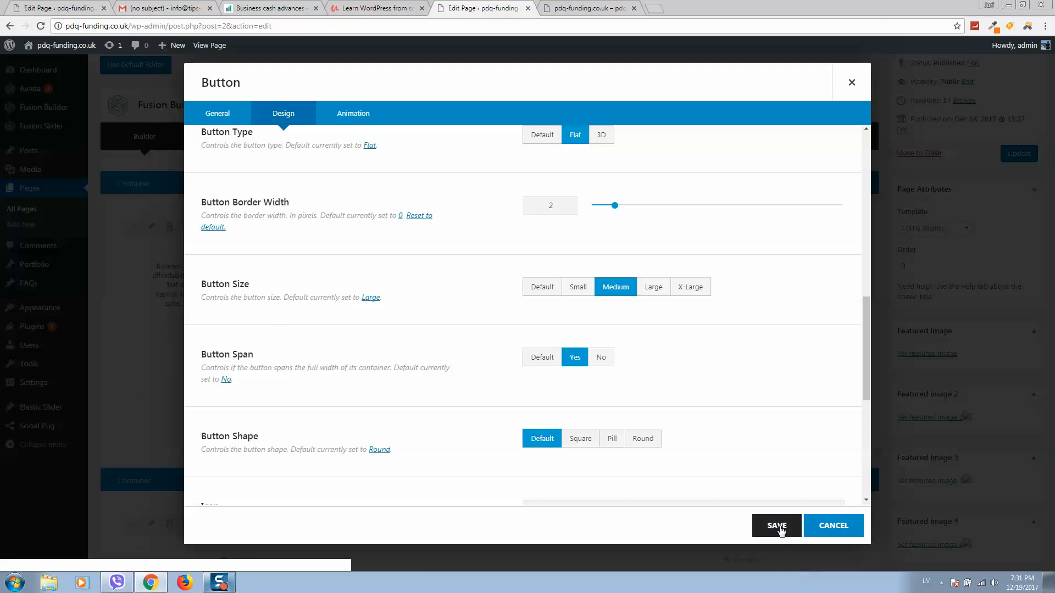
click(775, 526)
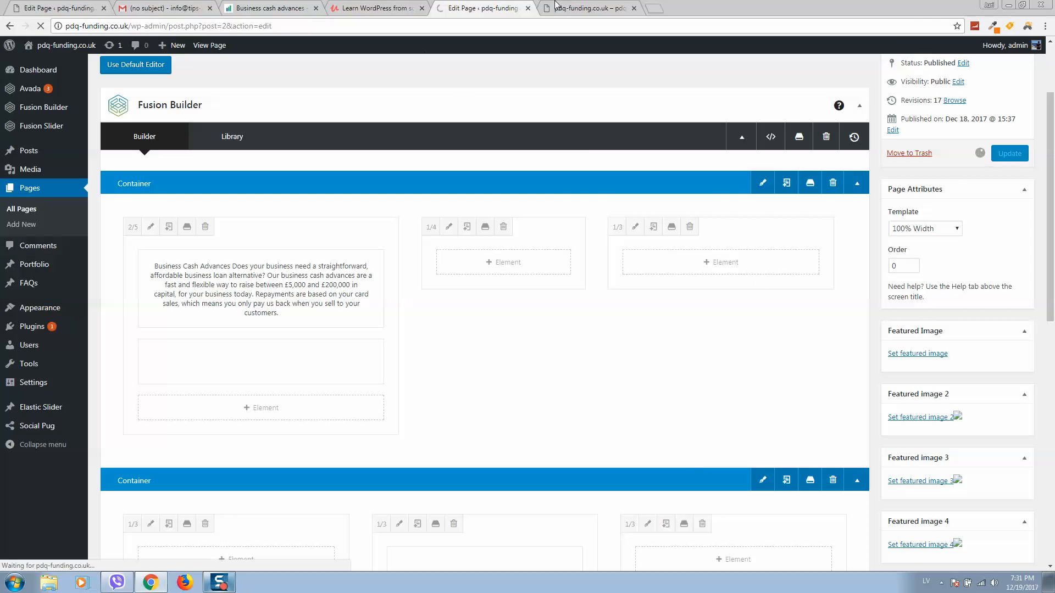
- Reload the live homepage to confirm the Read More button now stretches across the orange panel
click(589, 8)
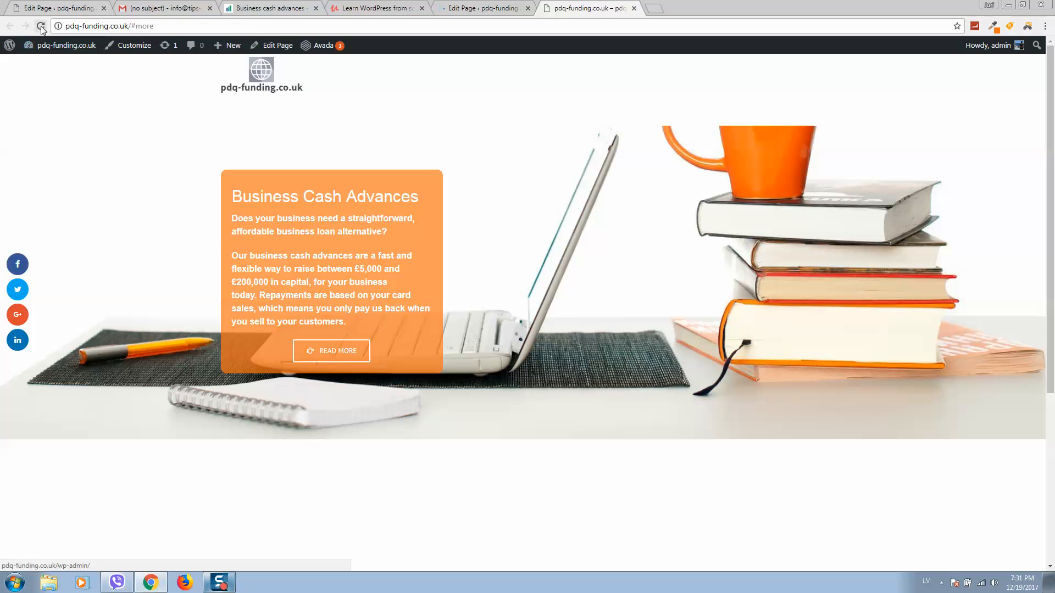
click(40, 25)
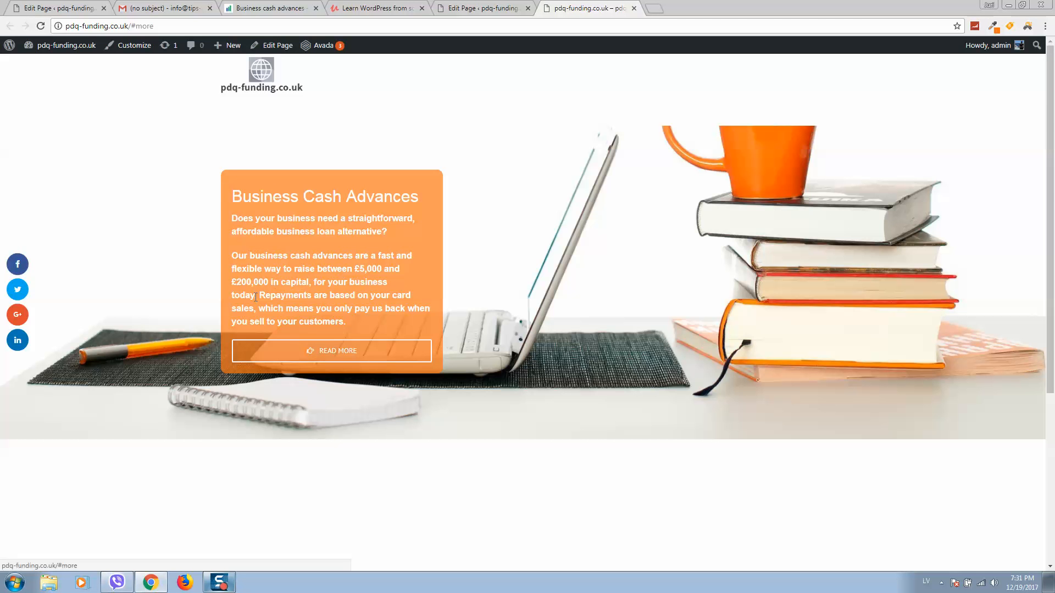
scroll(down, 3)
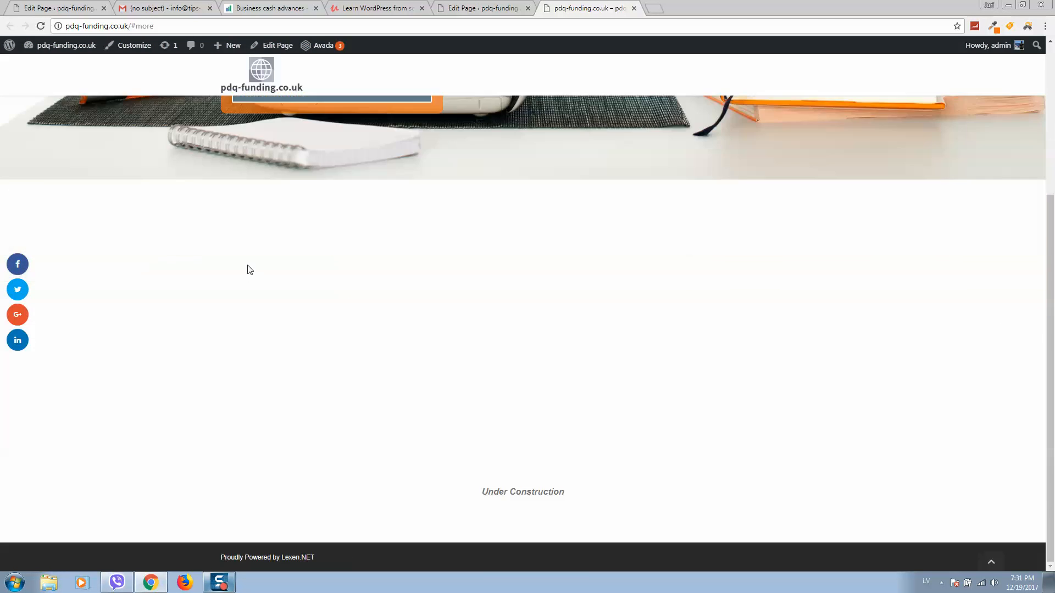
mouse_move(491, 314)
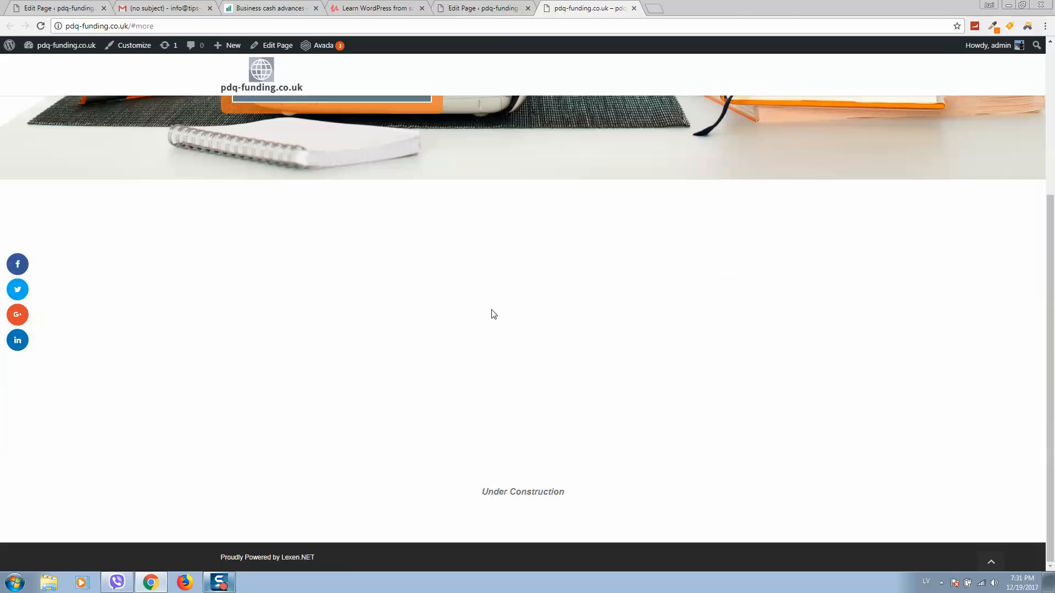
scroll(up, 3)
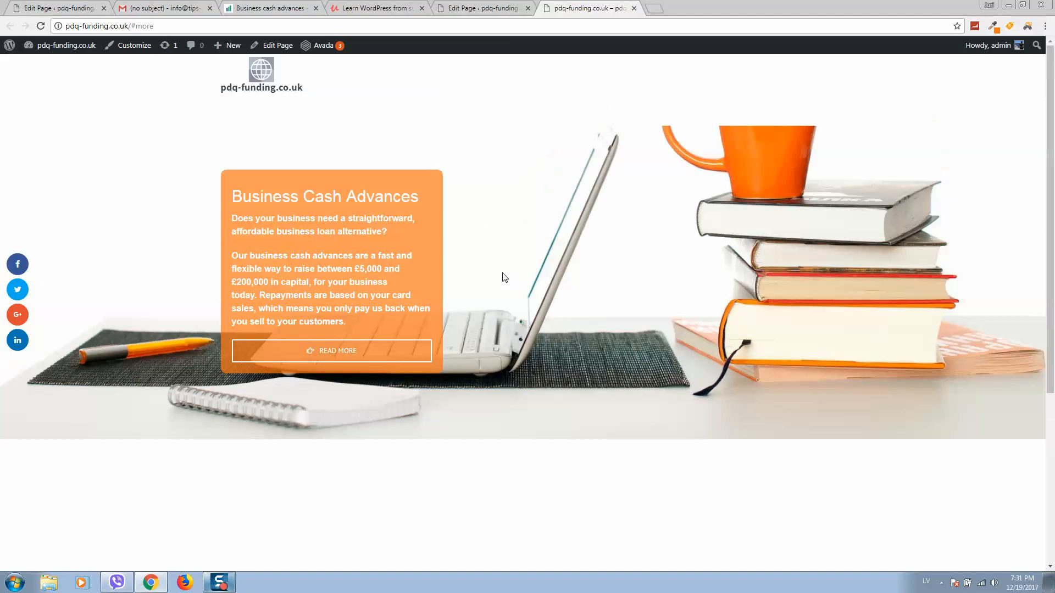
mouse_move(496, 274)
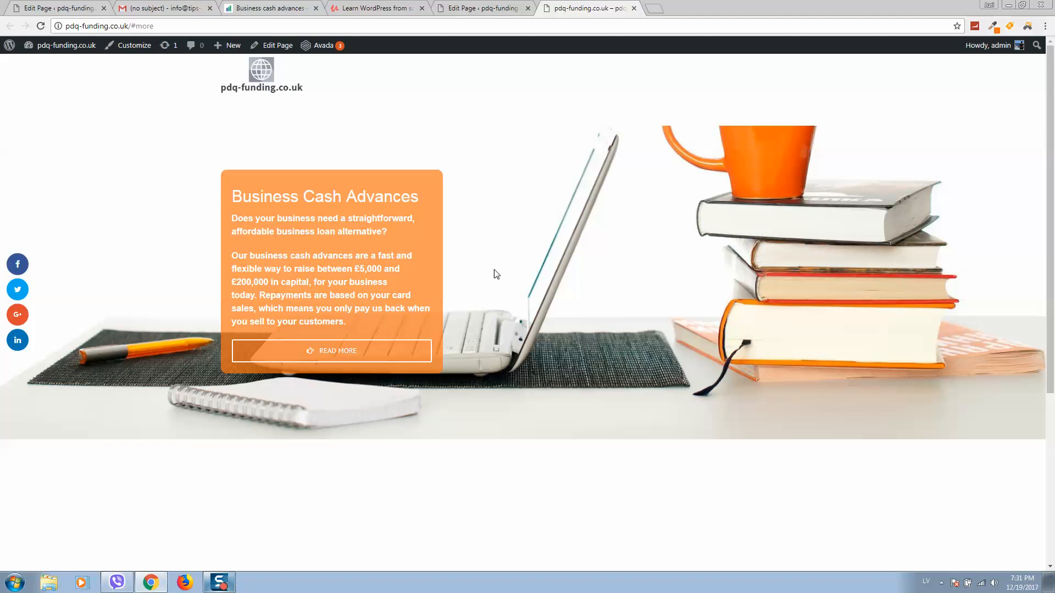
mouse_move(486, 308)
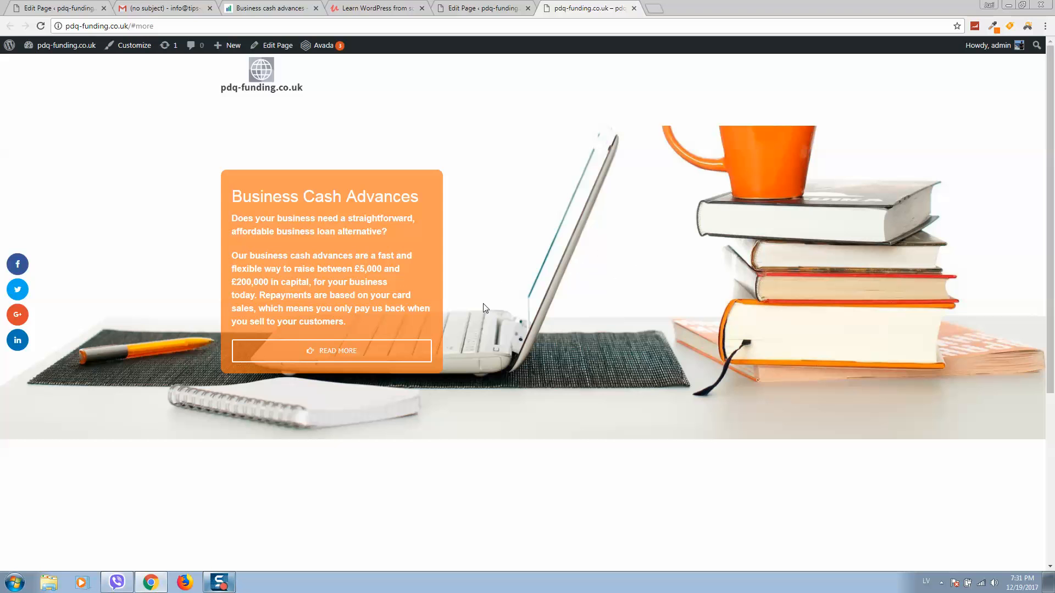